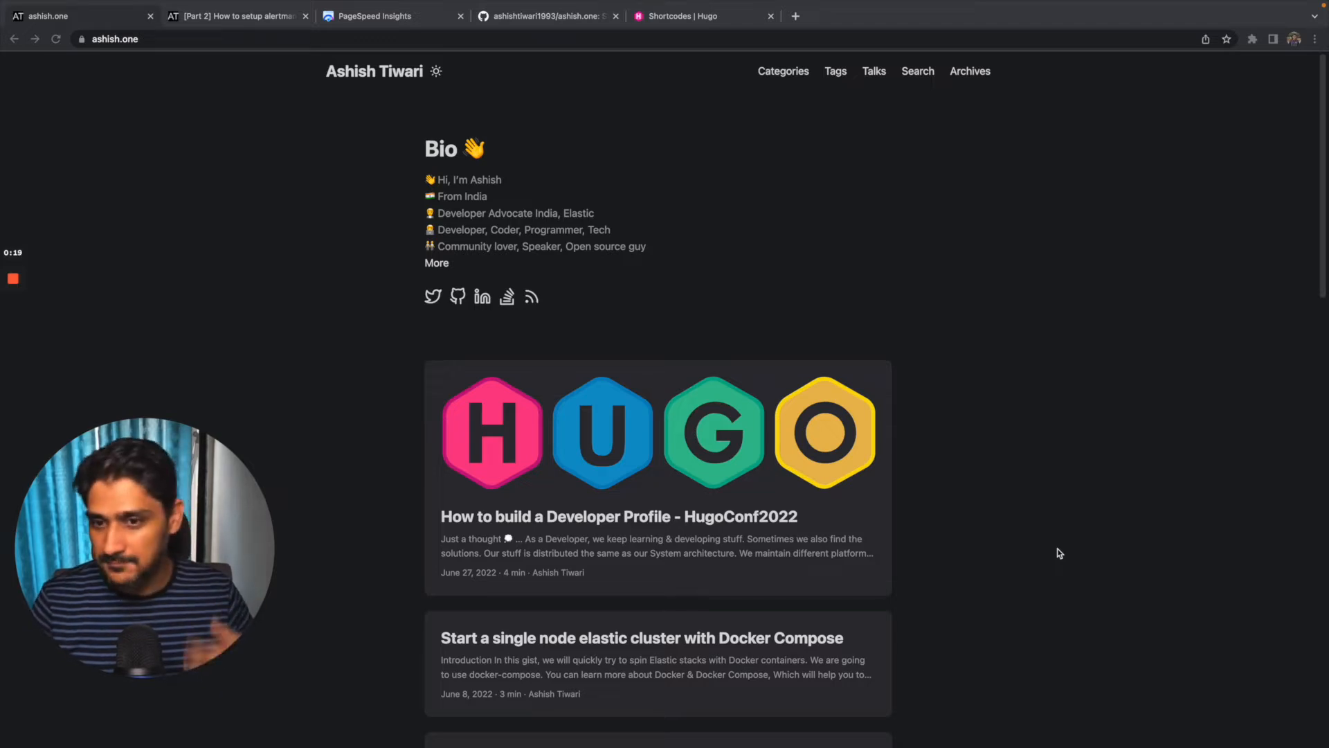
{"action": "mouse_move", "coordinate": [441, 294]}
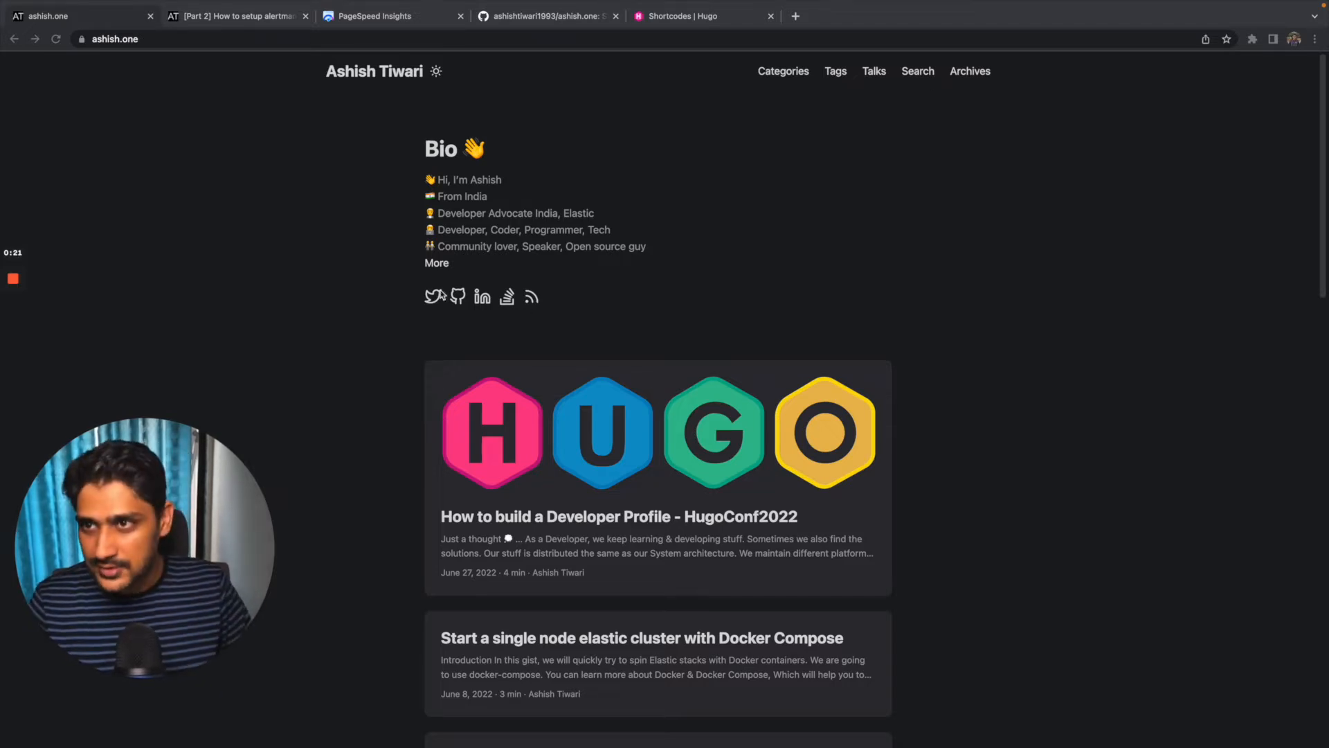
{"action": "mouse_move", "coordinate": [432, 407]}
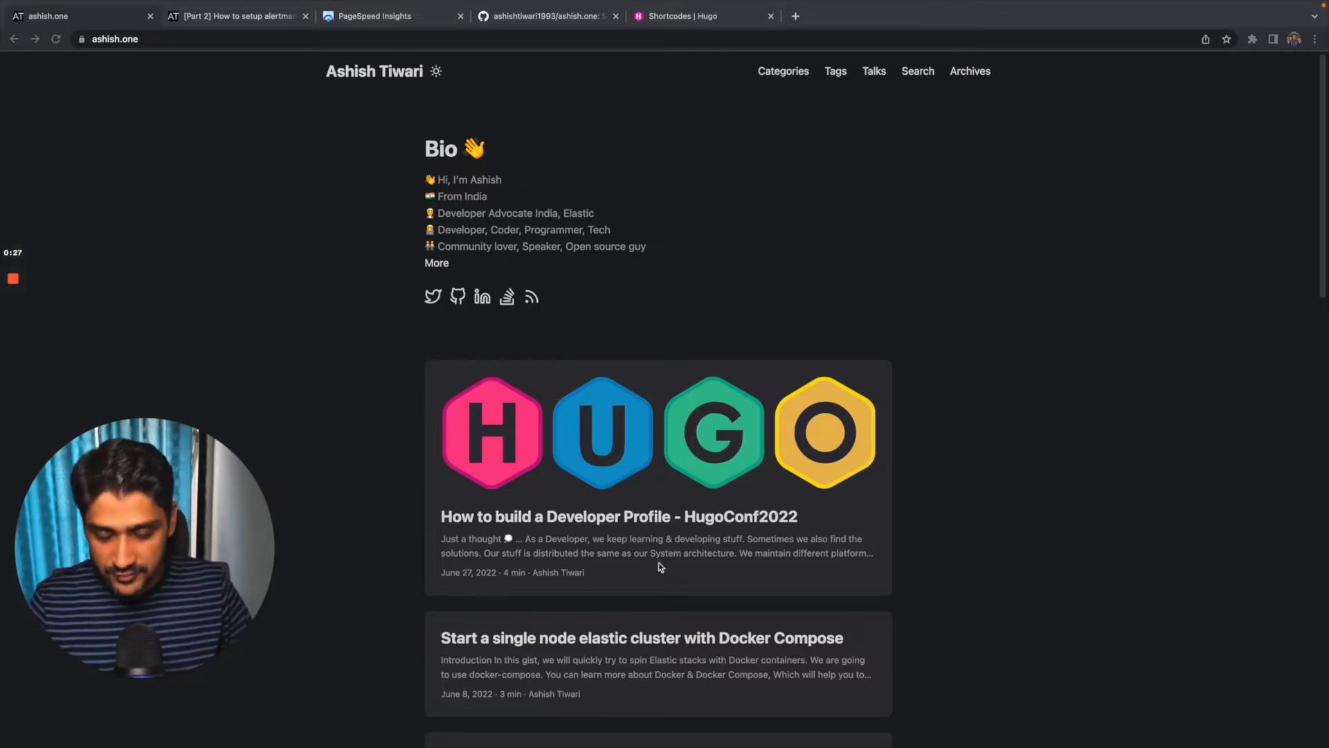
{"action": "mouse_move", "coordinate": [638, 525]}
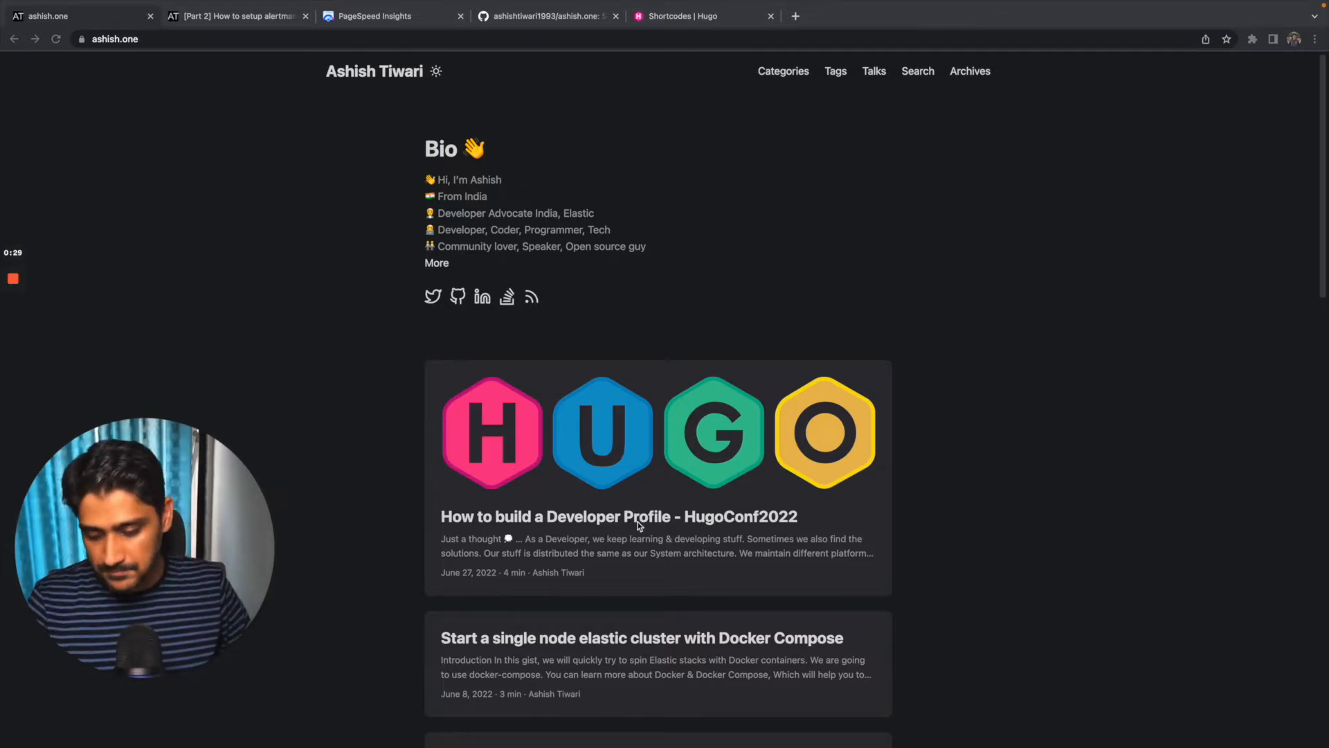
- Open the 'How to build a Developer Profile - HugoConf2022' post and read down through Let's Build
{"action": "left_click", "coordinate": [616, 517]}
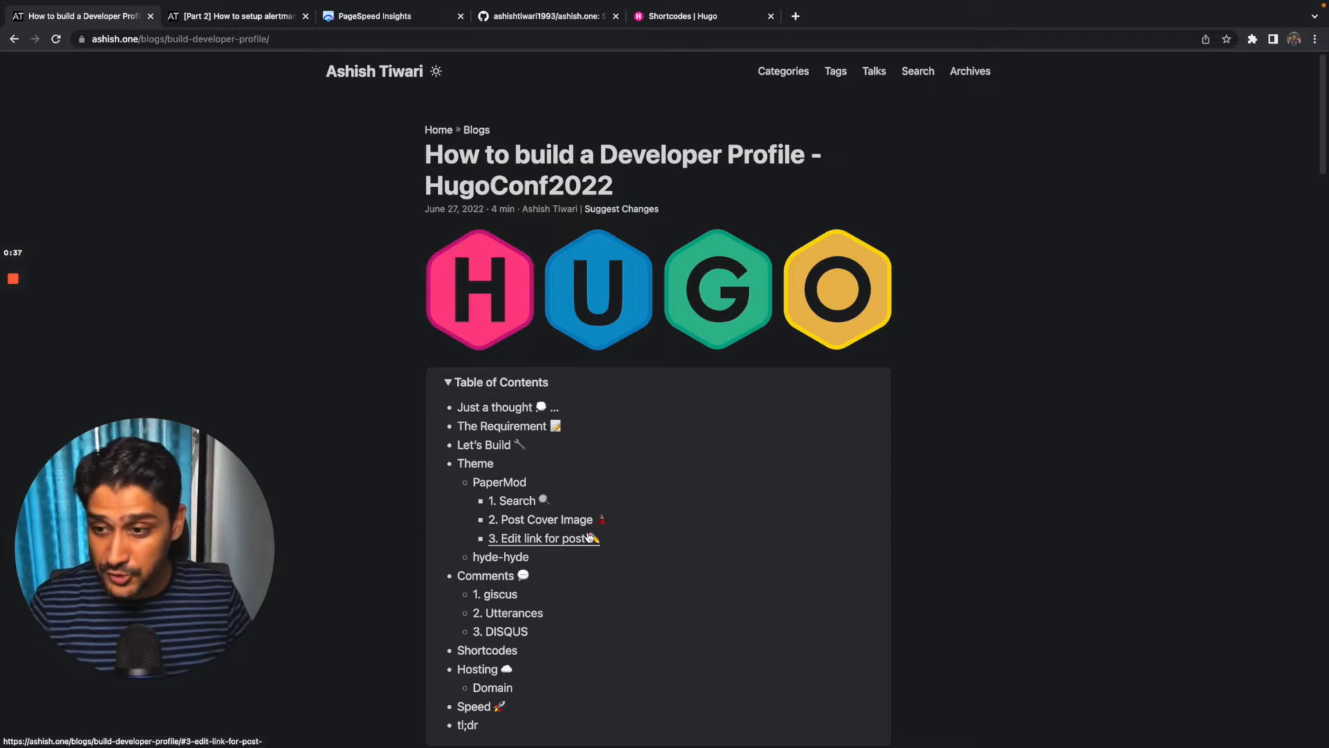
{"action": "scroll", "scroll_direction": "down", "scroll_amount": 3}
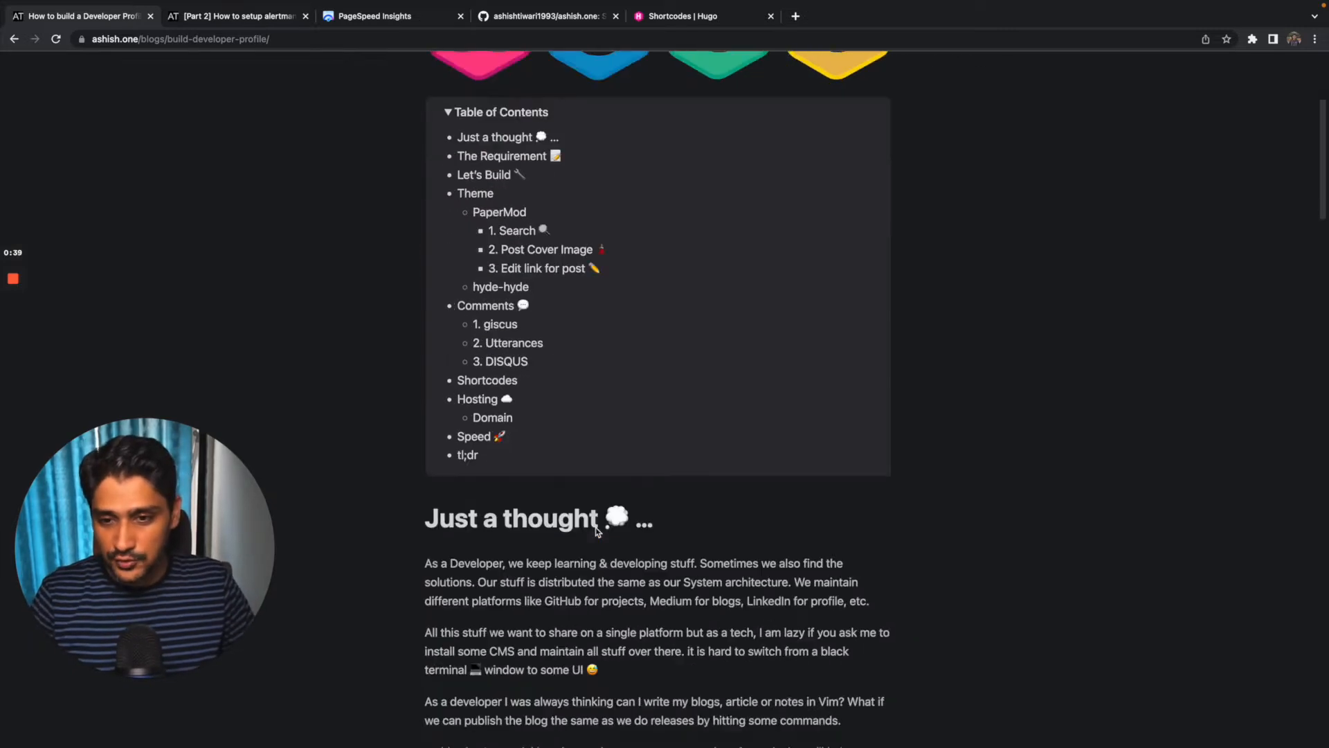
{"action": "scroll", "scroll_direction": "down", "scroll_amount": 3}
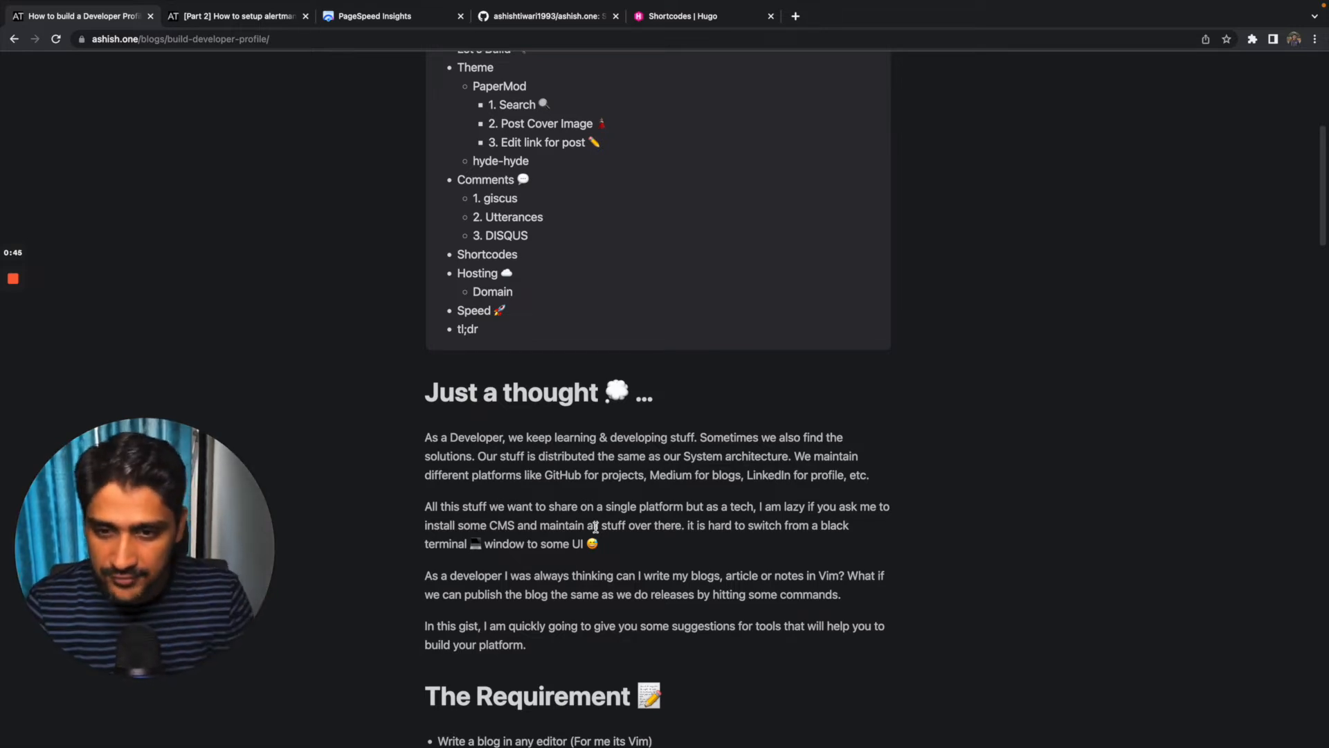
{"action": "scroll", "scroll_direction": "down", "scroll_amount": 3}
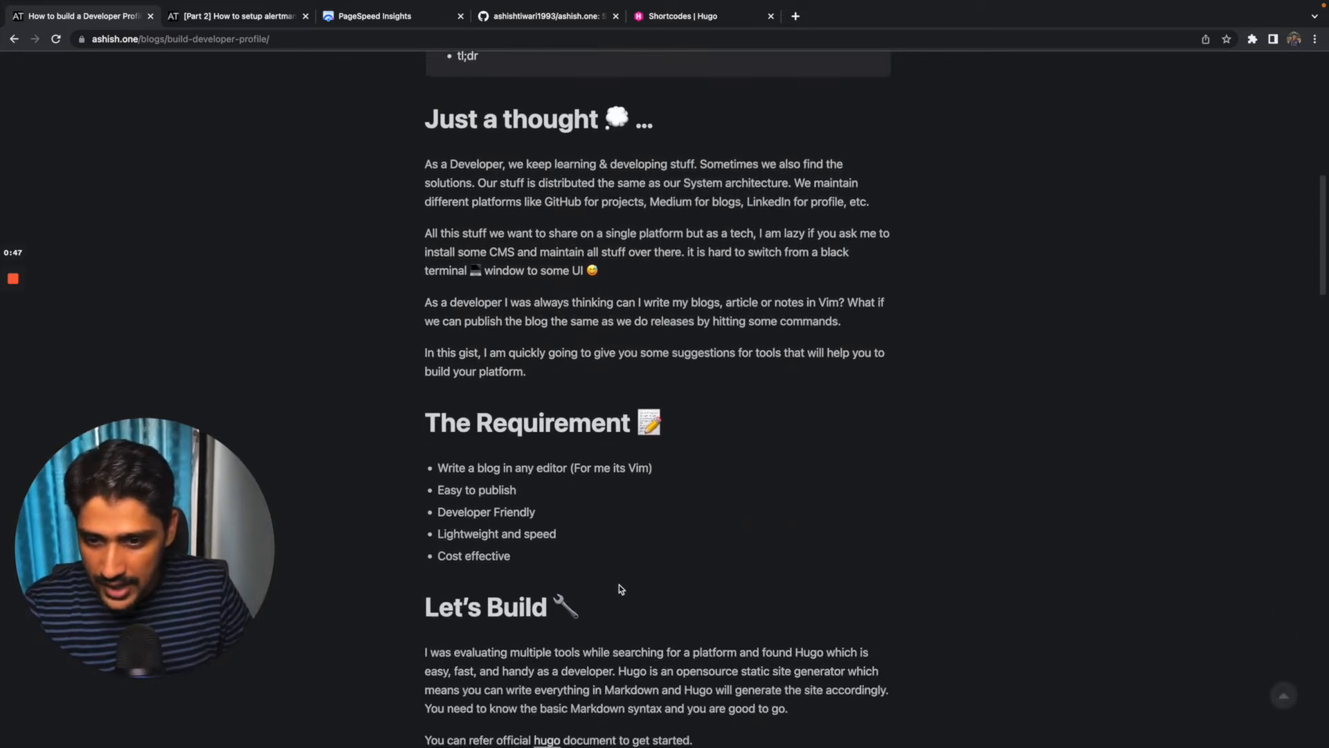
{"action": "scroll", "scroll_direction": "down", "scroll_amount": 3}
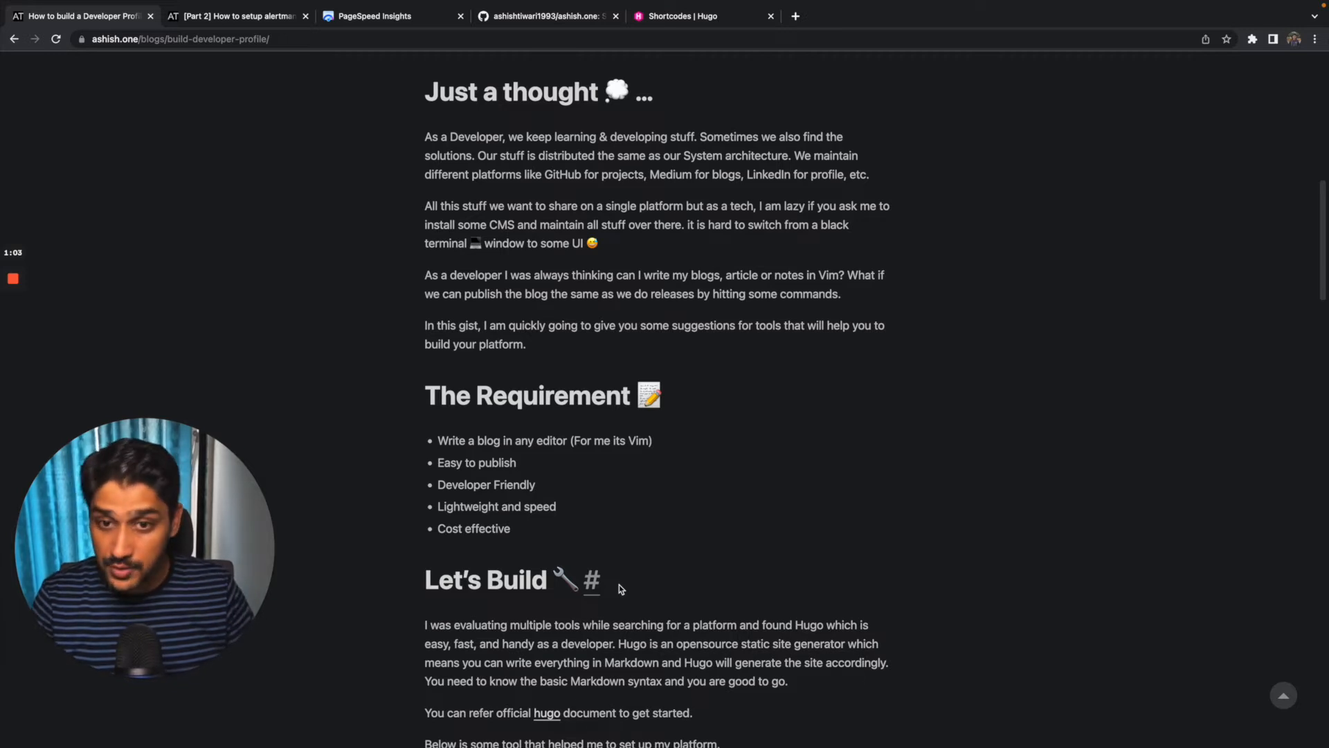
{"action": "scroll", "scroll_direction": "up", "scroll_amount": 3}
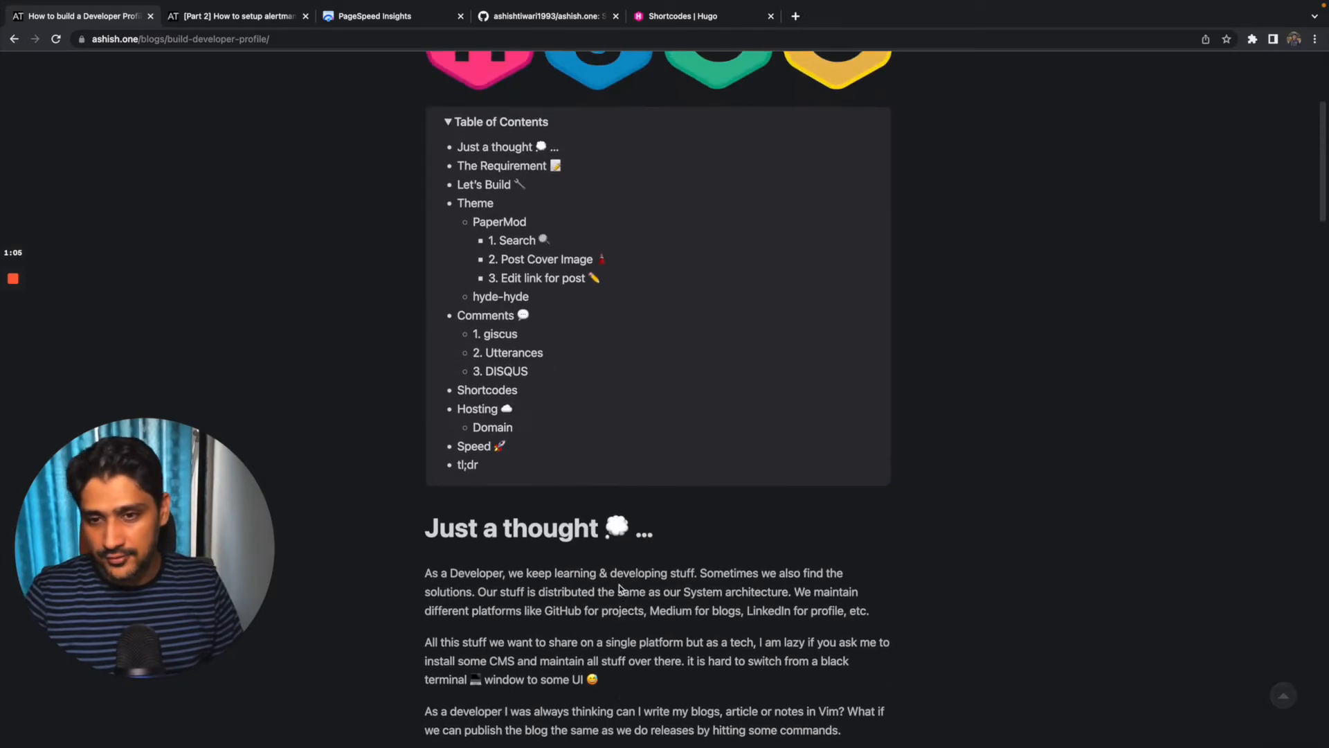
{"action": "scroll", "scroll_direction": "down", "scroll_amount": 3}
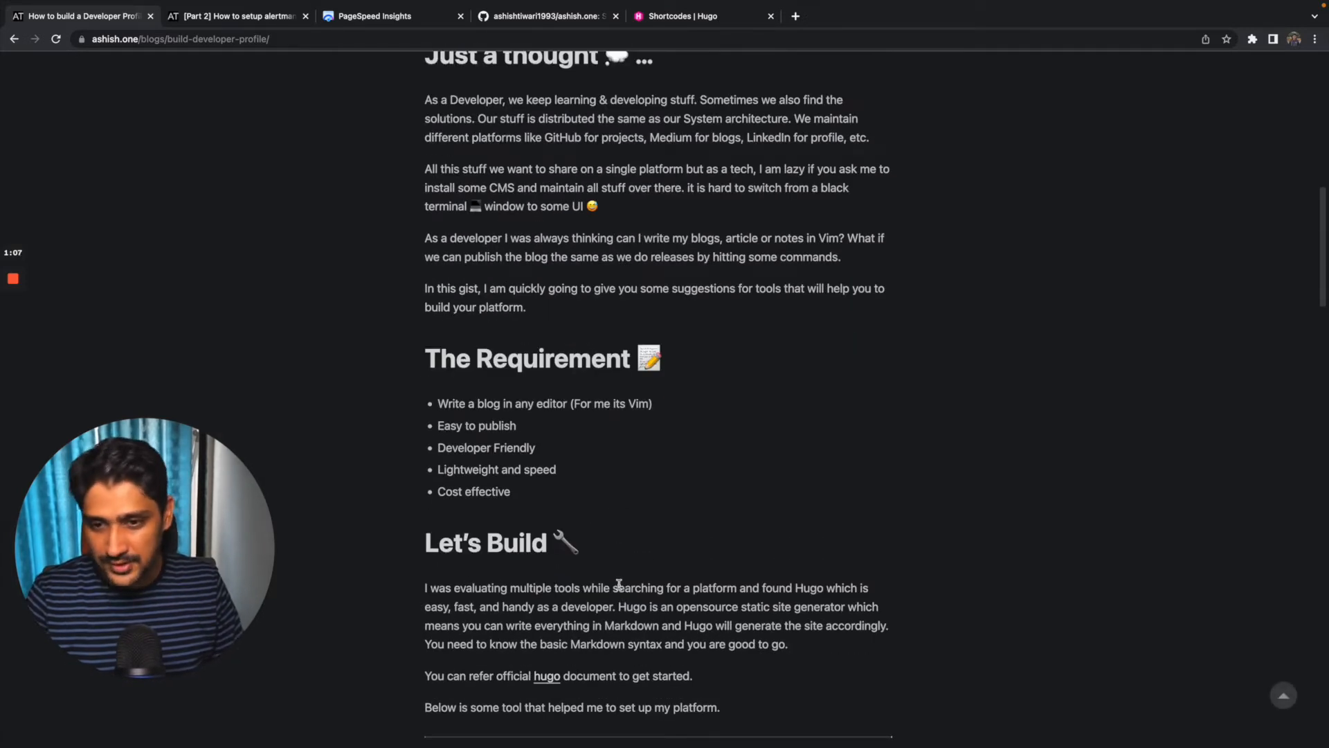
{"action": "mouse_move", "coordinate": [712, 499]}
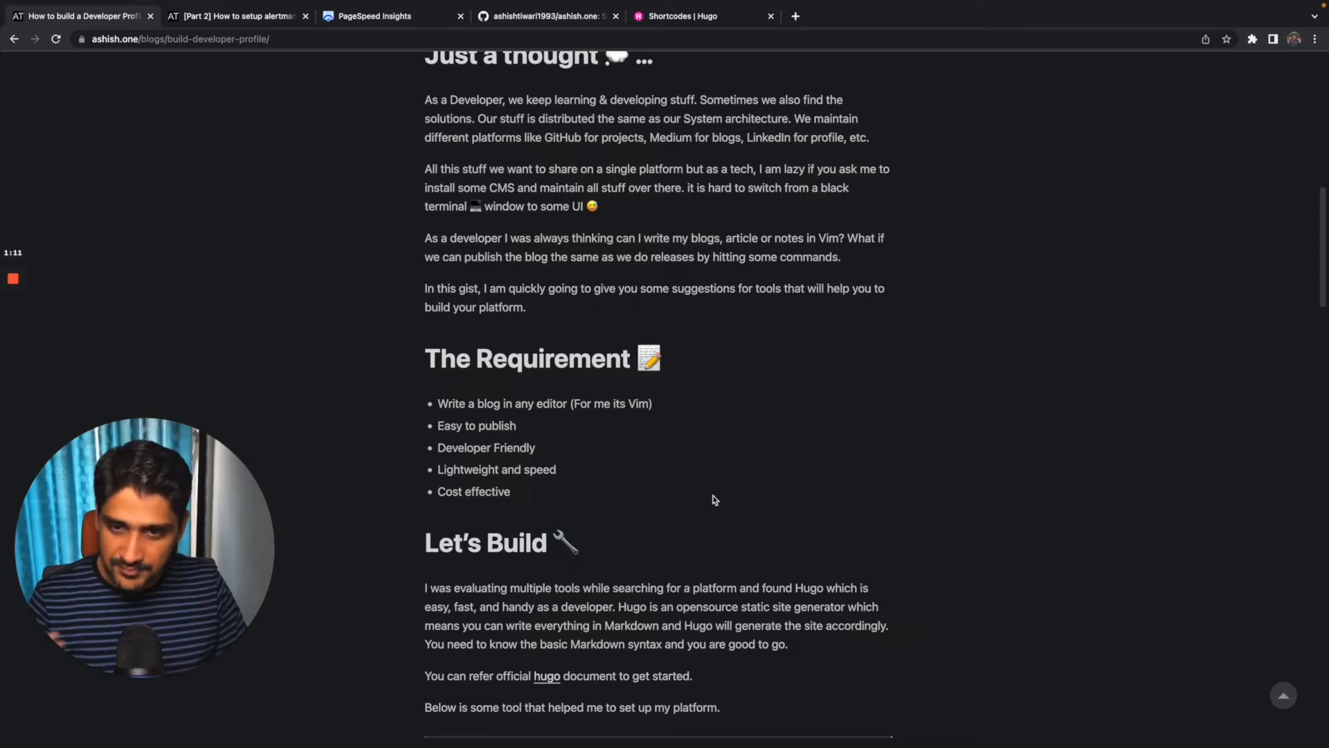
{"action": "scroll", "scroll_direction": "down", "scroll_amount": 3}
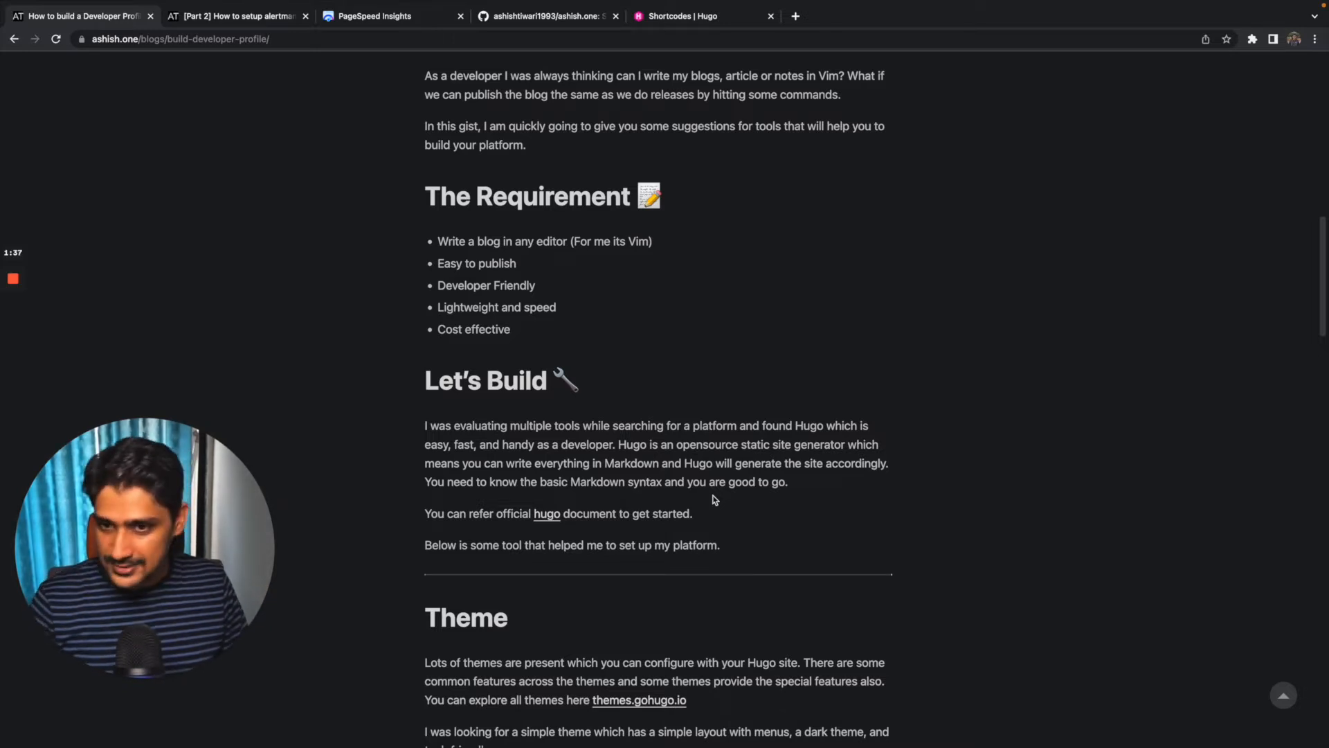
{"action": "scroll", "scroll_direction": "down", "scroll_amount": 3}
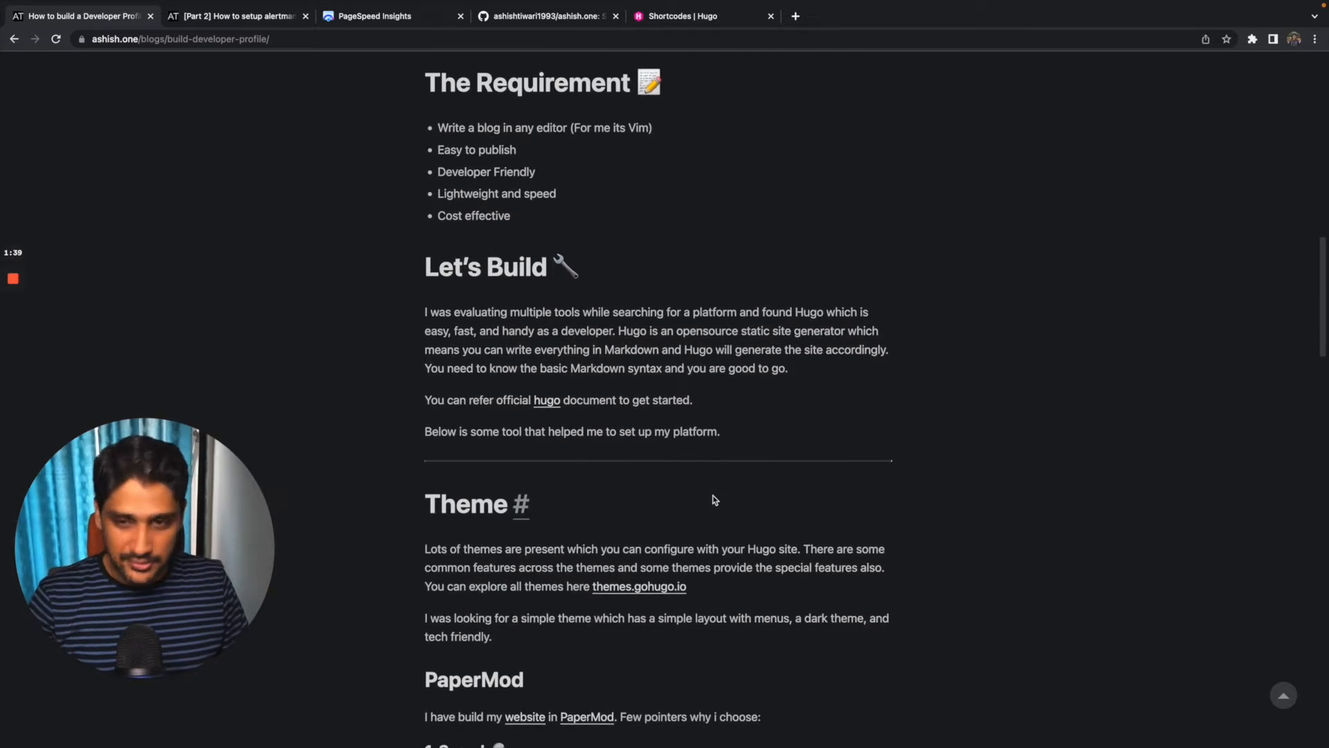
{"action": "scroll", "scroll_direction": "down", "scroll_amount": 3}
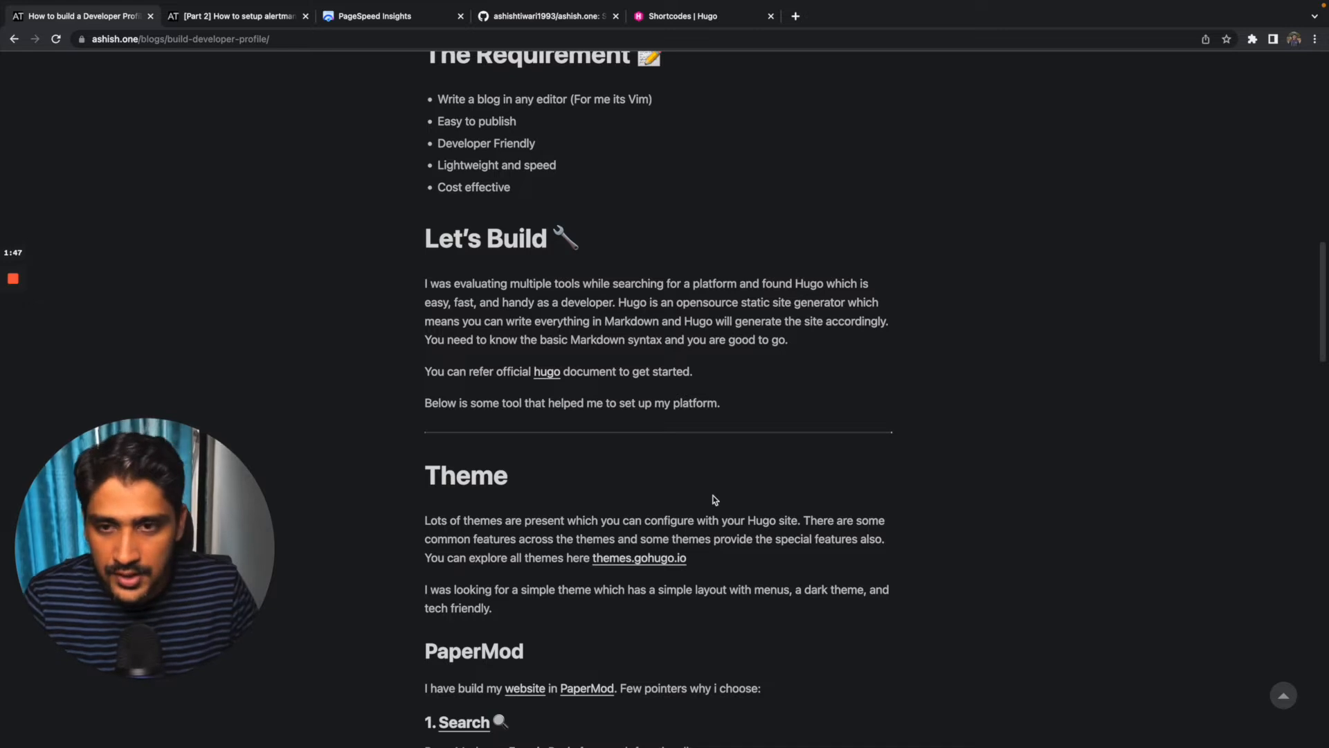
{"action": "scroll", "scroll_direction": "down", "scroll_amount": 3}
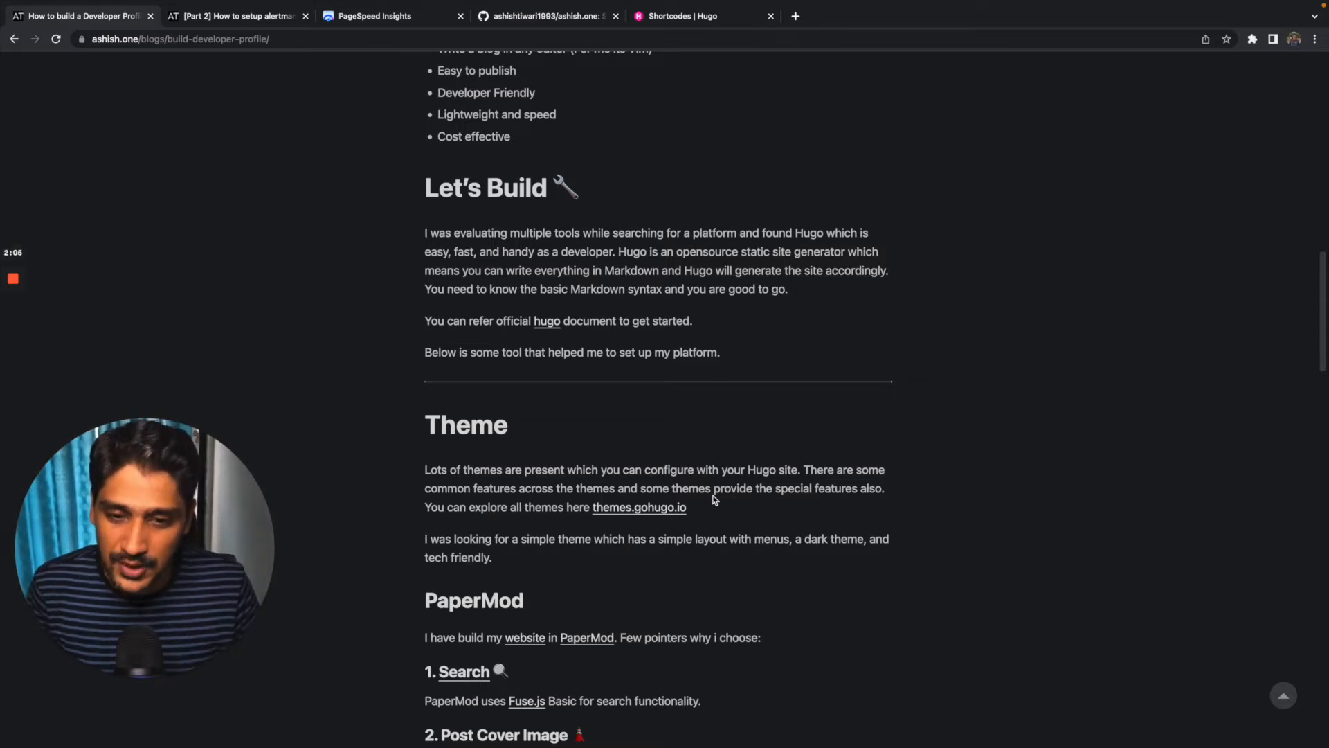
{"action": "scroll", "scroll_direction": "down", "scroll_amount": 3}
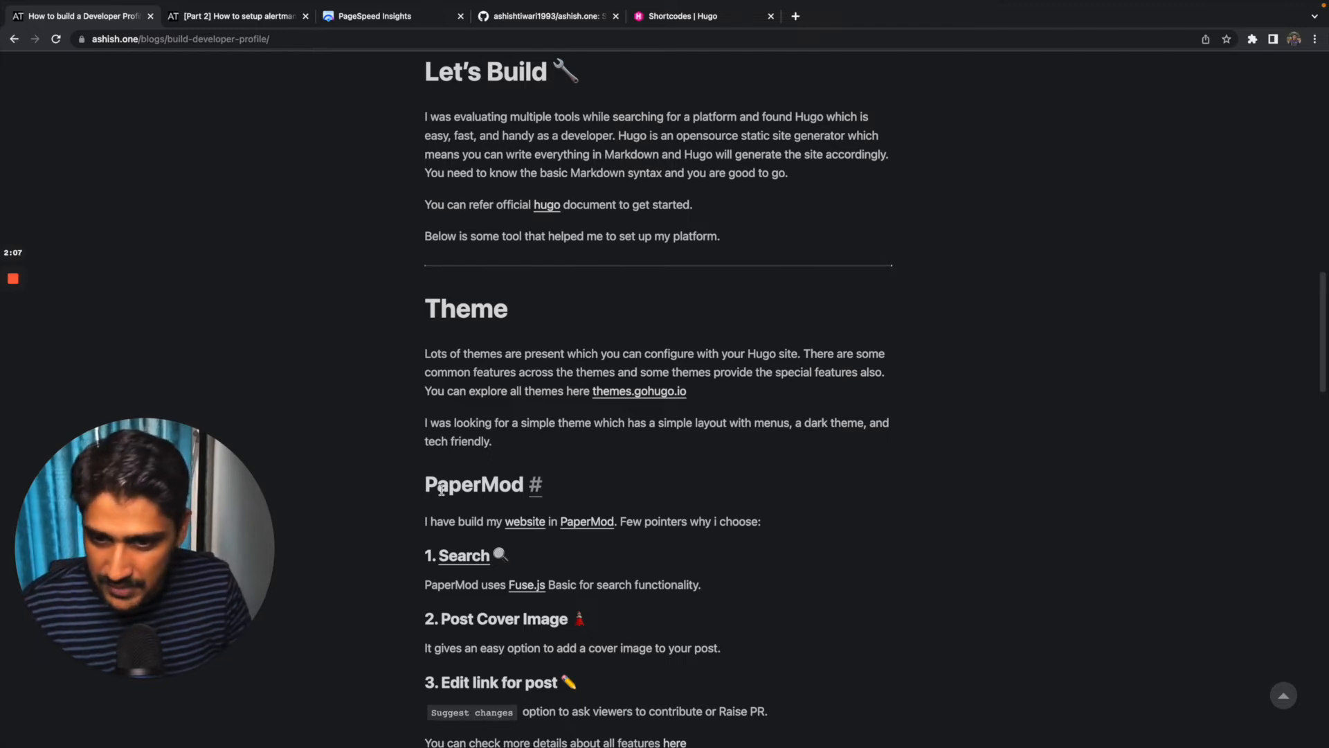
{"action": "scroll", "scroll_direction": "up", "scroll_amount": 3}
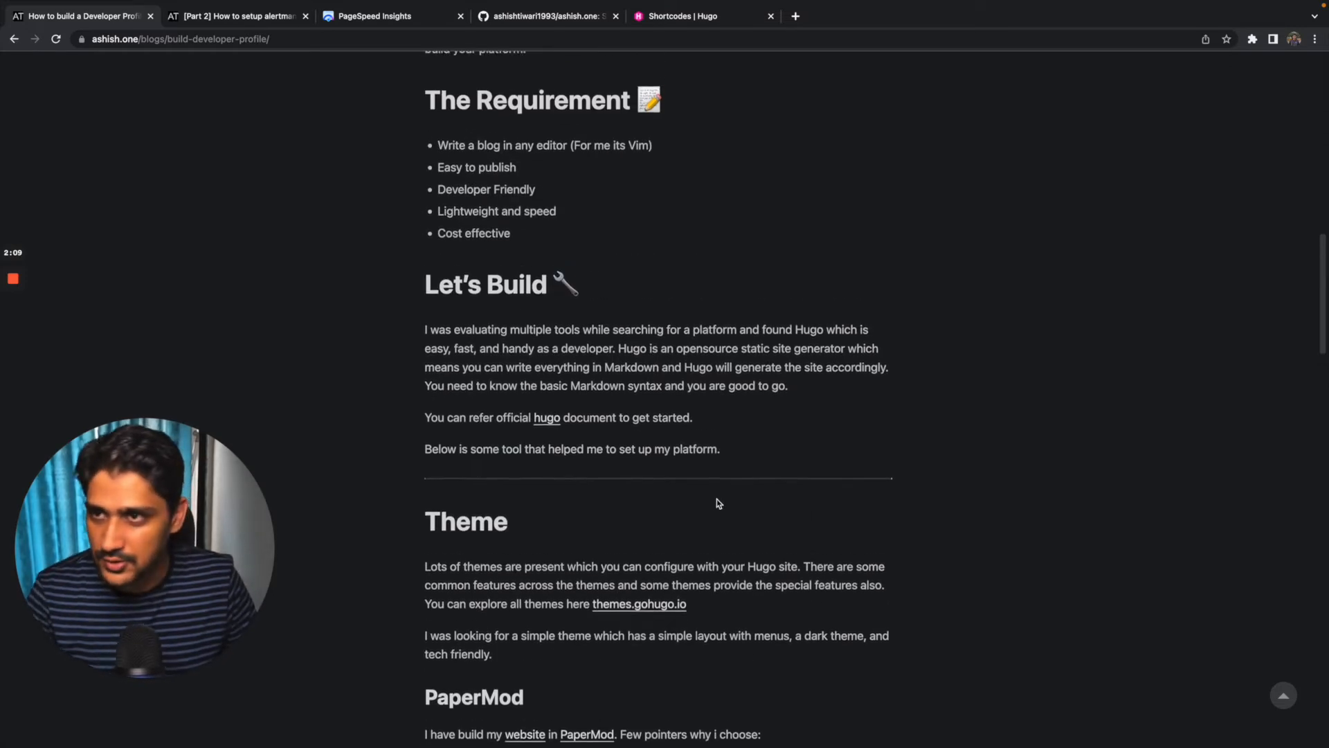
{"action": "scroll", "scroll_direction": "down", "scroll_amount": 3}
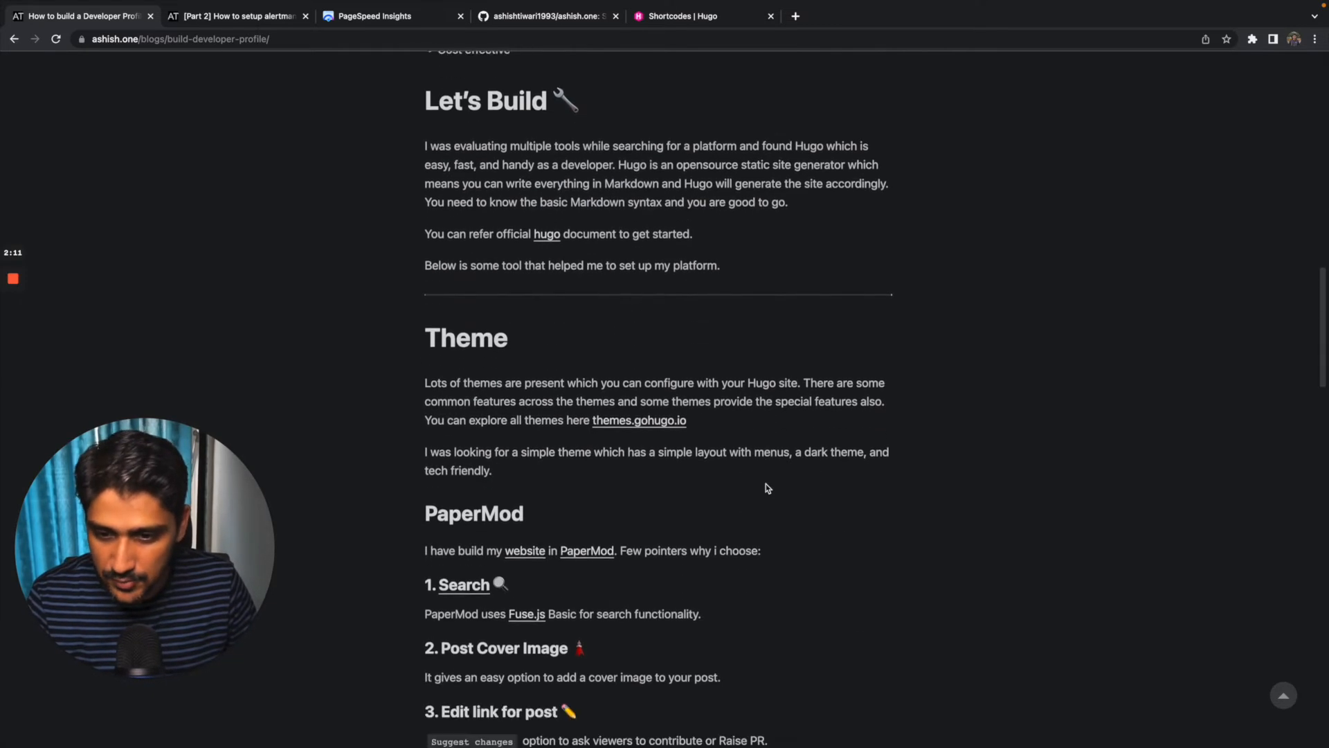
{"action": "scroll", "scroll_direction": "down", "scroll_amount": 3}
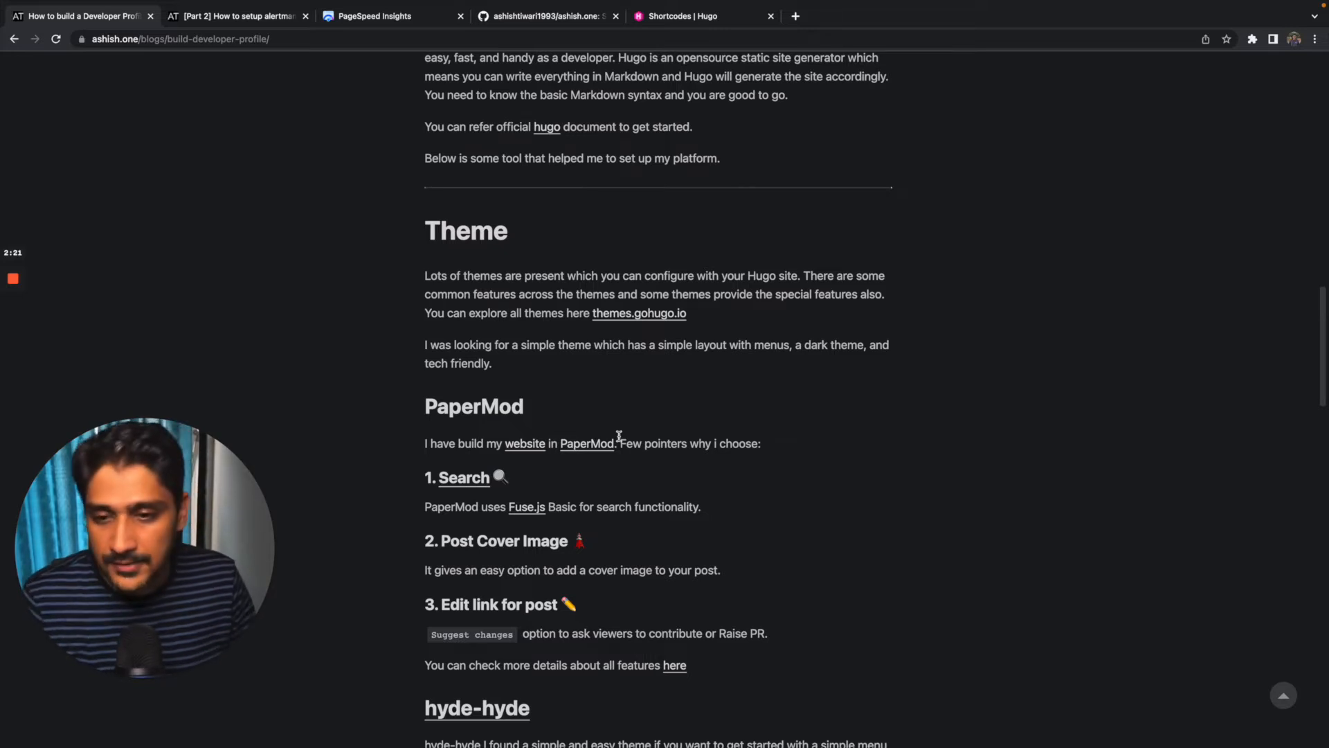
{"action": "scroll", "scroll_direction": "down", "scroll_amount": 3}
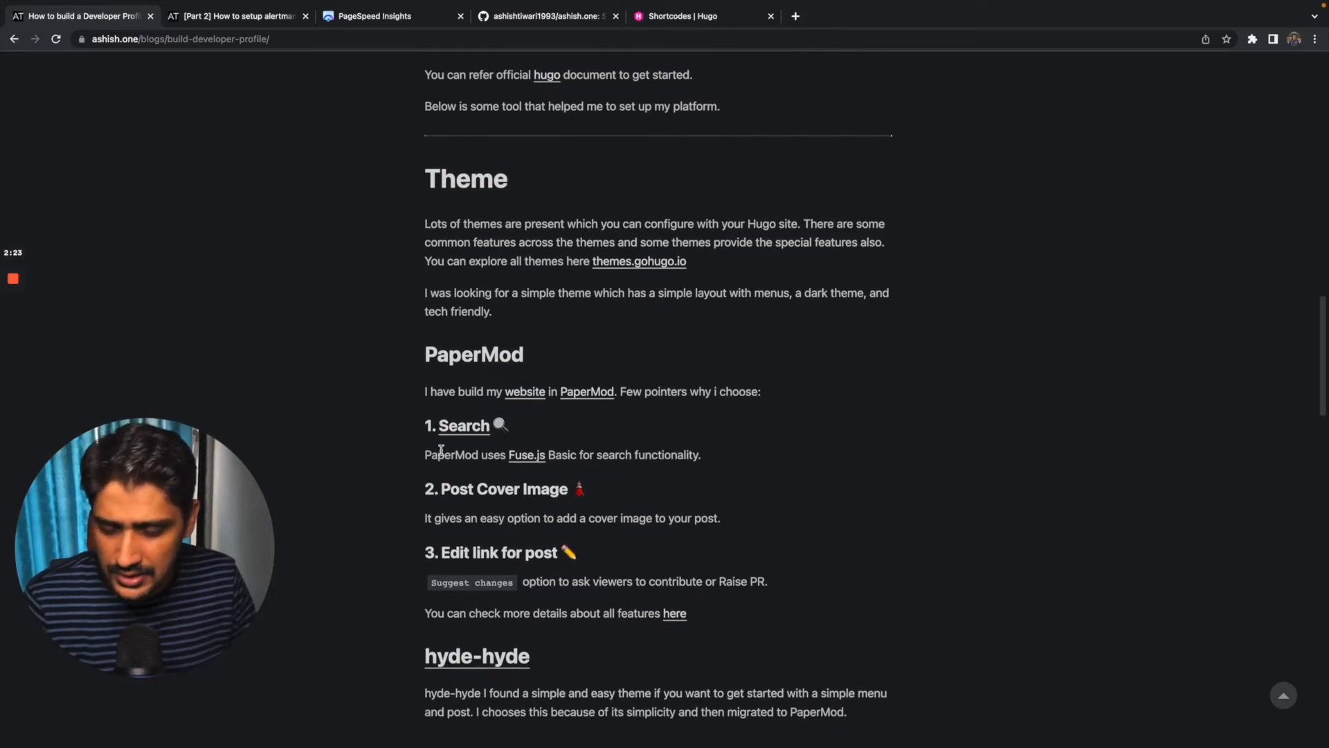
{"action": "mouse_move", "coordinate": [464, 424]}
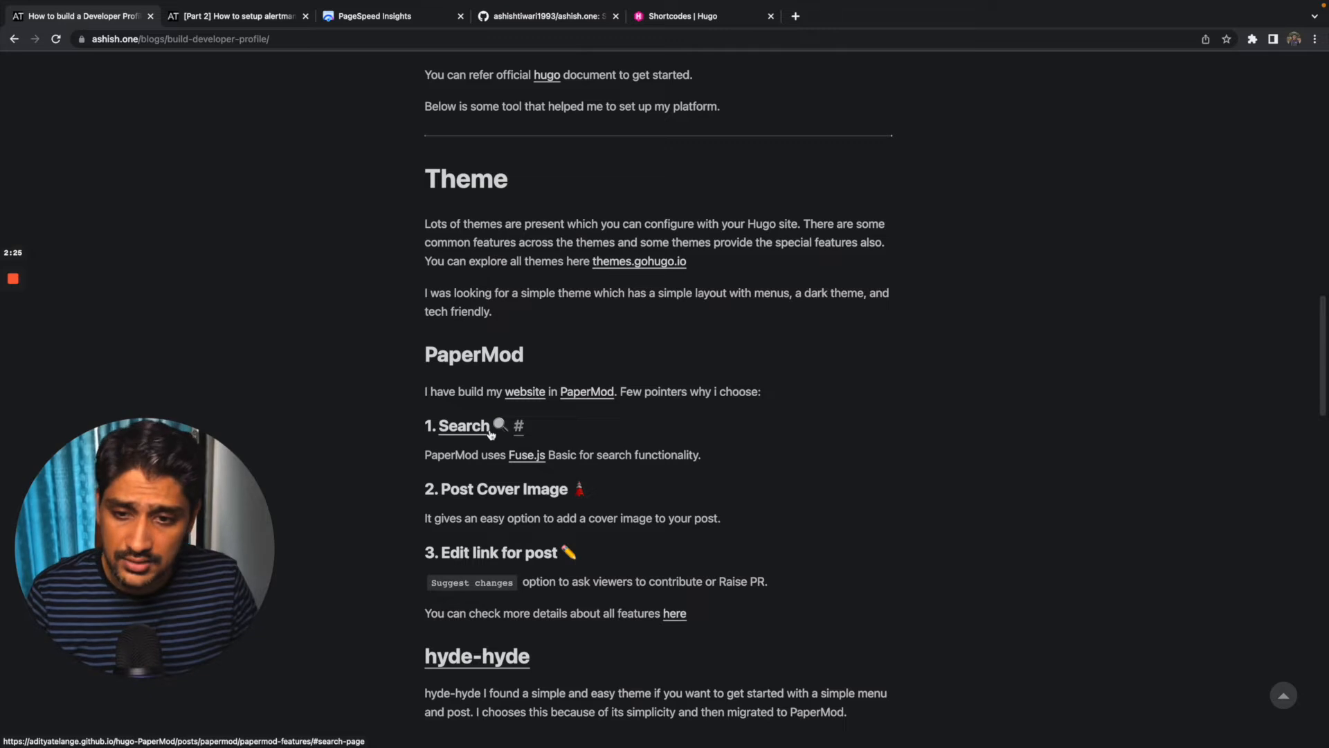
{"action": "scroll", "scroll_direction": "up", "scroll_amount": 3}
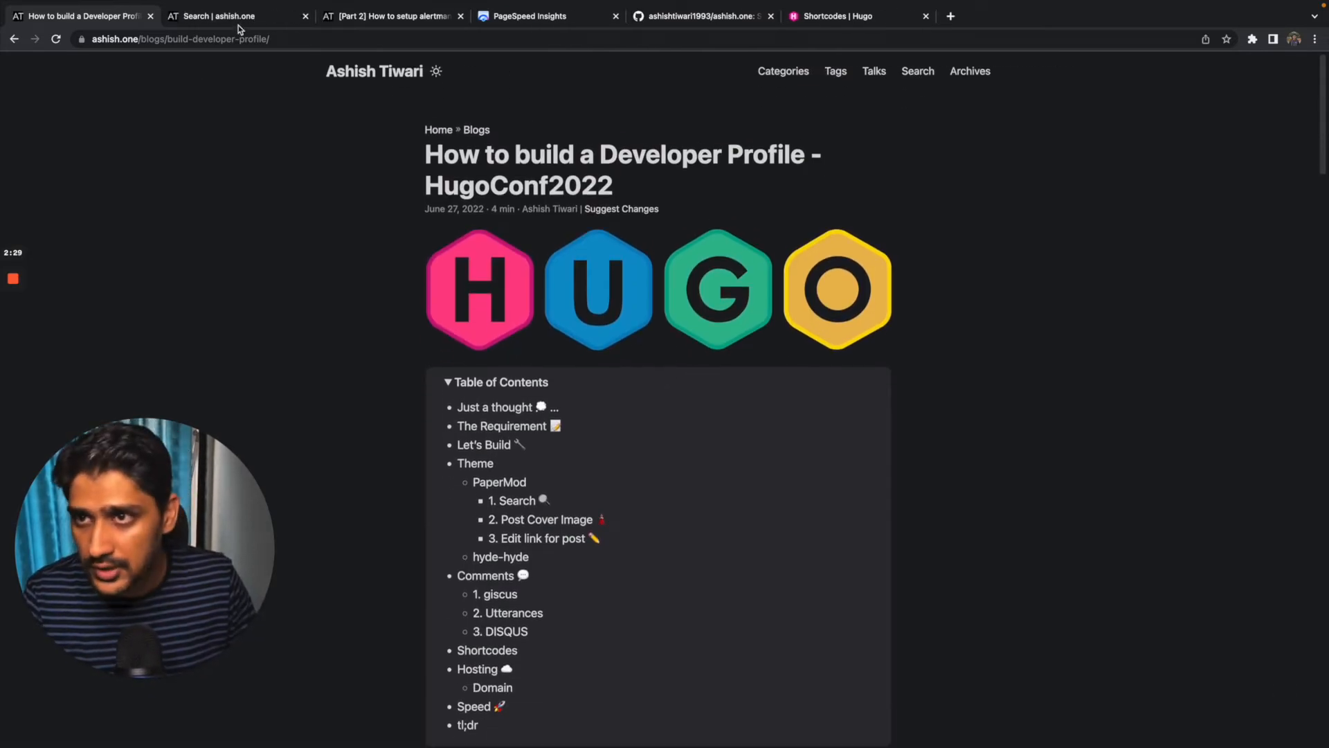
- Search the blog for 'elastic', open the Elasticsearch Exceptions post, then reopen the HugoConf2022 post
{"action": "left_click", "coordinate": [233, 15]}
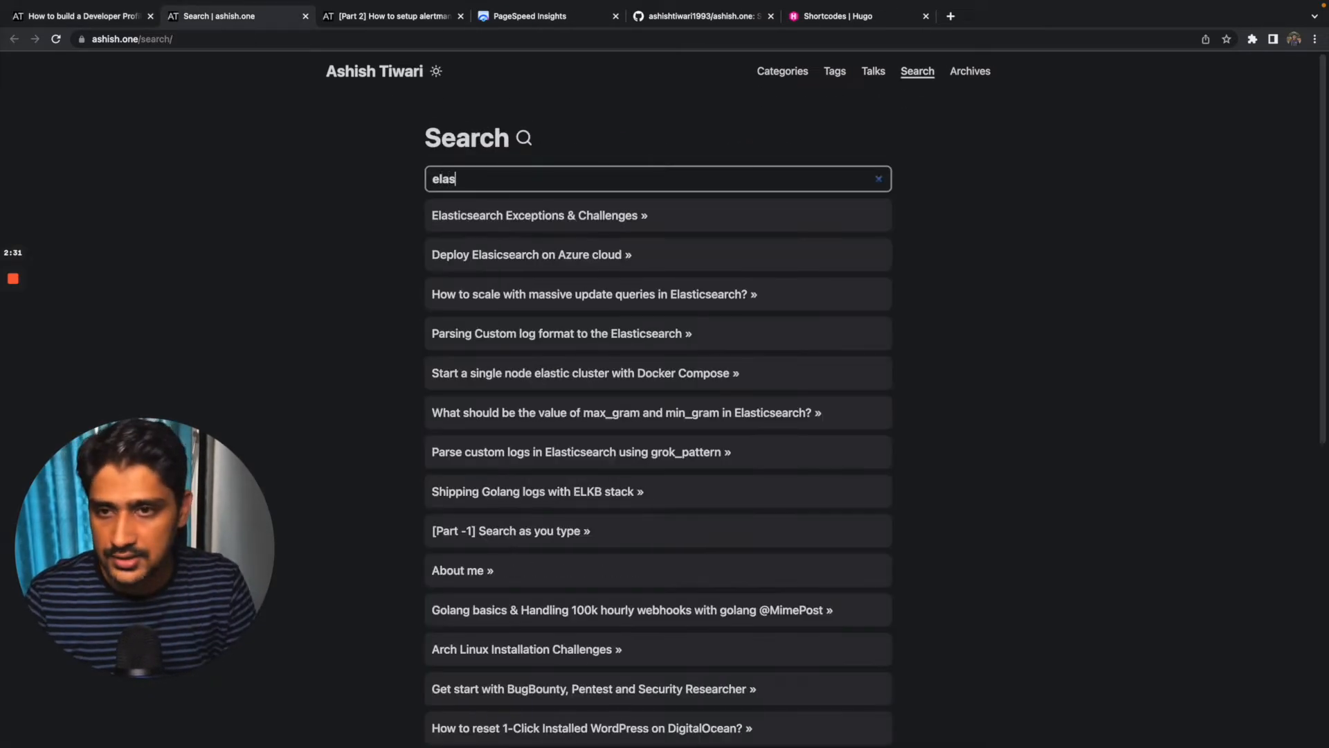
{"action": "type", "text": "tic"}
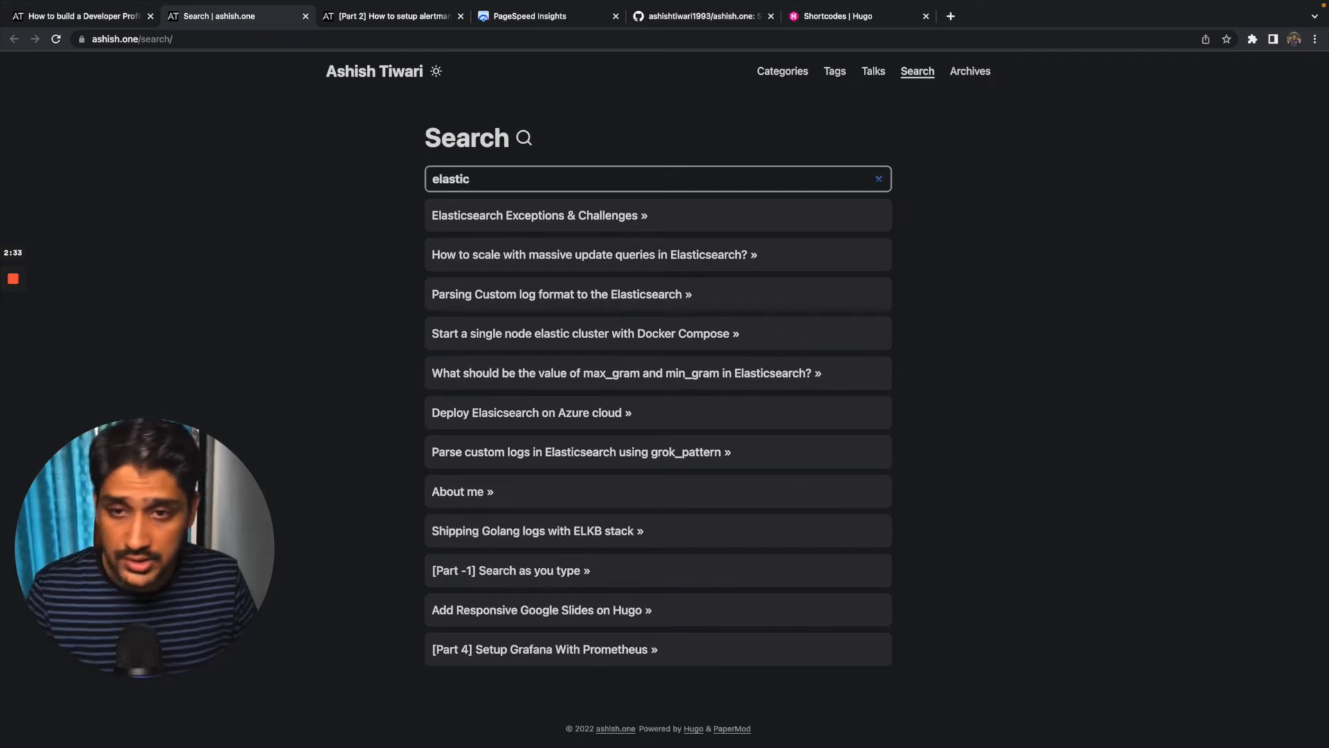
{"action": "mouse_move", "coordinate": [499, 230]}
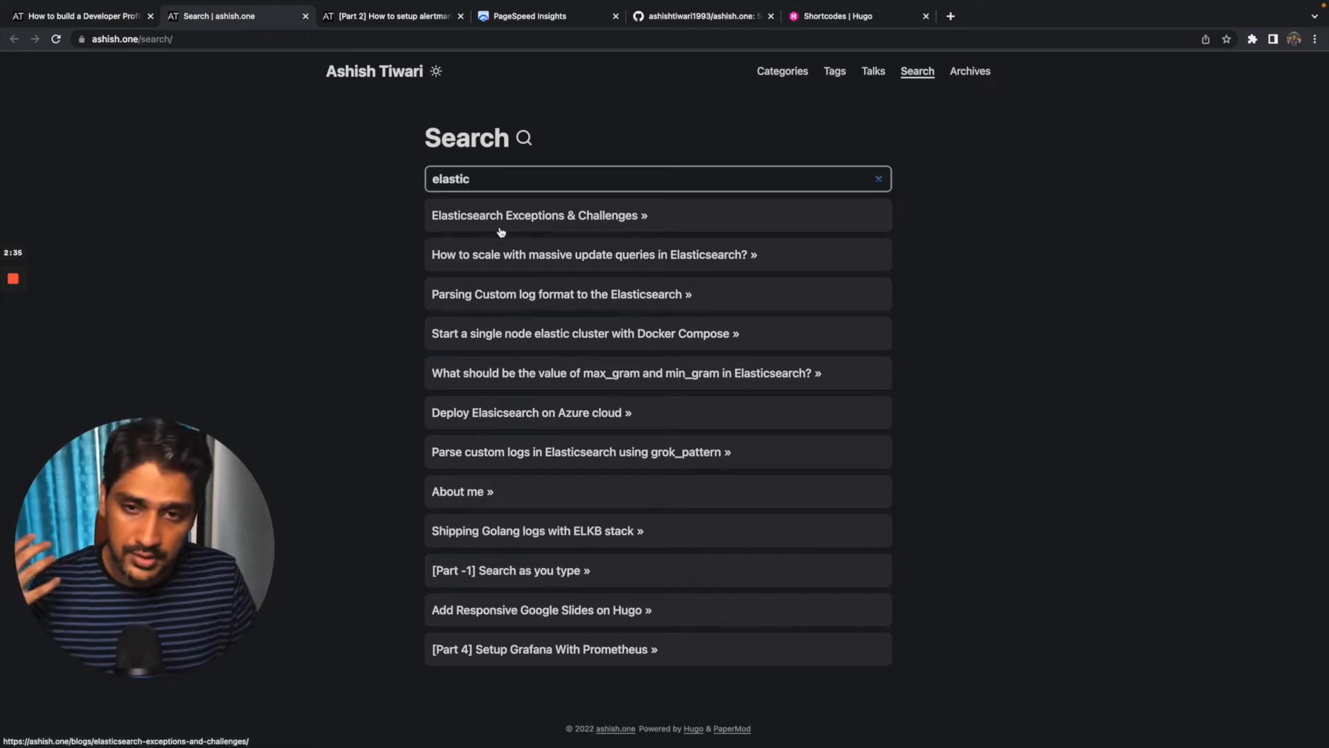
{"action": "left_click", "coordinate": [538, 215]}
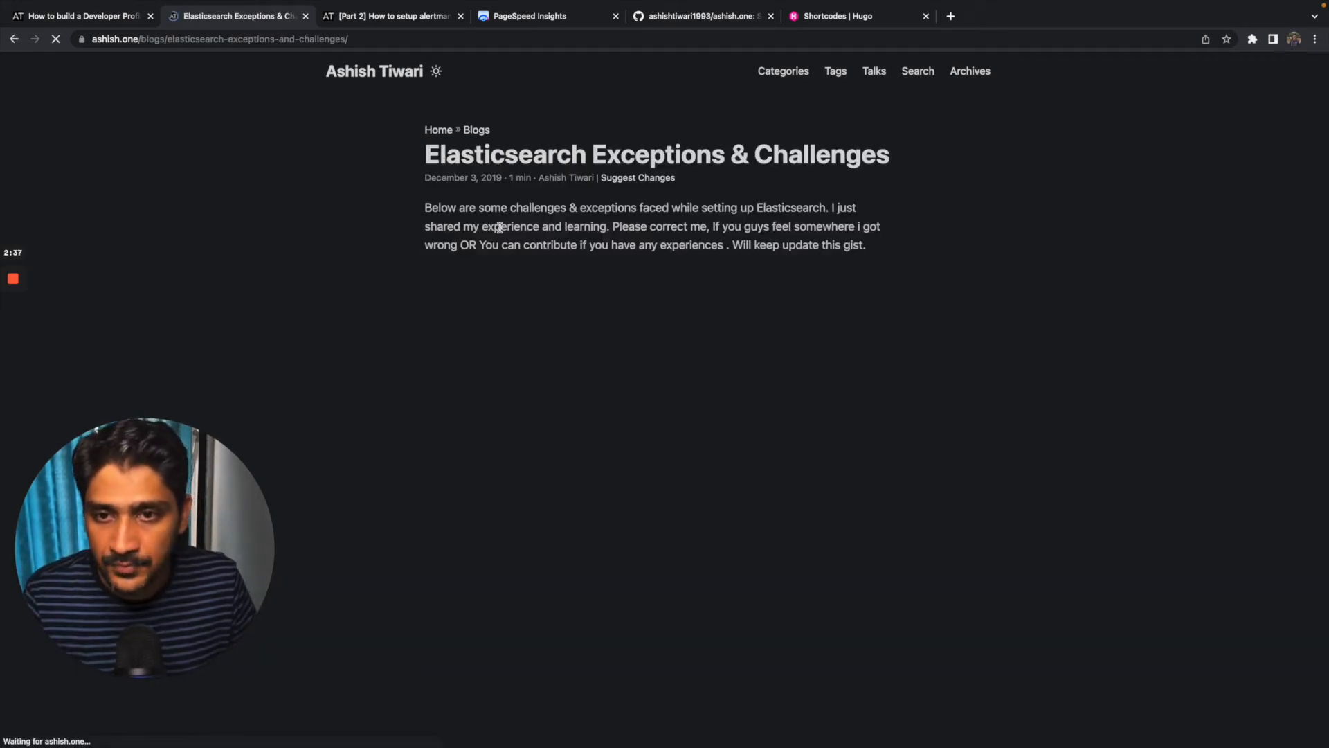
{"action": "left_click", "coordinate": [374, 71]}
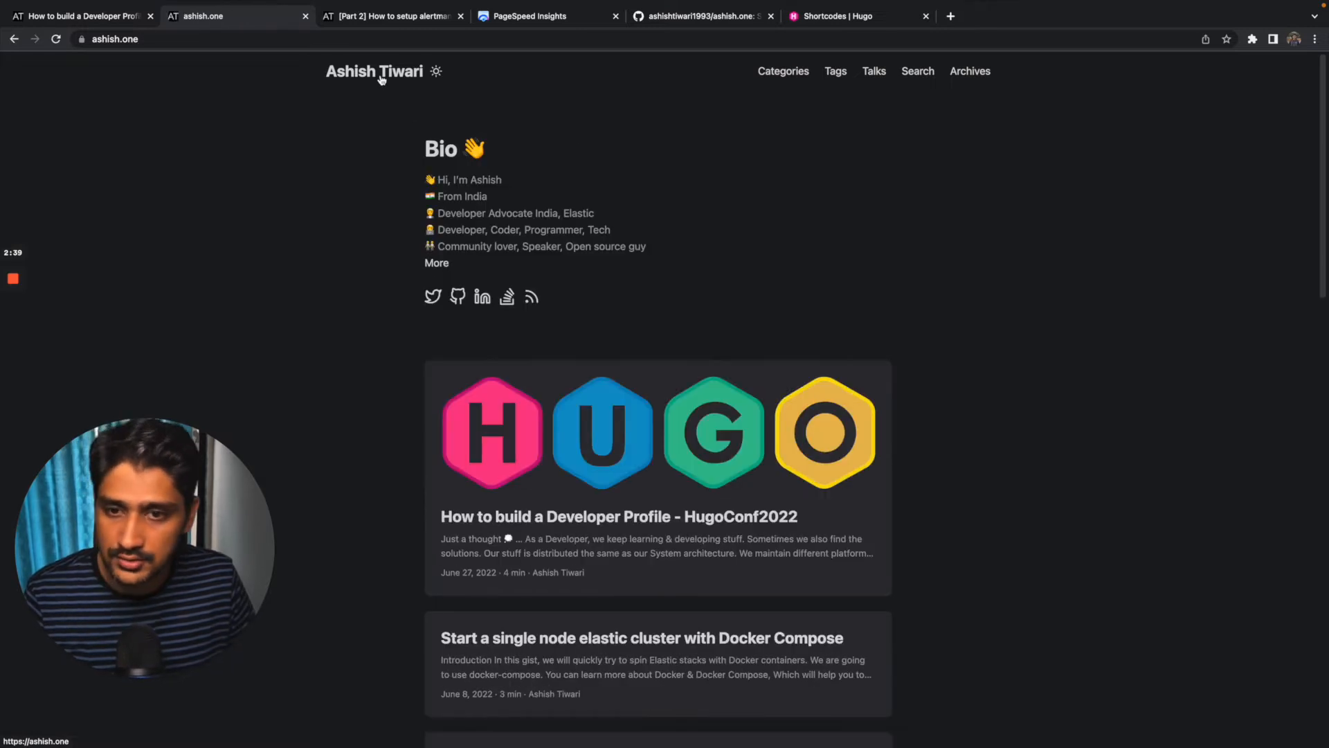
{"action": "left_click", "coordinate": [616, 516]}
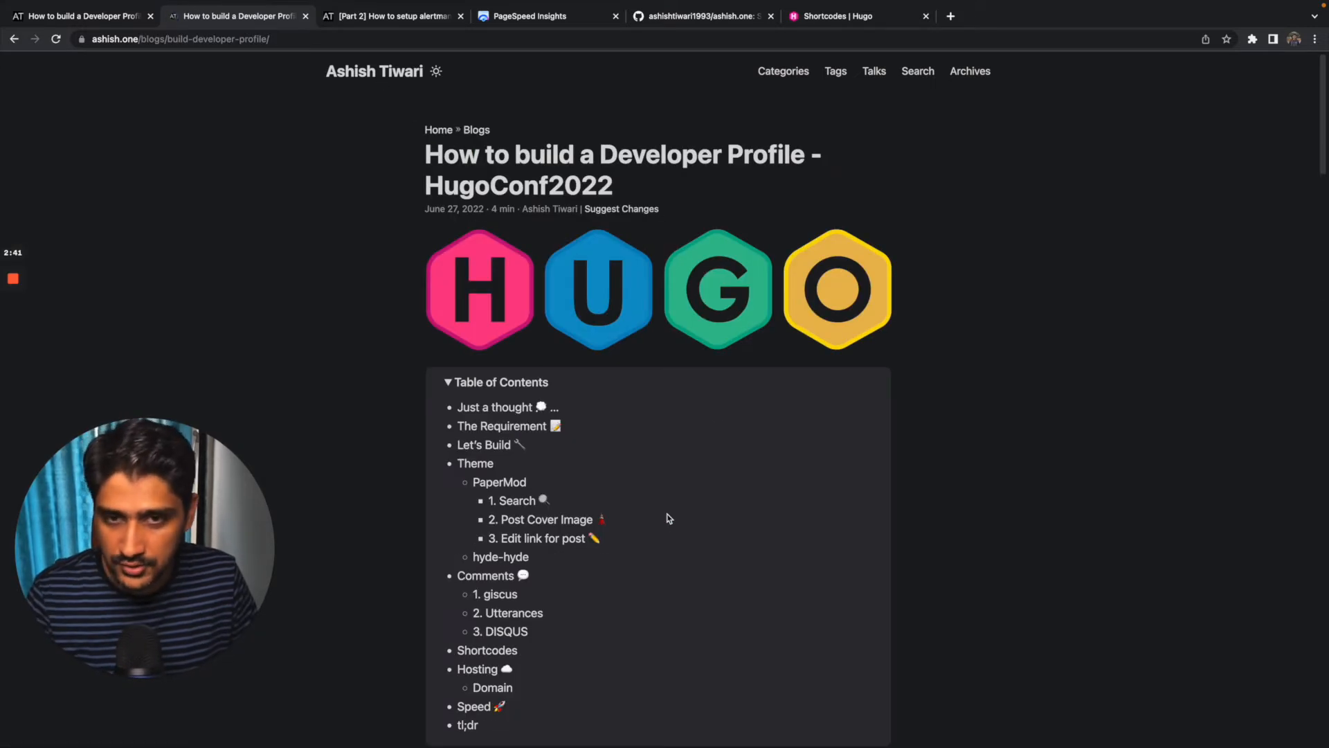
- Scroll through the HugoConf2022 post and back up to the top
{"action": "scroll", "scroll_direction": "down", "scroll_amount": 3}
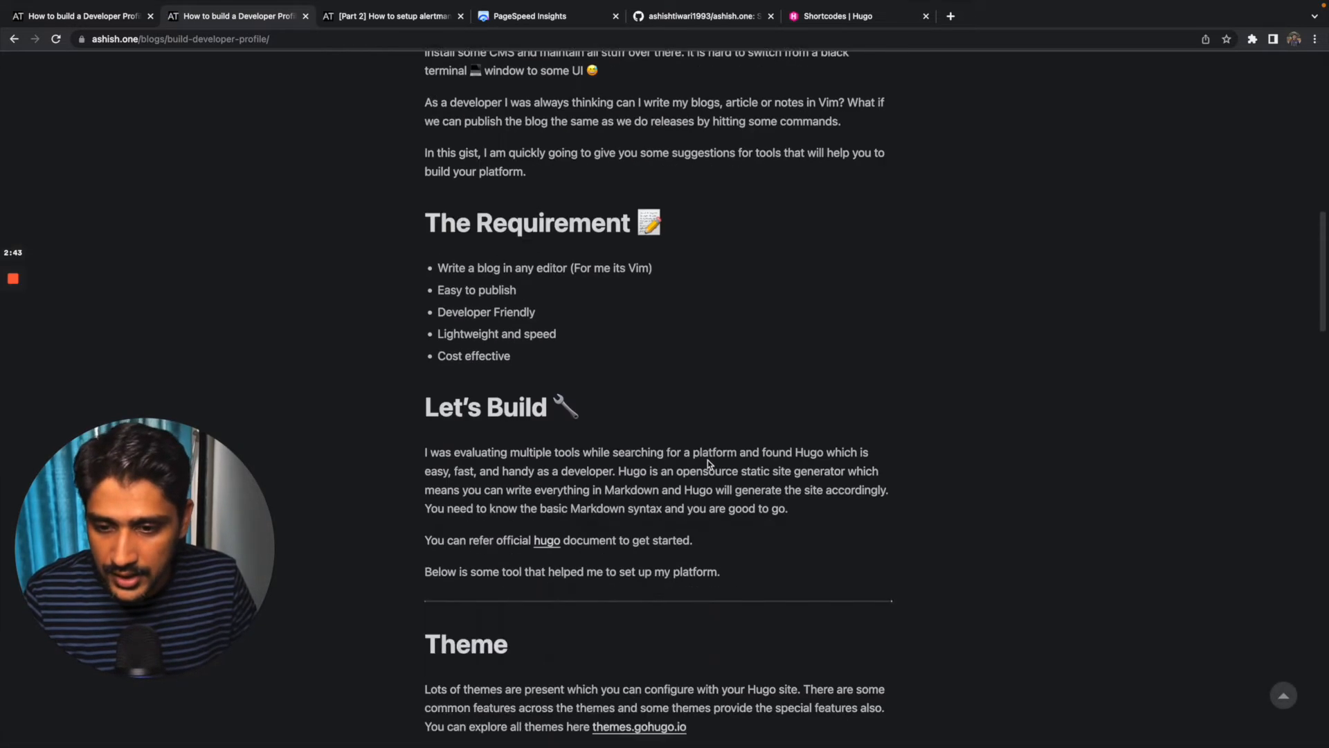
{"action": "scroll", "scroll_direction": "down", "scroll_amount": 3}
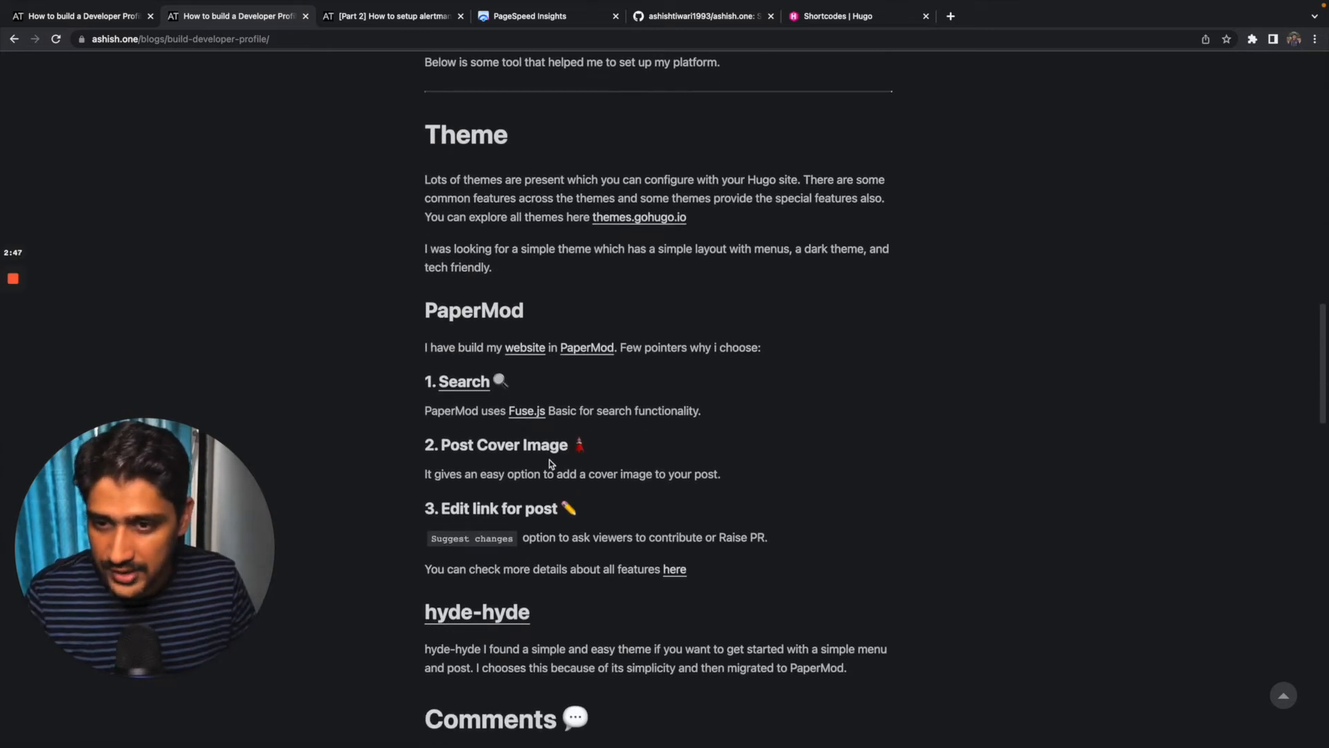
{"action": "scroll", "scroll_direction": "up", "scroll_amount": 3}
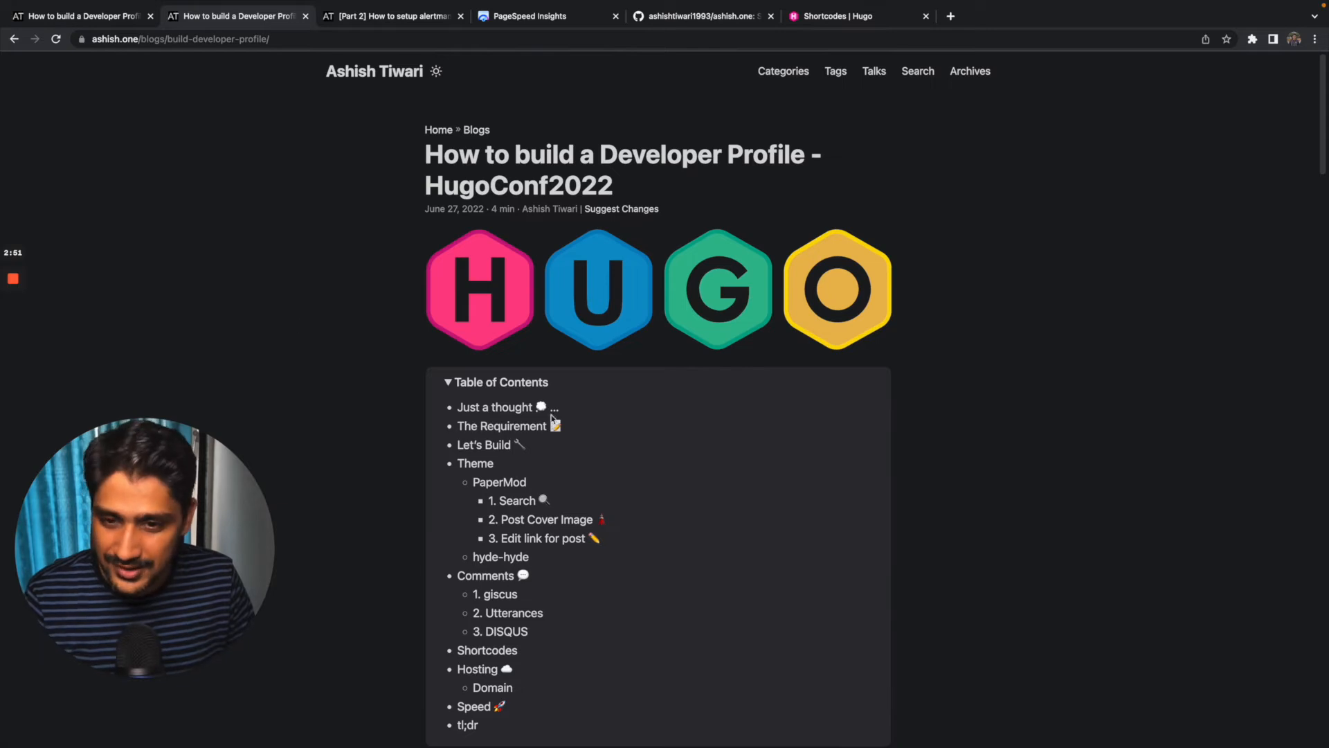
{"action": "scroll", "scroll_direction": "down", "scroll_amount": 3}
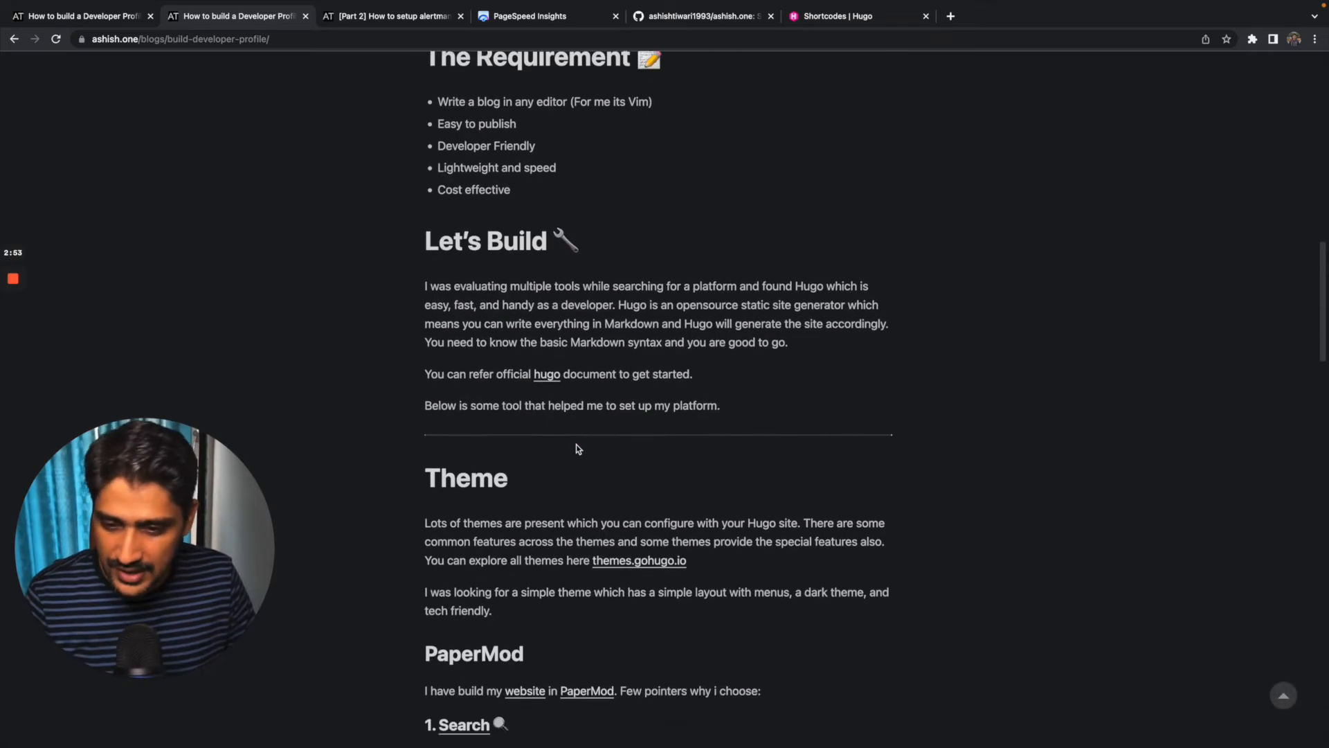
{"action": "scroll", "scroll_direction": "down", "scroll_amount": 3}
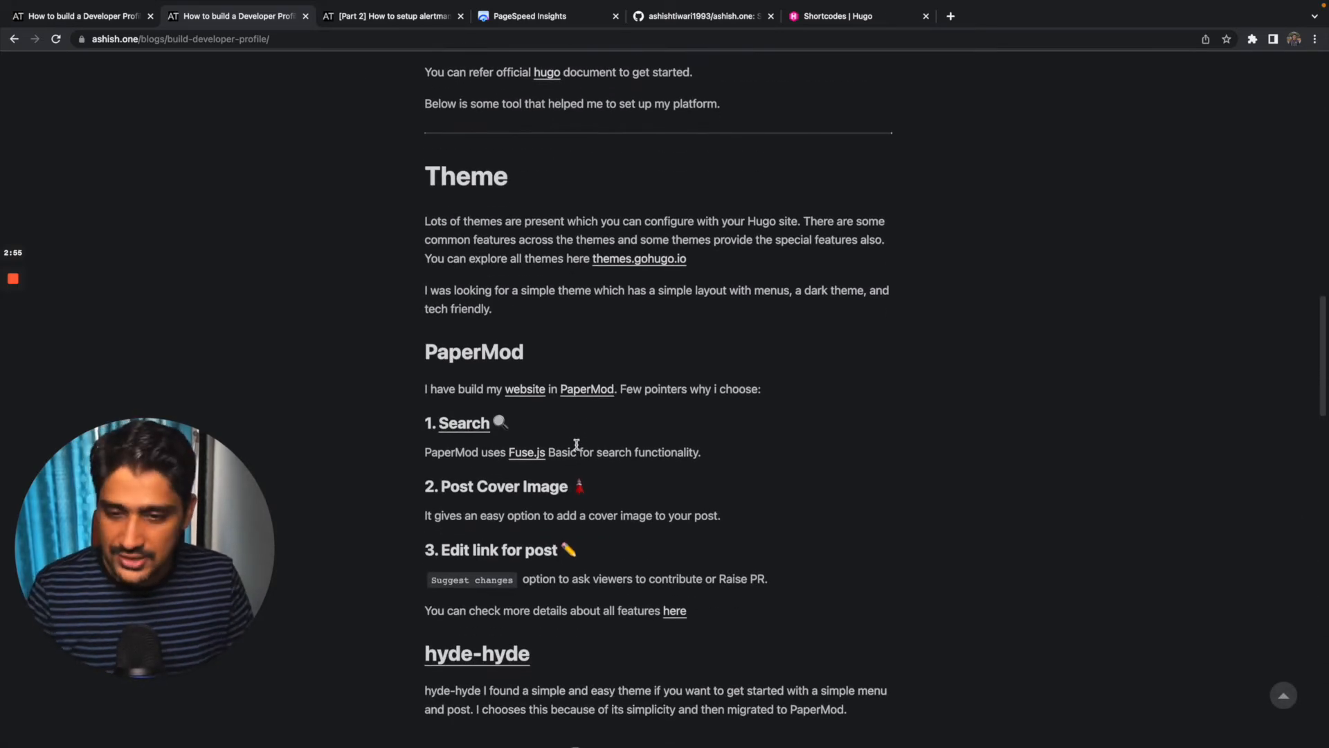
{"action": "scroll", "scroll_direction": "down", "scroll_amount": 3}
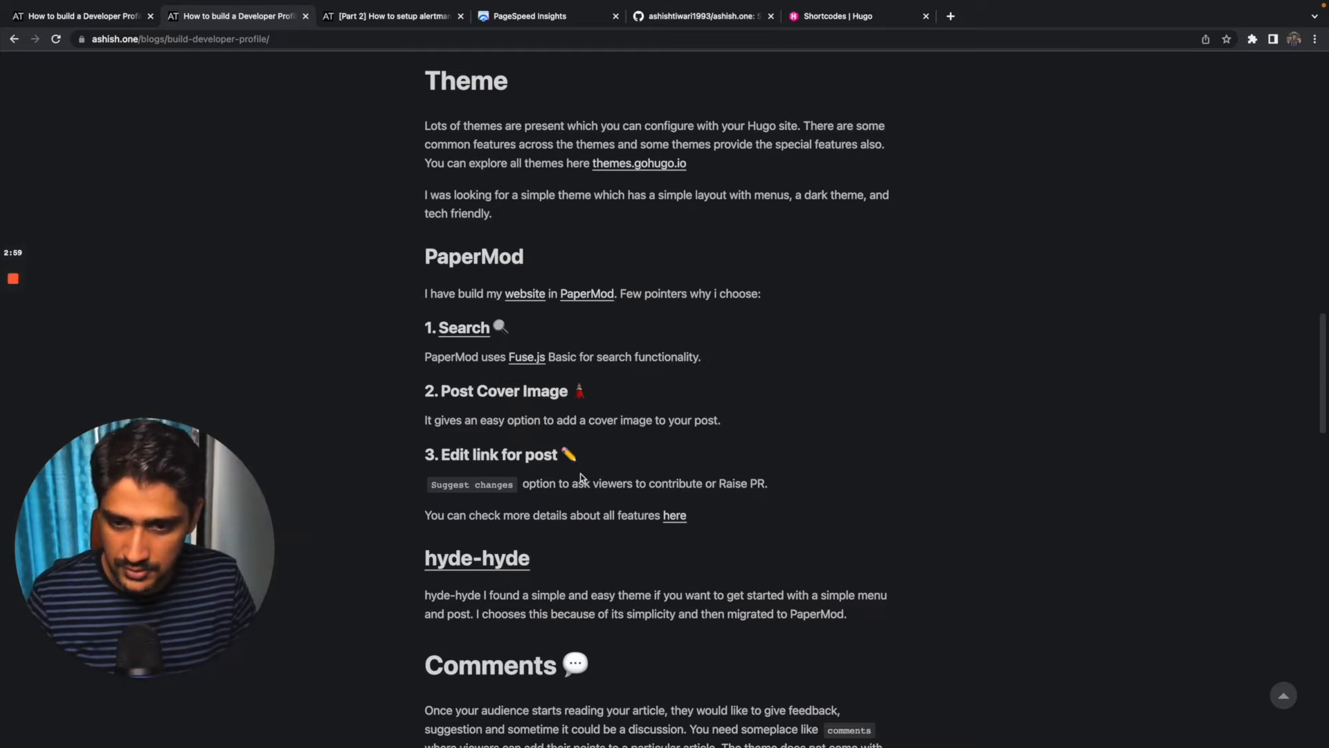
{"action": "scroll", "scroll_direction": "up", "scroll_amount": 3}
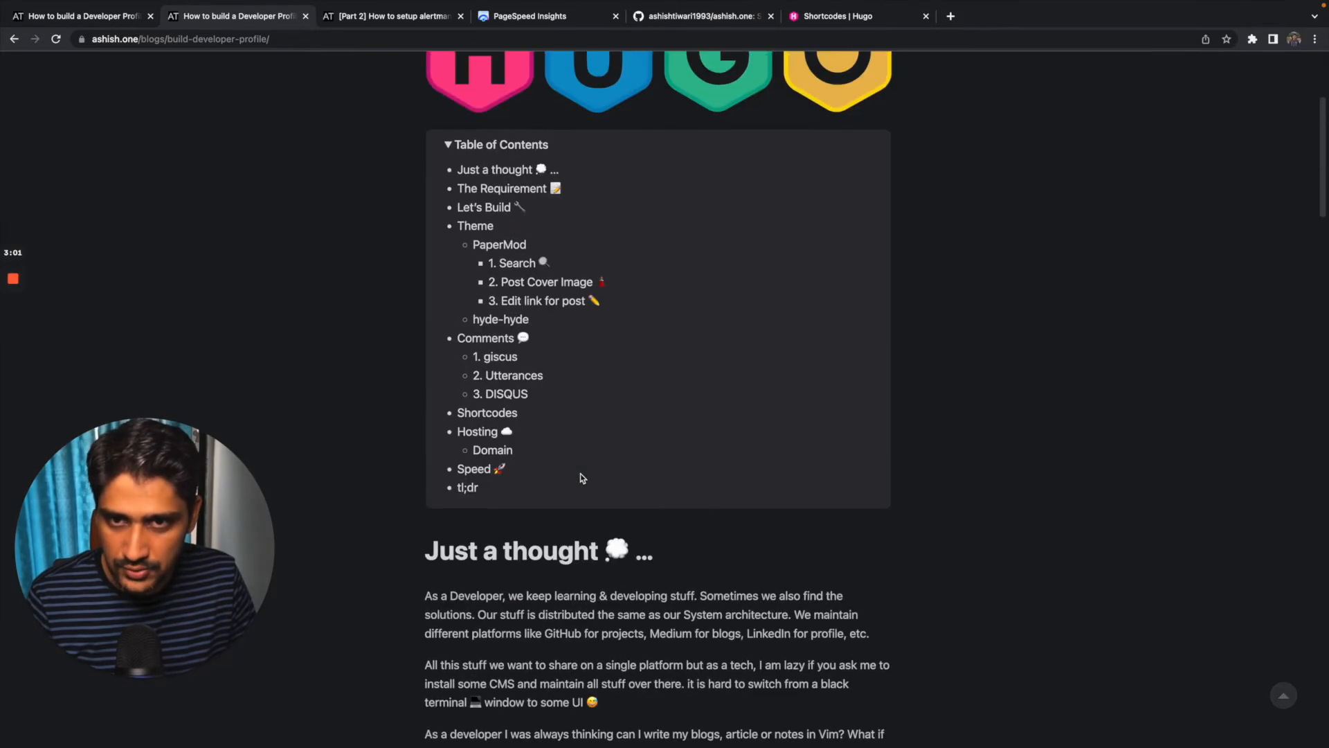
{"action": "scroll", "scroll_direction": "up", "scroll_amount": 3}
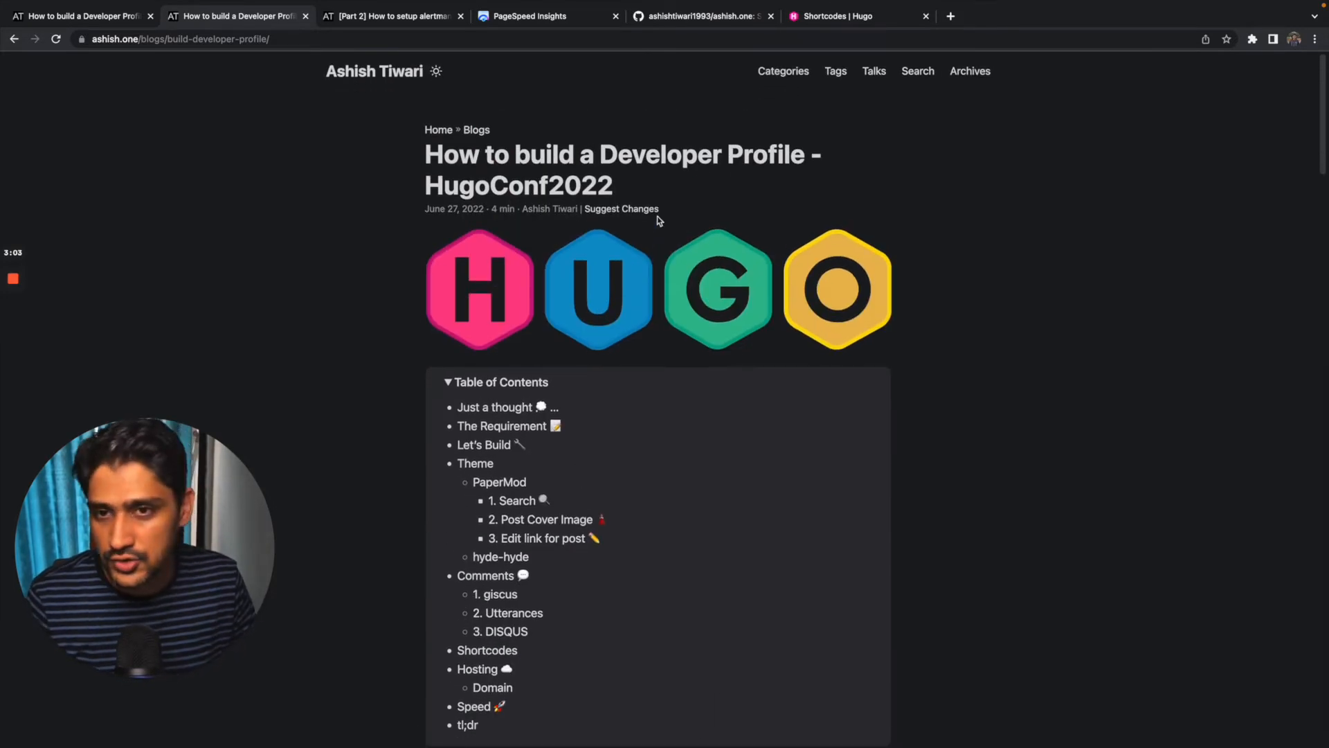
{"action": "mouse_move", "coordinate": [622, 209]}
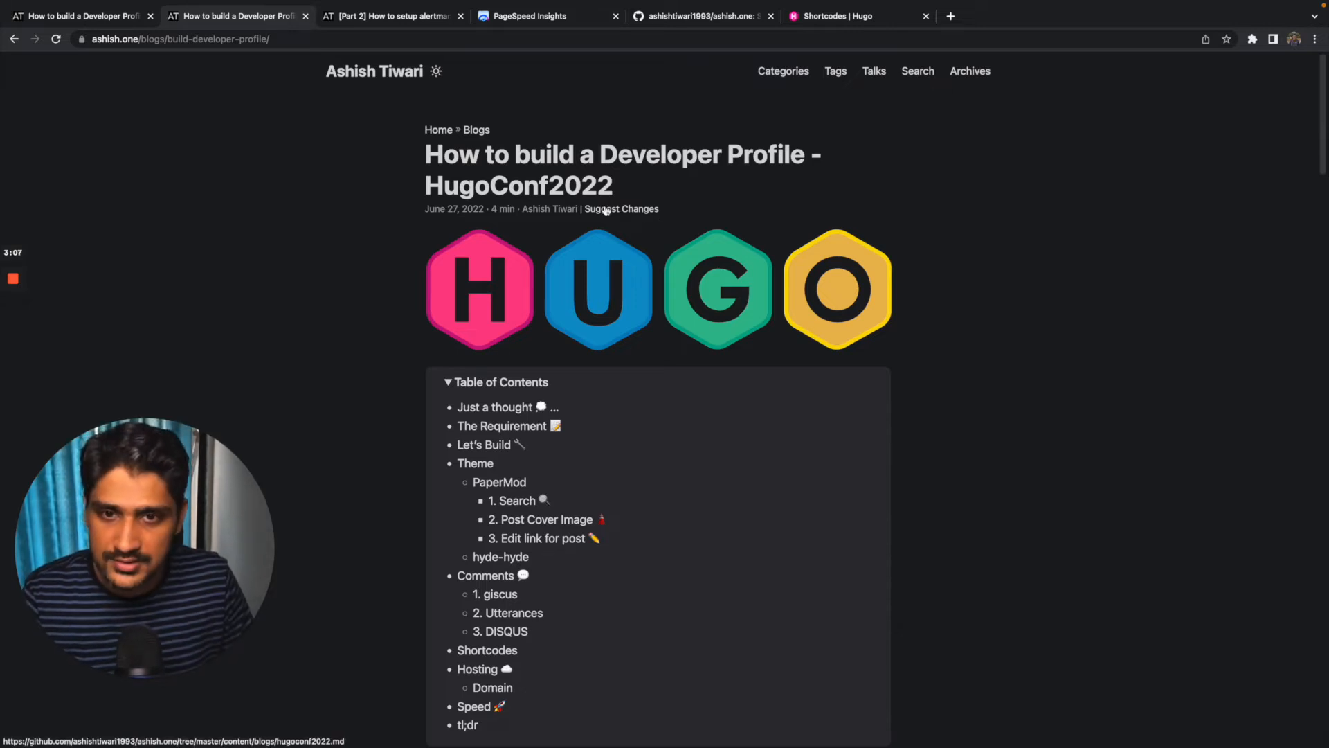
- Open the post's Markdown source on GitHub through the Suggest Changes link
{"action": "left_click", "coordinate": [639, 208]}
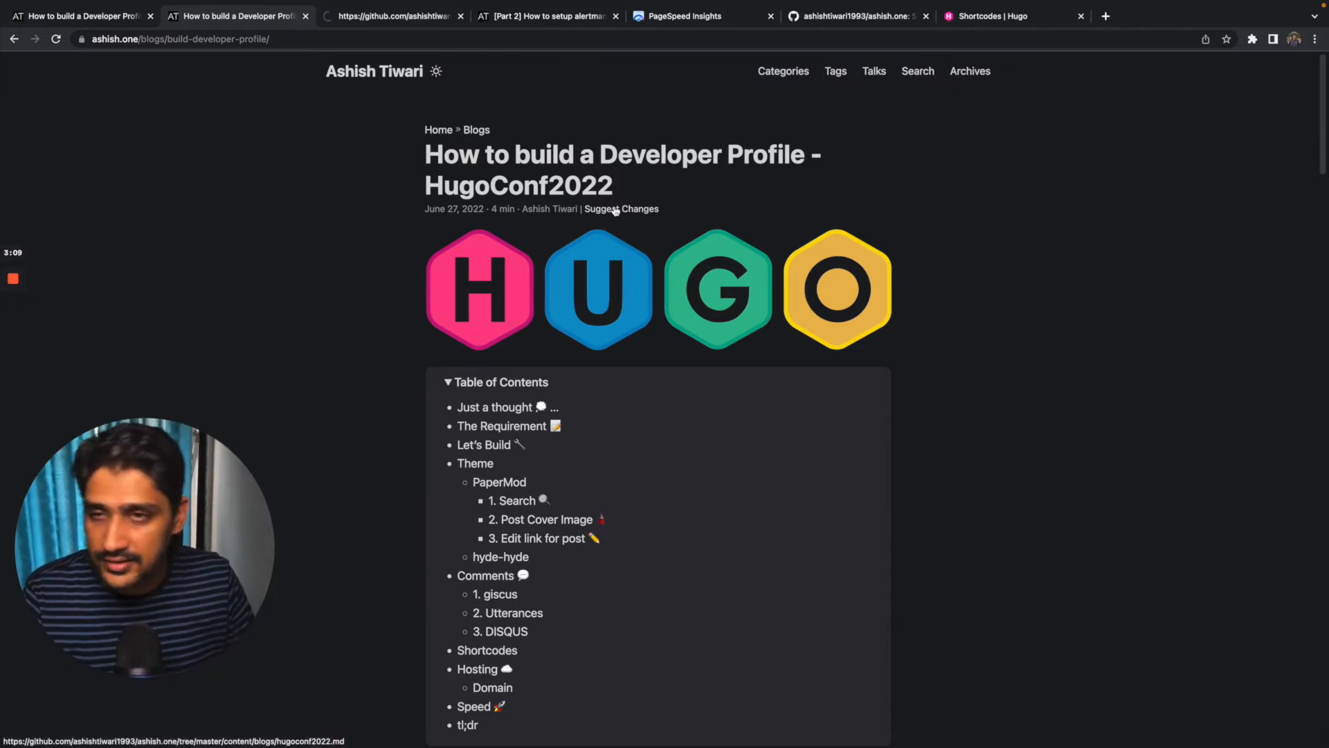
{"action": "left_click", "coordinate": [620, 209]}
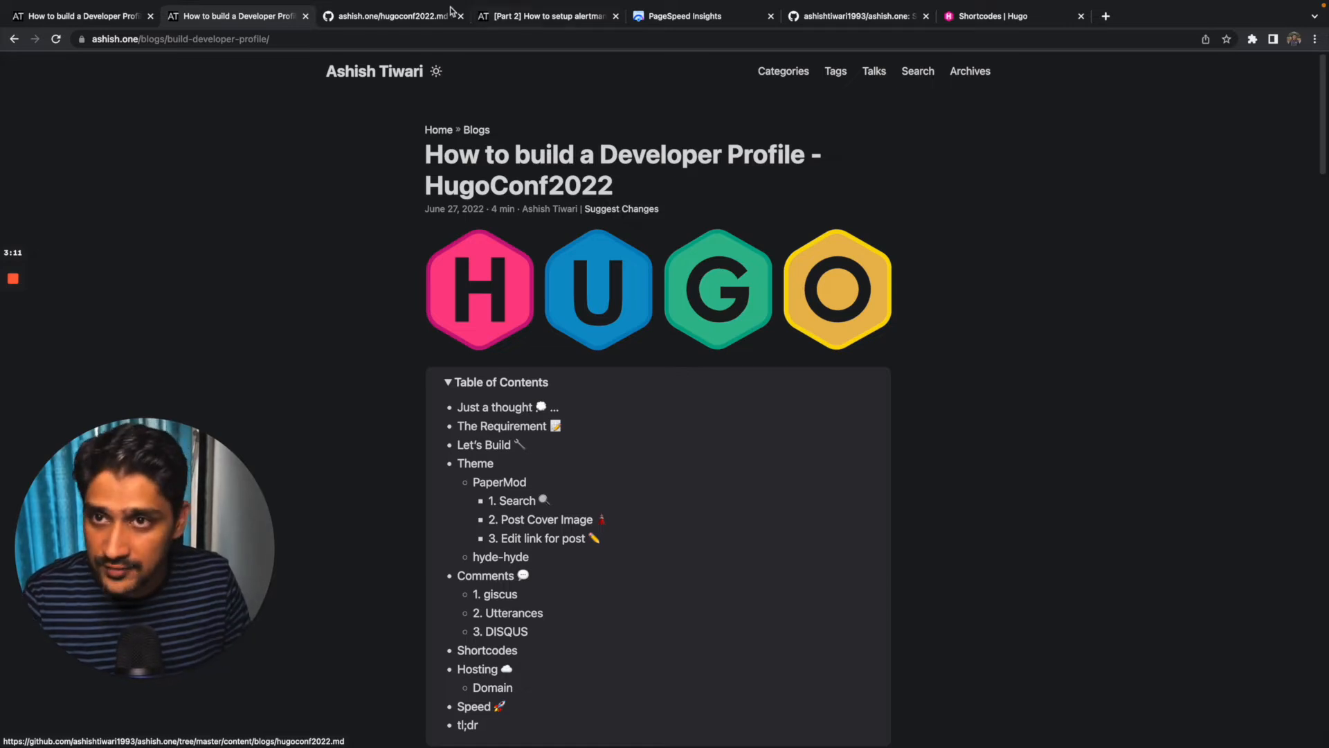
{"action": "left_click", "coordinate": [390, 15]}
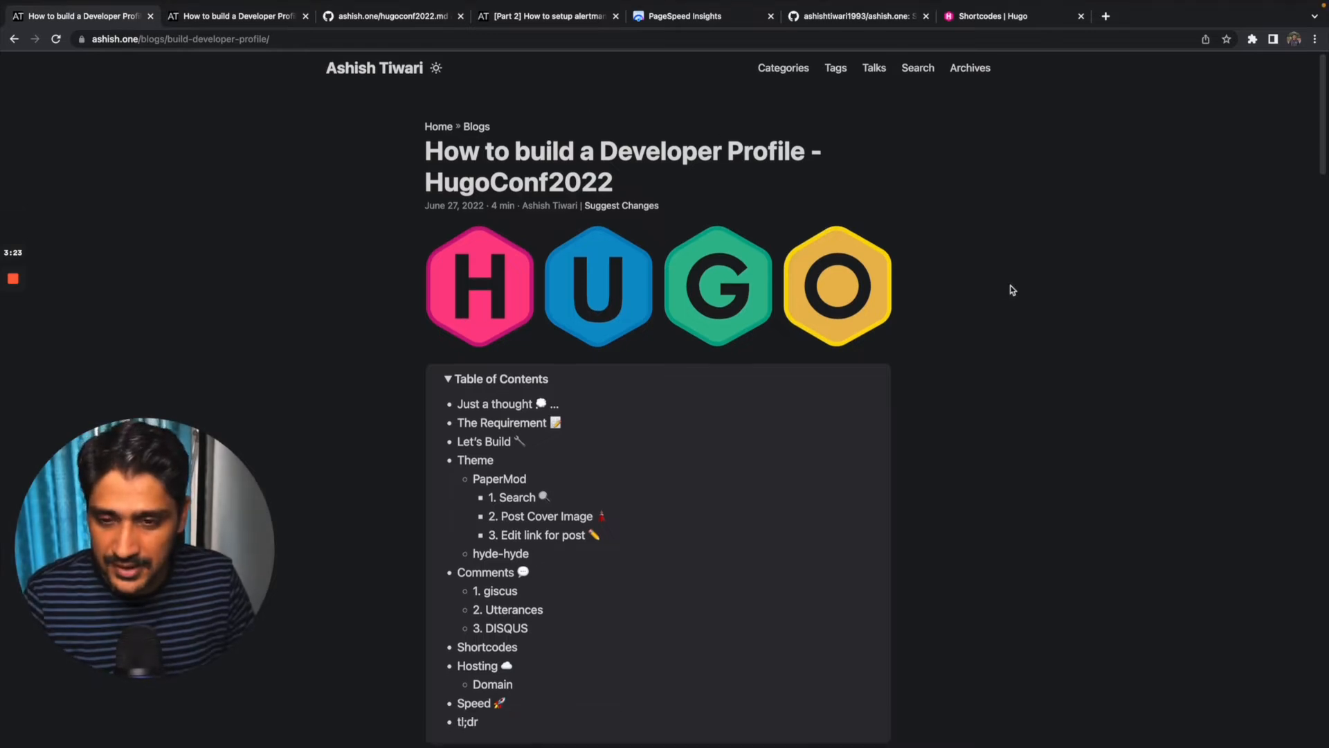
{"action": "left_click", "coordinate": [498, 478]}
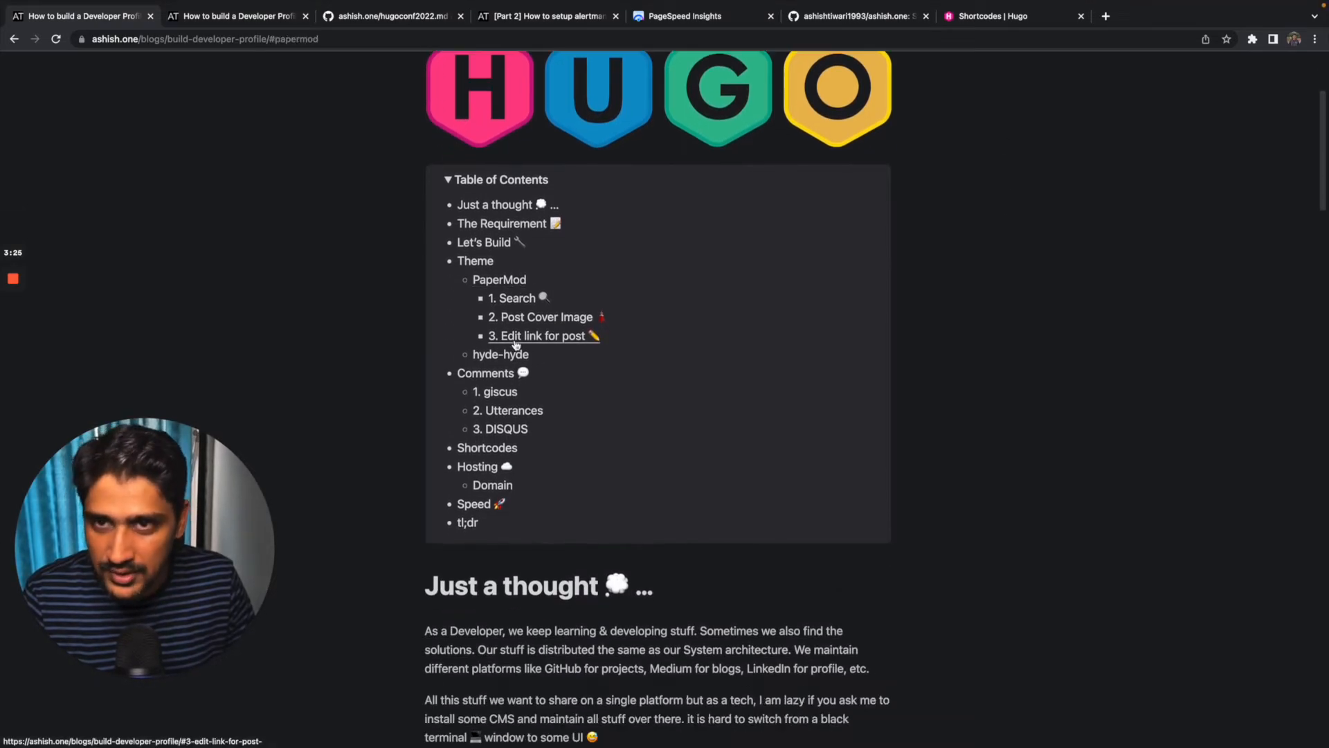
{"action": "scroll", "scroll_direction": "down", "scroll_amount": 3}
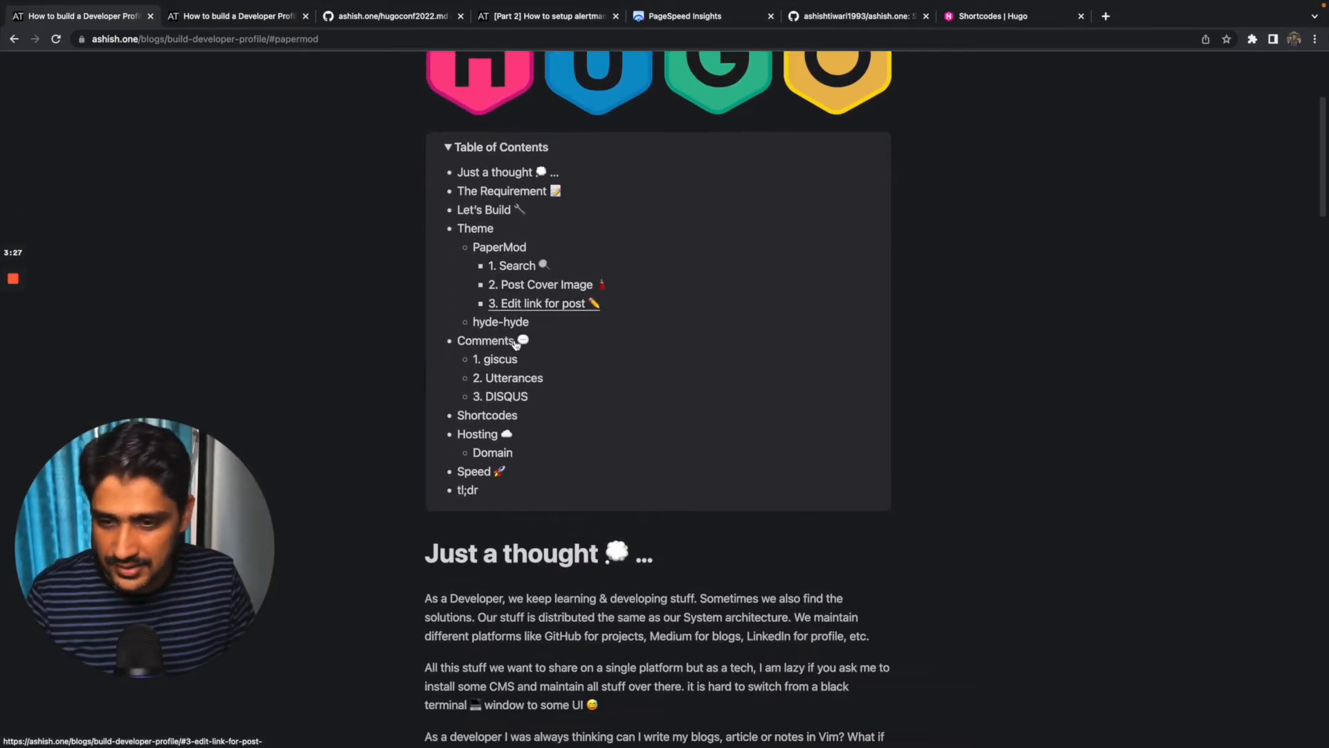
{"action": "scroll", "scroll_direction": "down", "scroll_amount": 3}
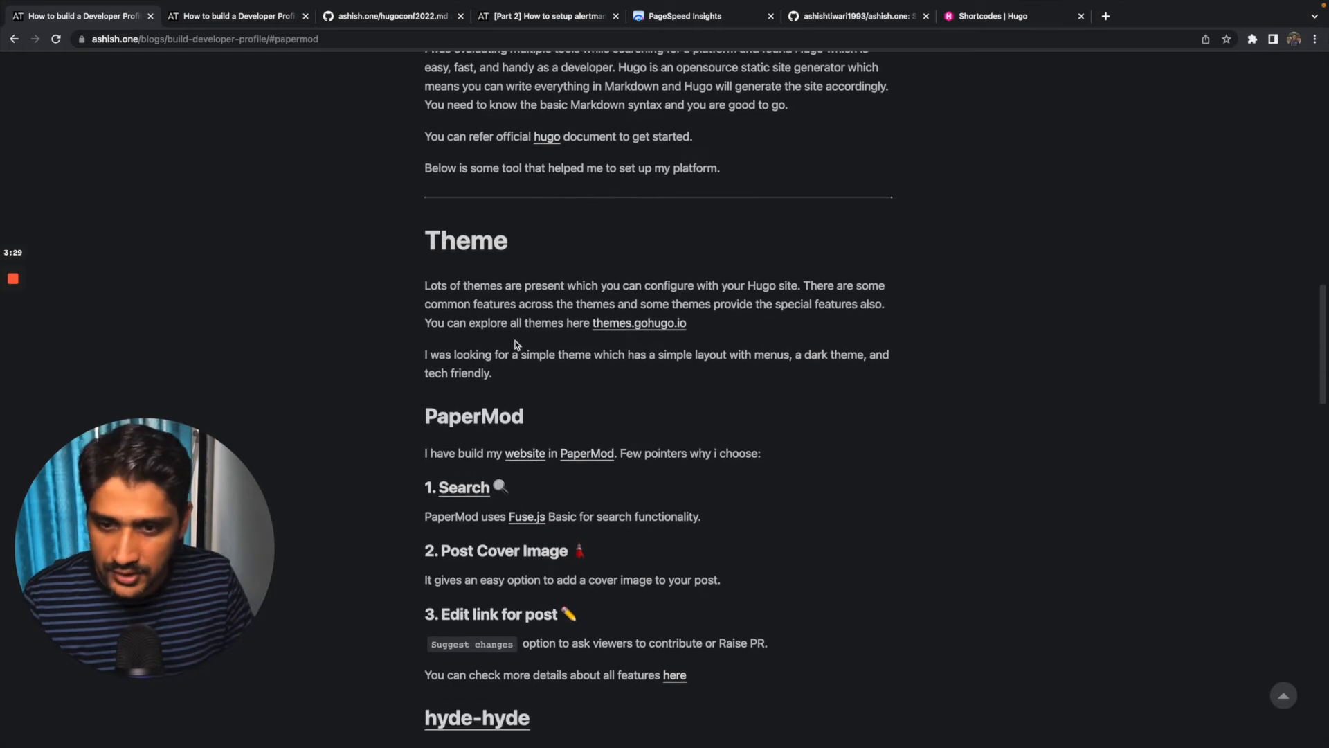
{"action": "scroll", "scroll_direction": "down", "scroll_amount": 3}
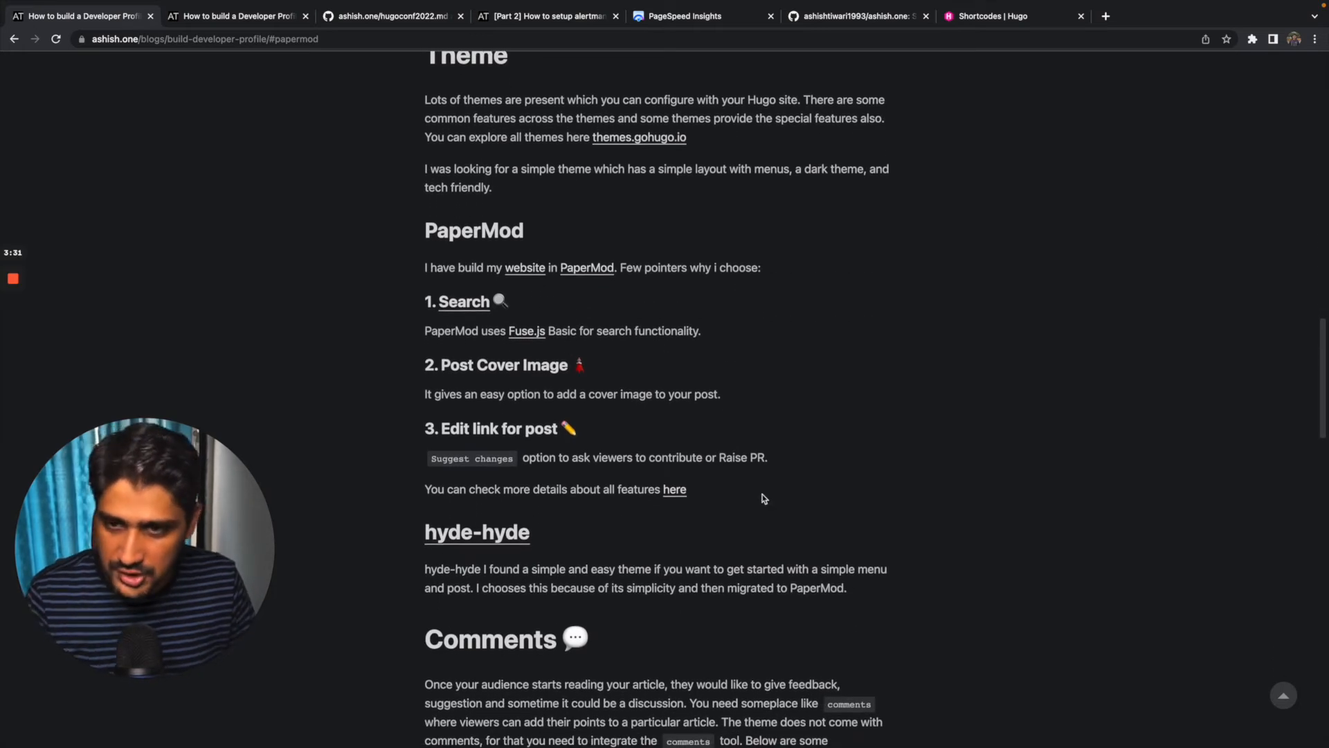
{"action": "scroll", "scroll_direction": "down", "scroll_amount": 3}
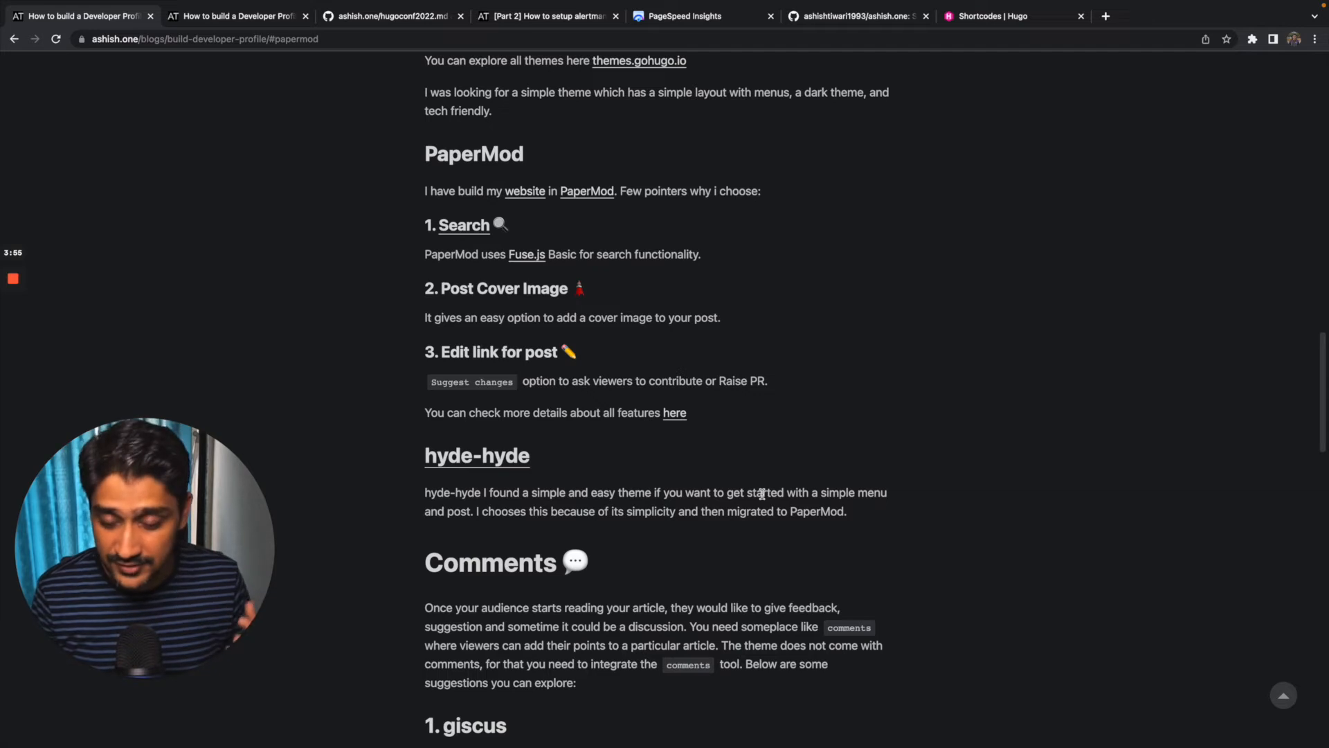
{"action": "scroll", "scroll_direction": "down", "scroll_amount": 3}
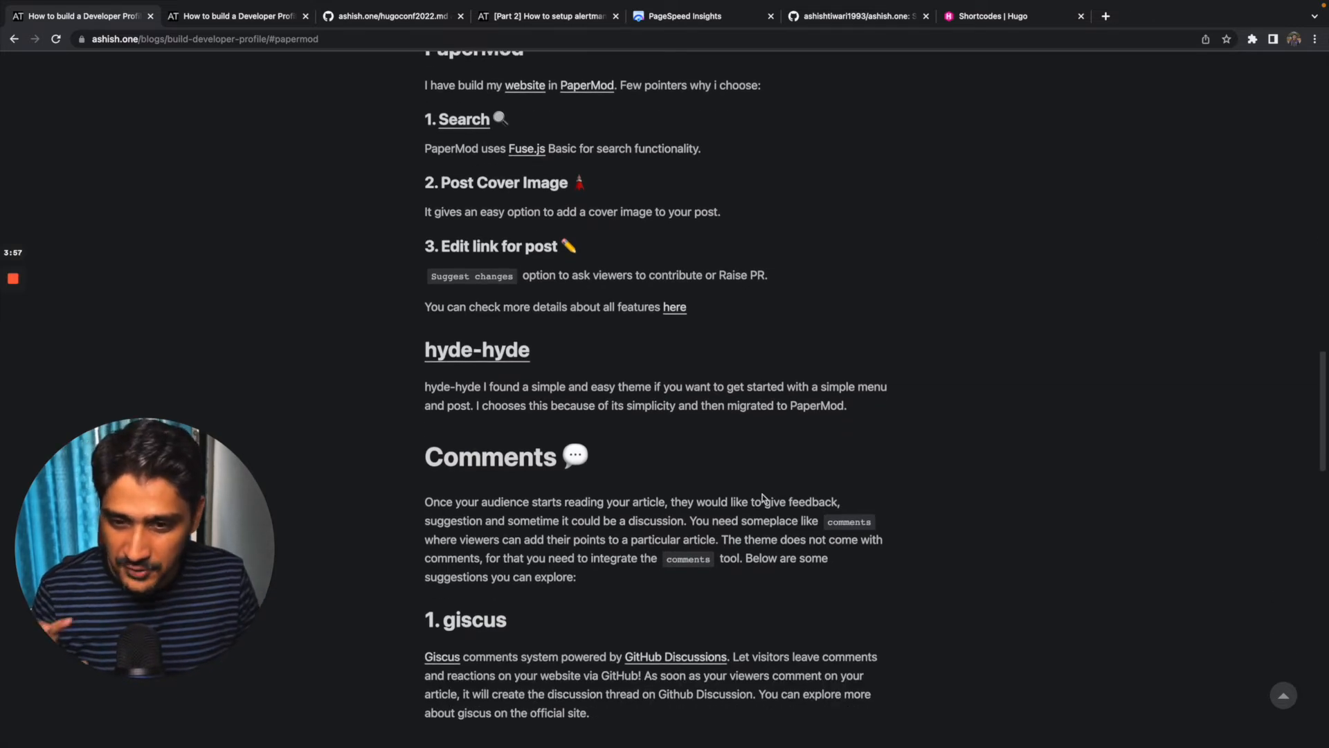
{"action": "scroll", "scroll_direction": "down", "scroll_amount": 3}
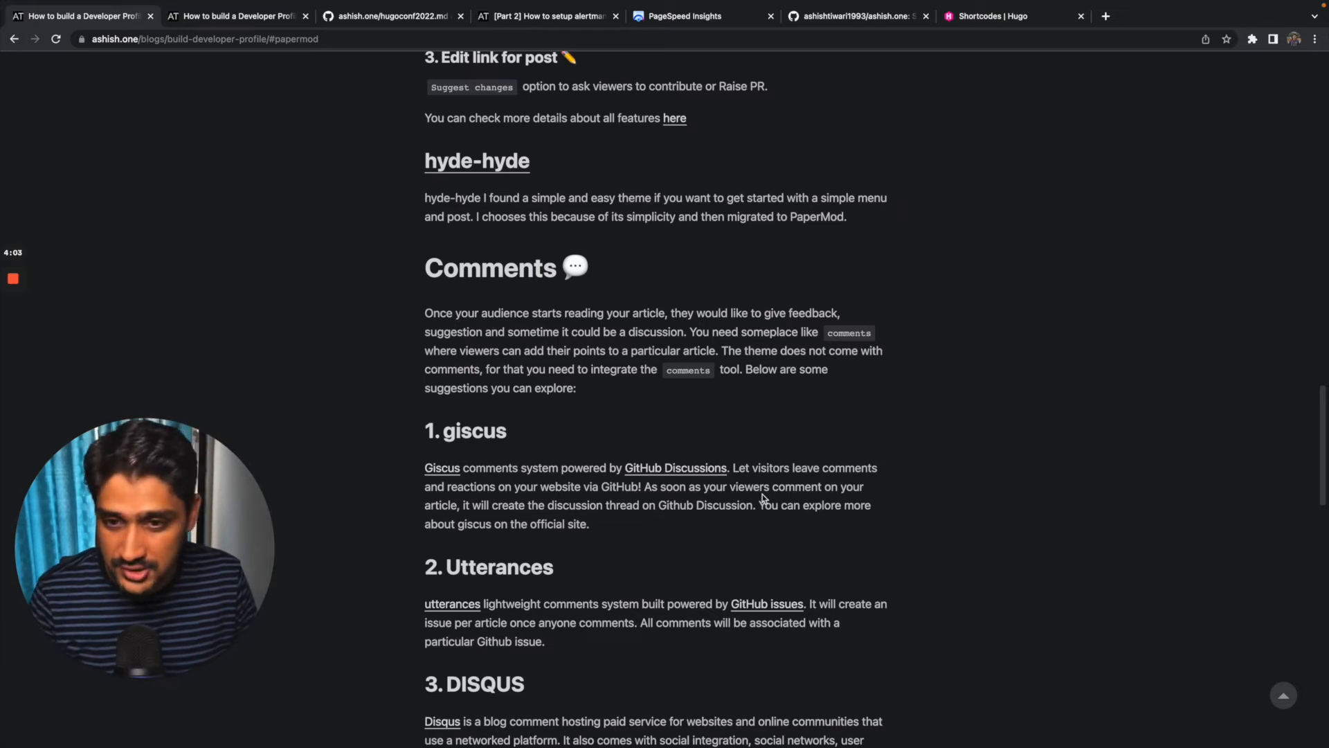
{"action": "scroll", "scroll_direction": "down", "scroll_amount": 3}
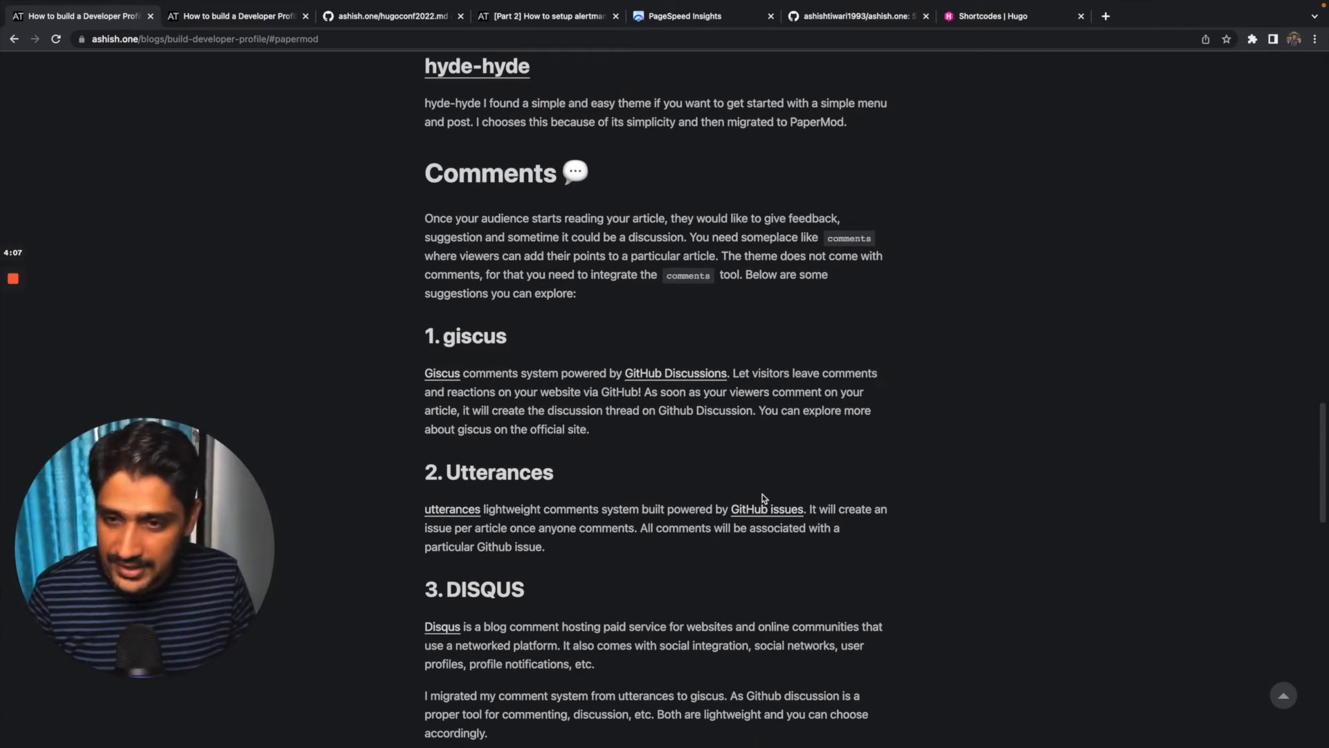
{"action": "mouse_move", "coordinate": [466, 354]}
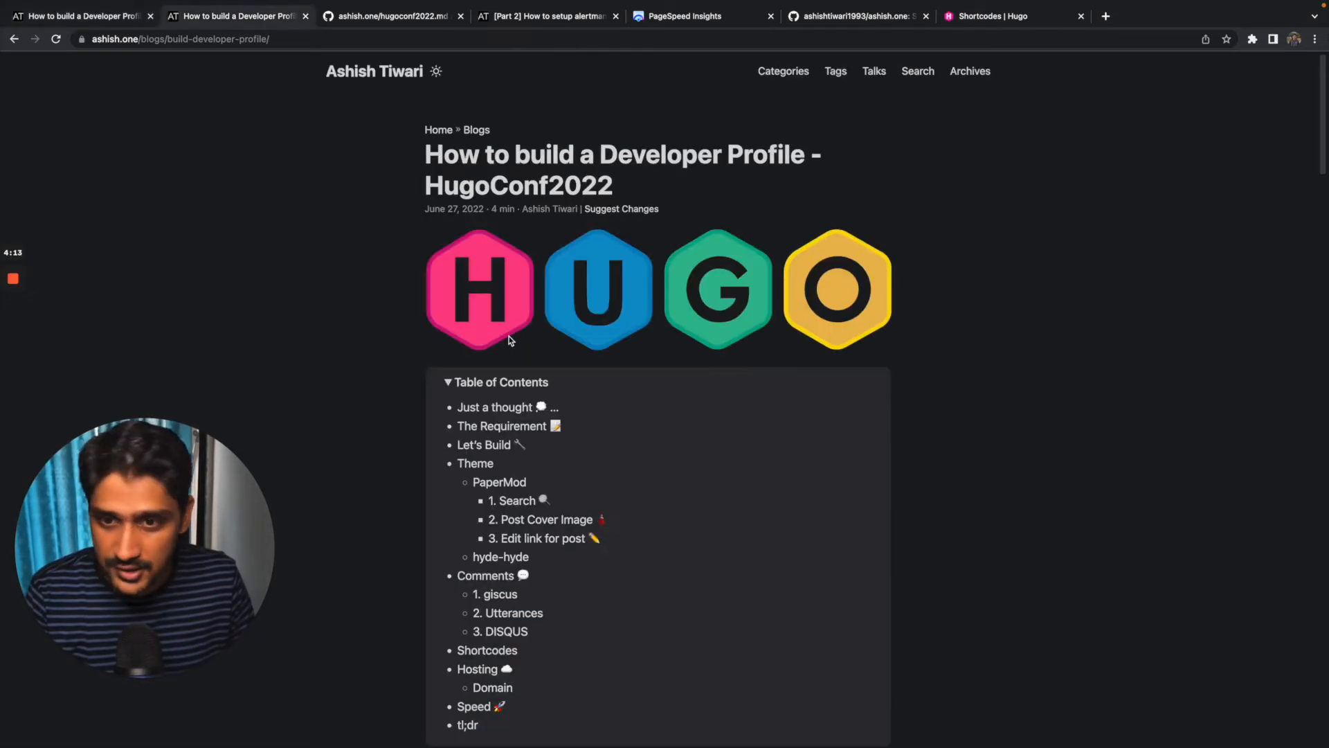
- Switch to the [Part 2] alertmanager post and scroll down to its giscus comment thread
{"action": "left_click", "coordinate": [543, 15]}
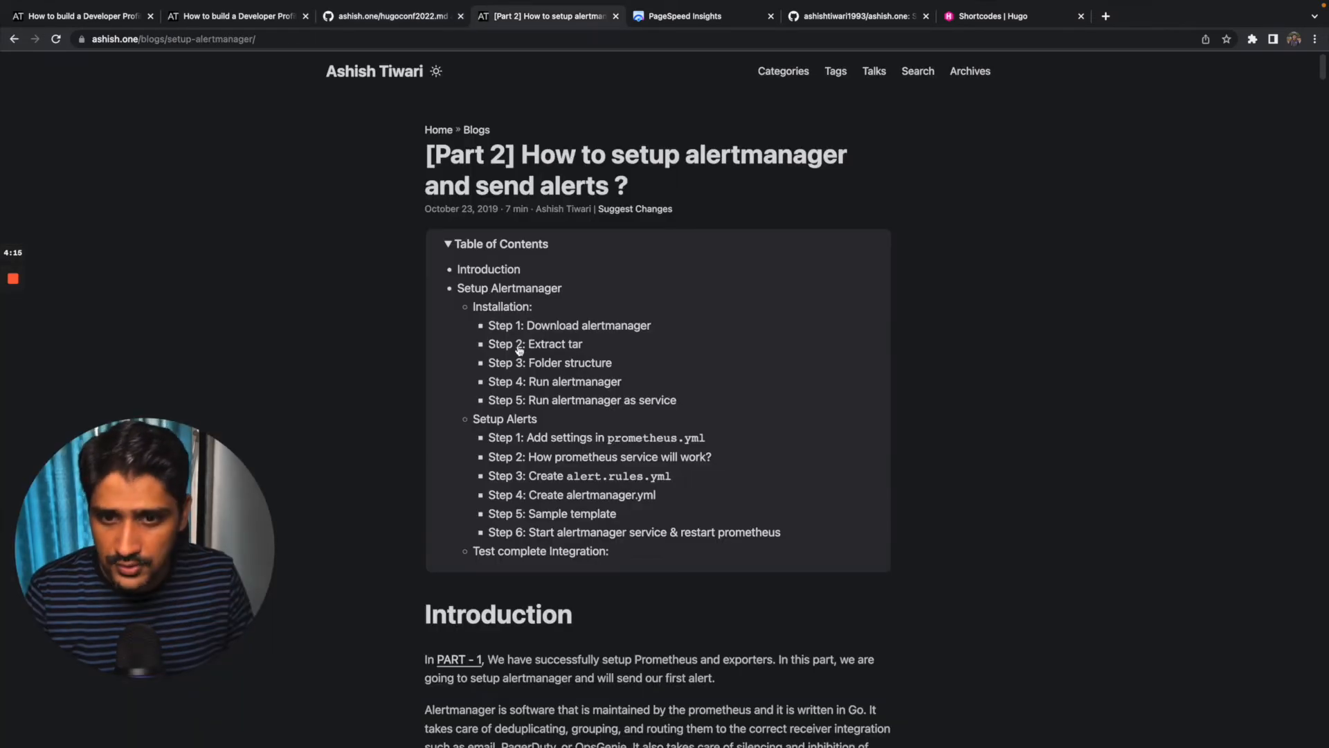
{"action": "scroll", "scroll_direction": "down", "scroll_amount": 3}
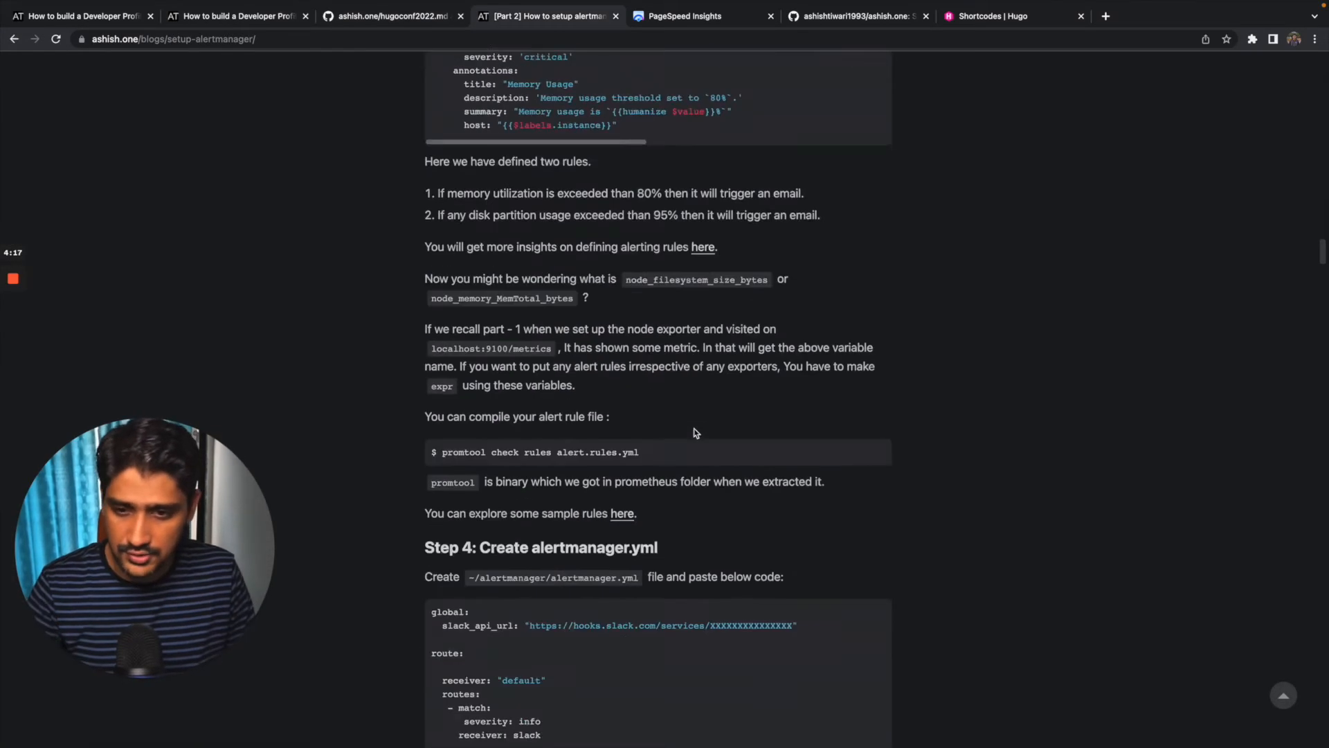
{"action": "scroll", "scroll_direction": "down", "scroll_amount": 3}
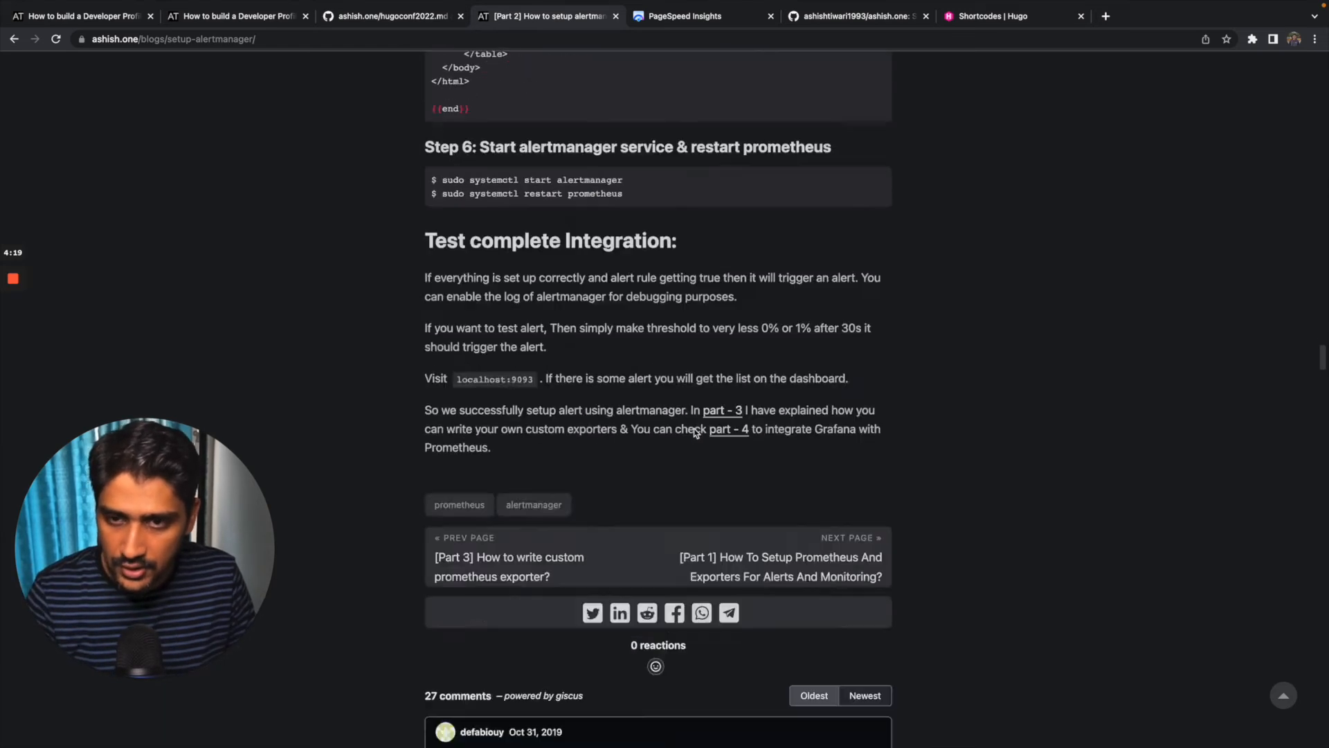
{"action": "scroll", "scroll_direction": "down", "scroll_amount": 3}
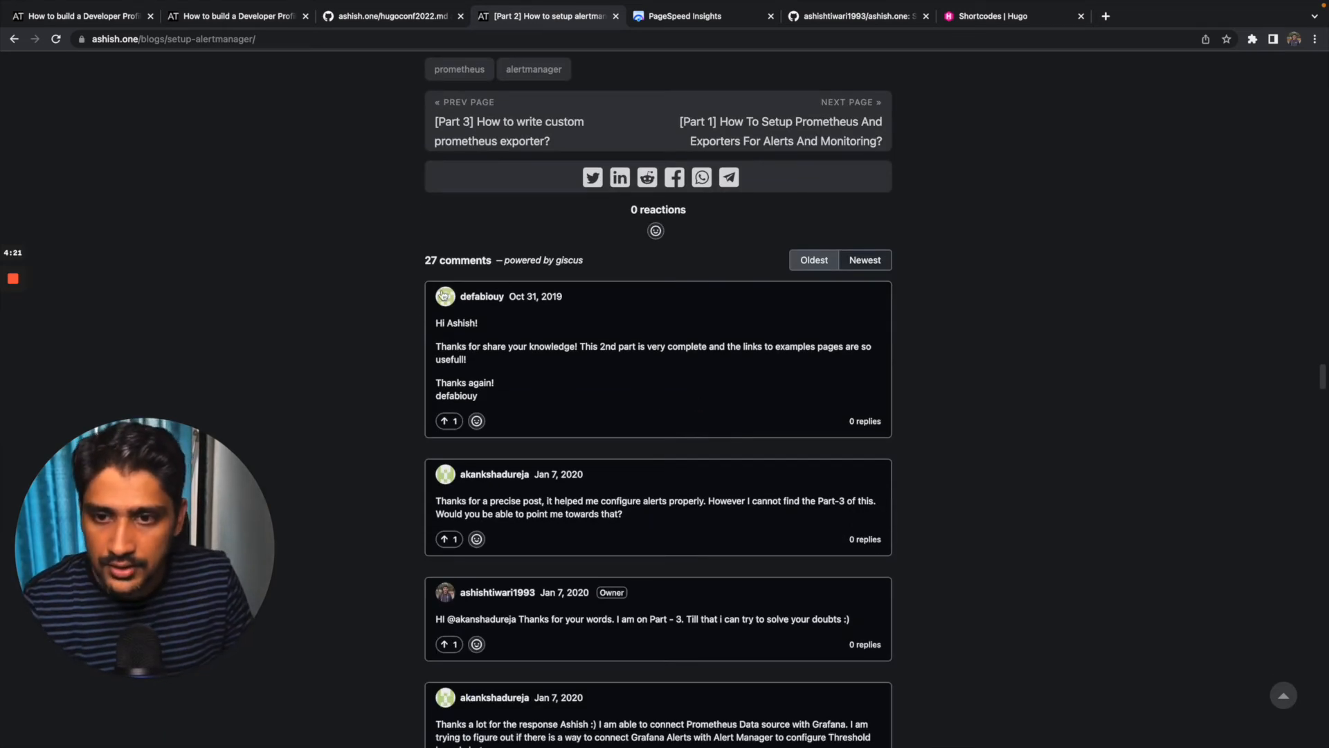
{"action": "scroll", "scroll_direction": "down", "scroll_amount": 3}
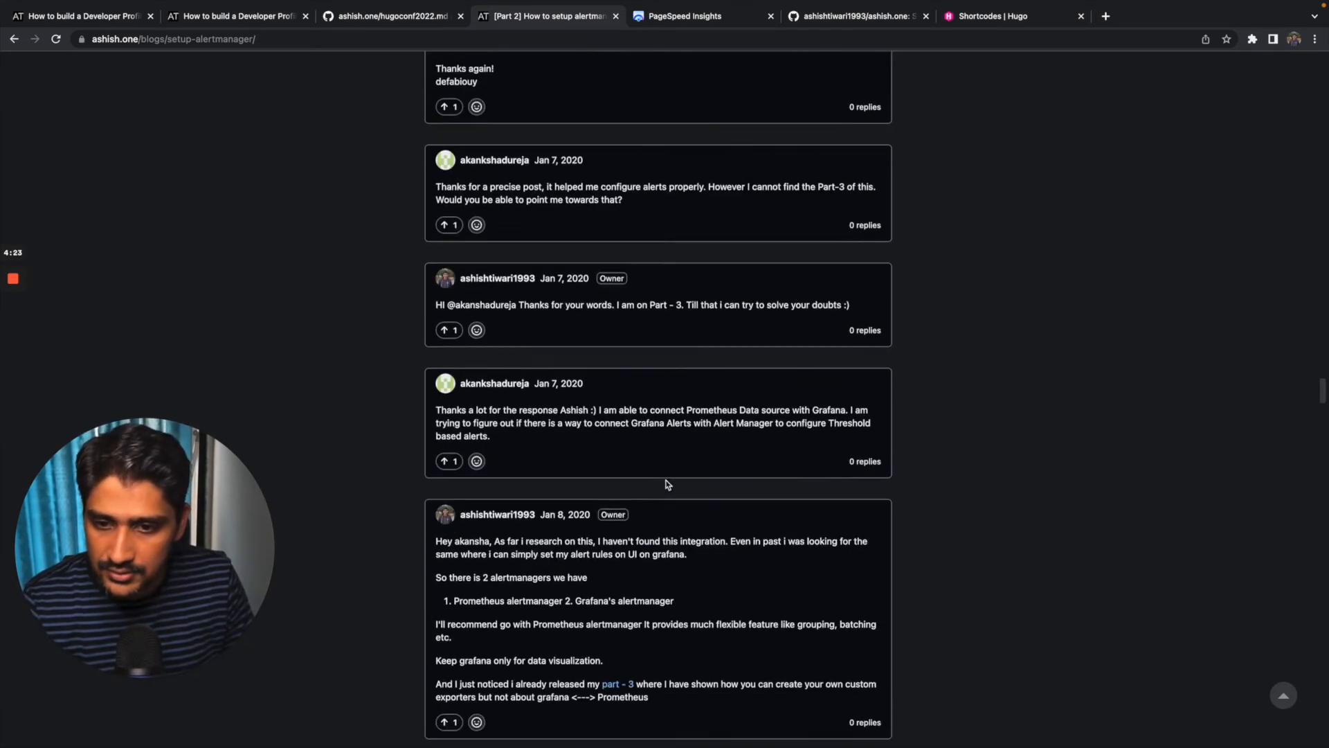
- Open the [Part 2] alertmanager thread in GitHub Discussions, read its comments, then return to the blog
{"action": "left_click", "coordinate": [389, 15]}
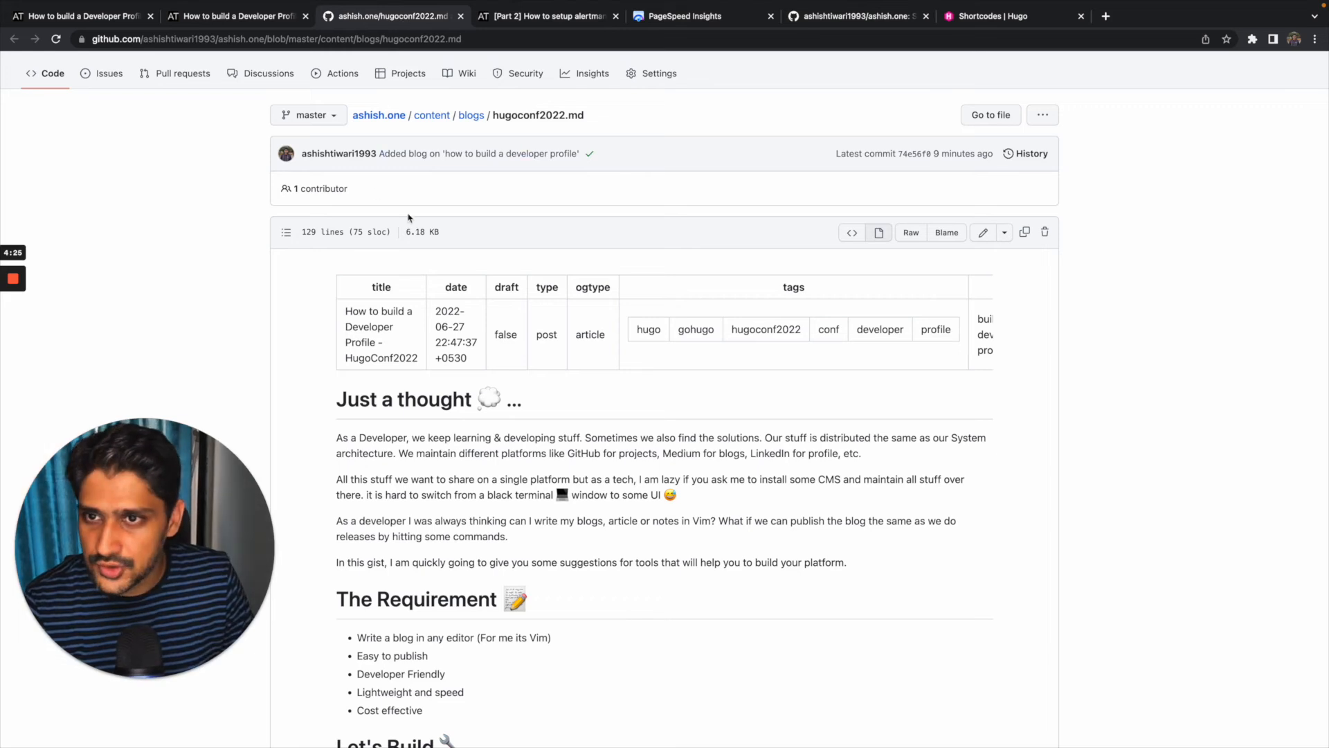
{"action": "left_click", "coordinate": [268, 73]}
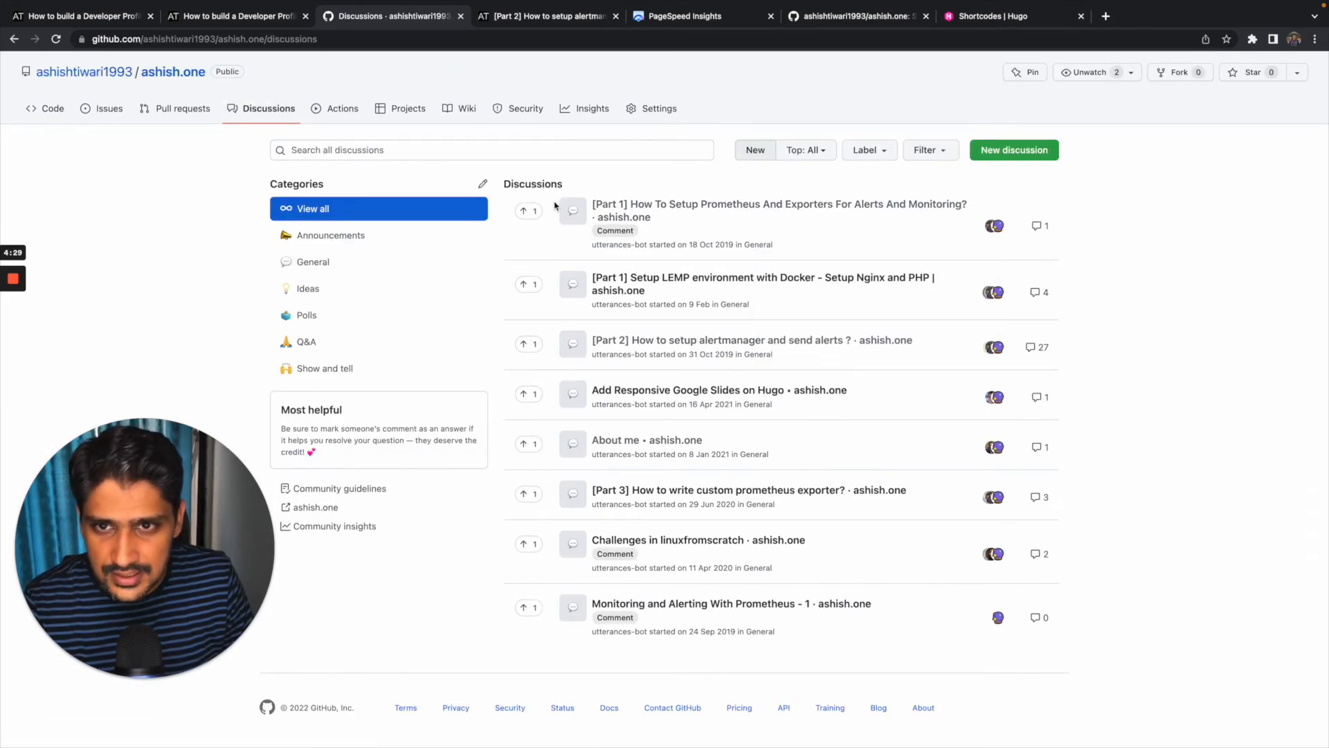
{"action": "mouse_move", "coordinate": [762, 283]}
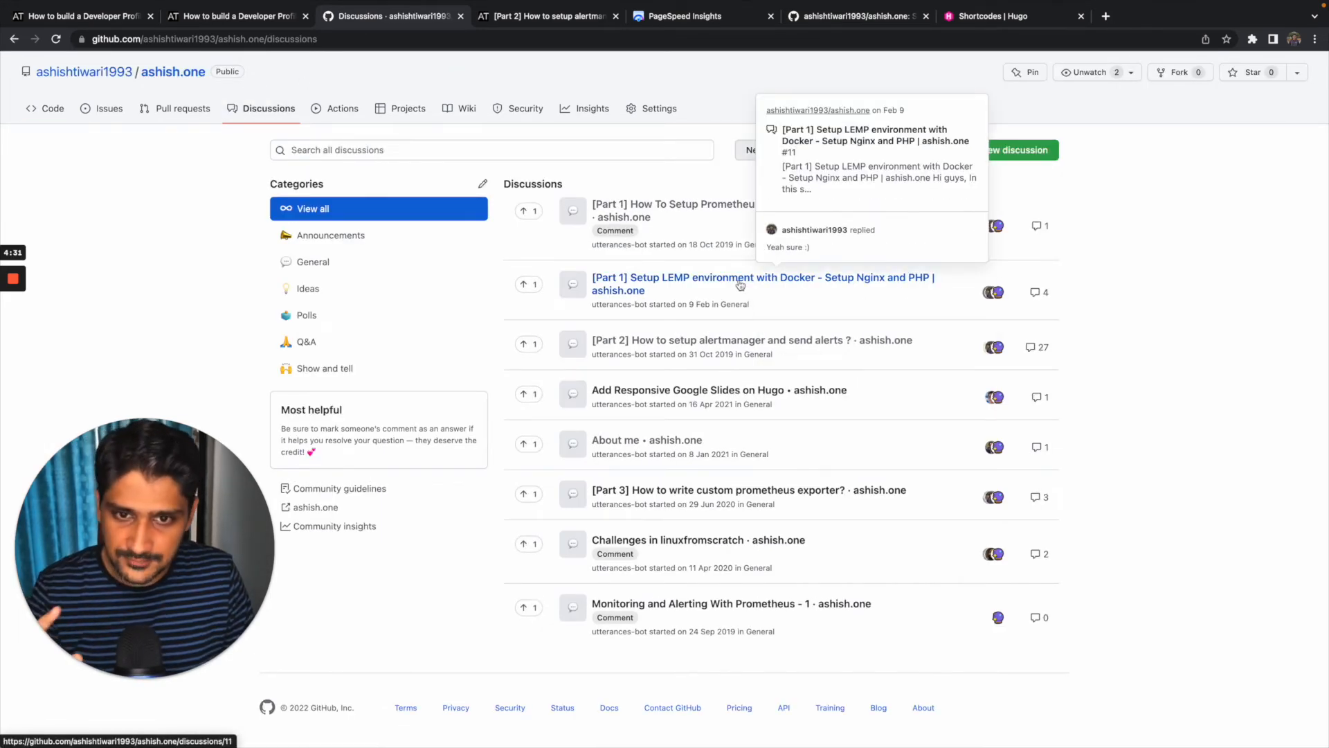
{"action": "mouse_move", "coordinate": [661, 339]}
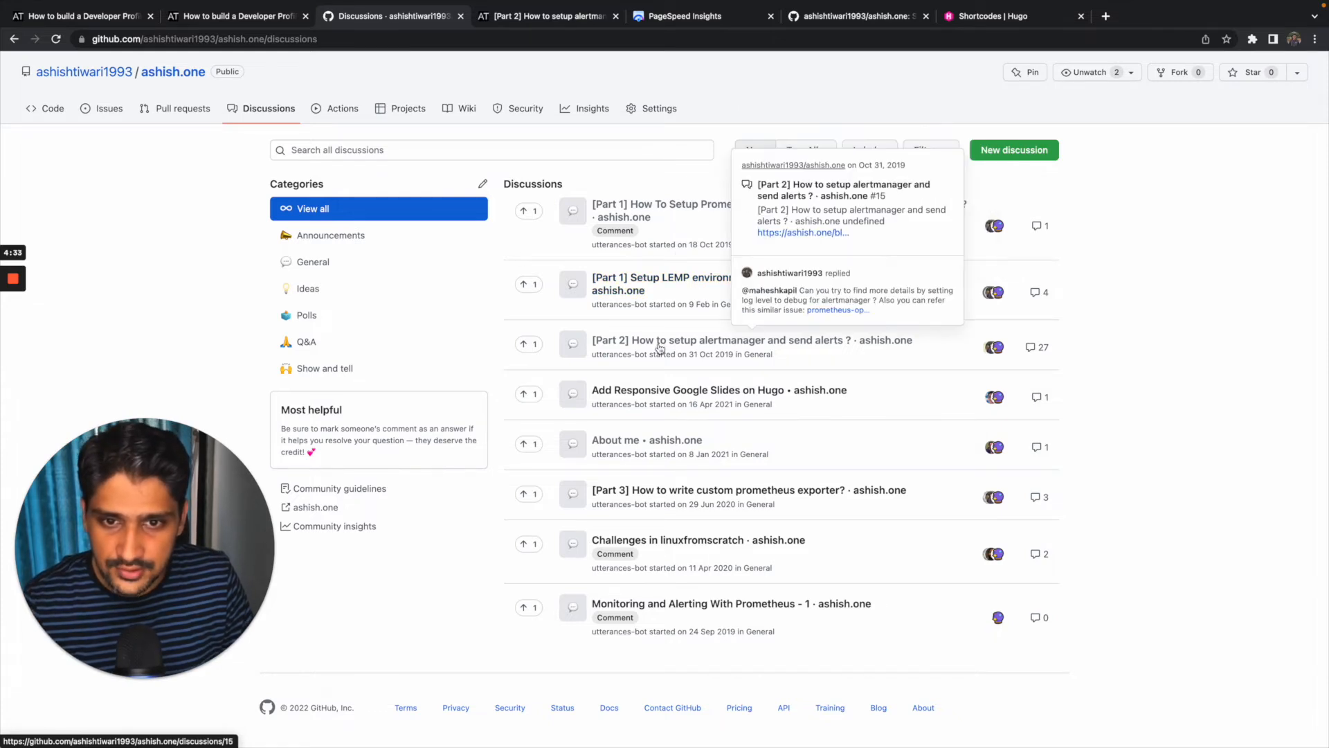
{"action": "left_click", "coordinate": [751, 340]}
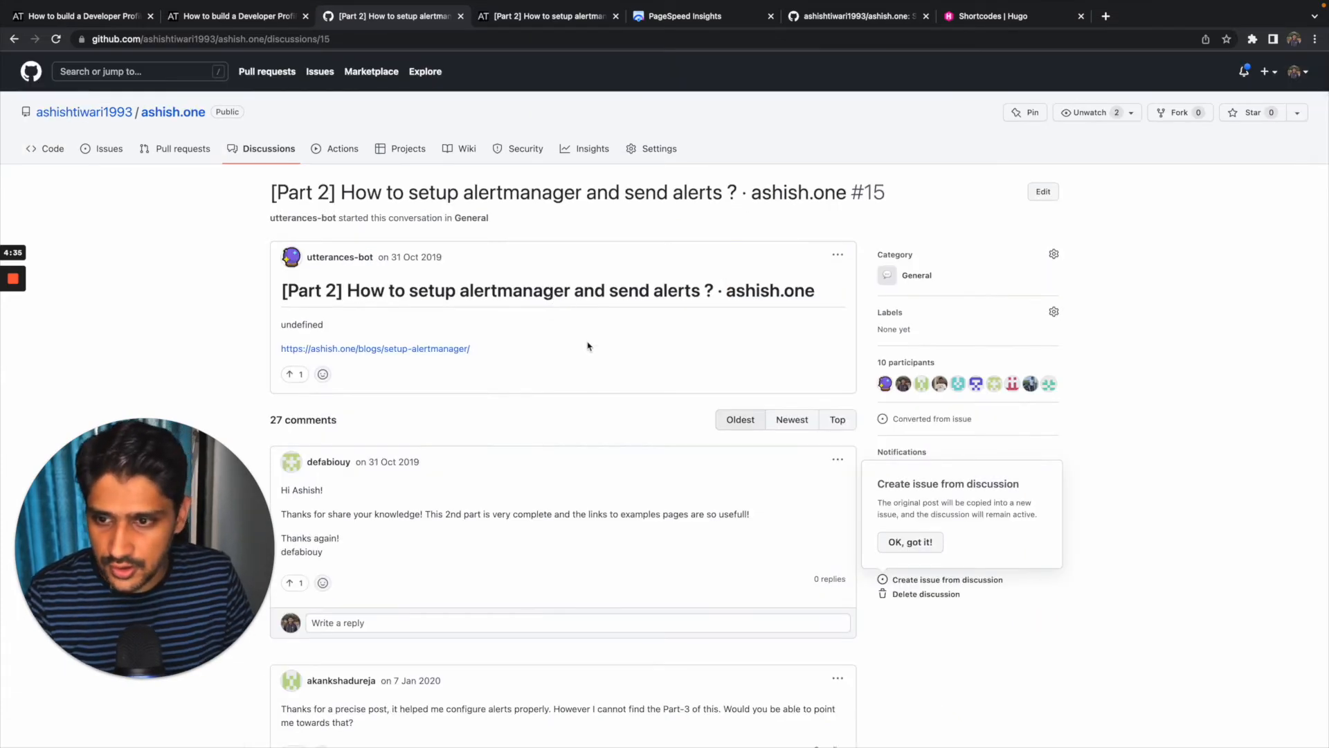
{"action": "scroll", "scroll_direction": "down", "scroll_amount": 3}
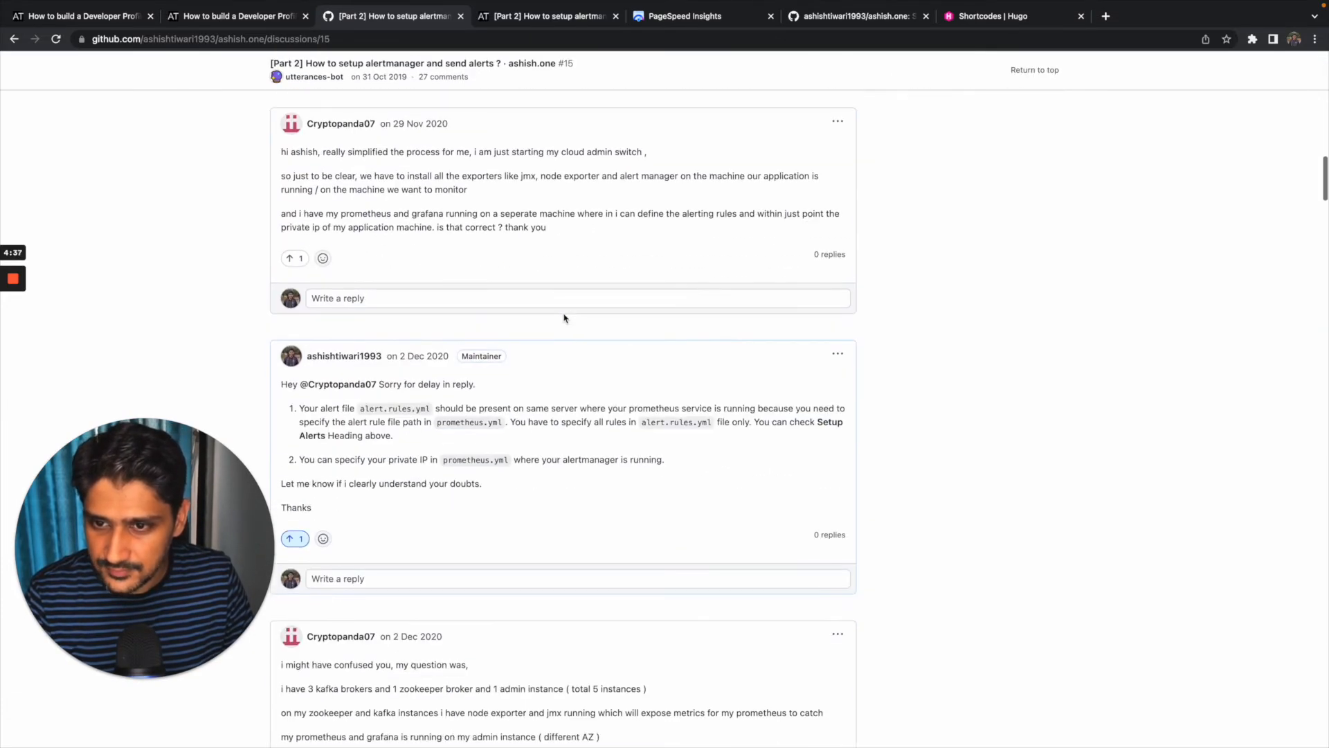
{"action": "left_click", "coordinate": [238, 15]}
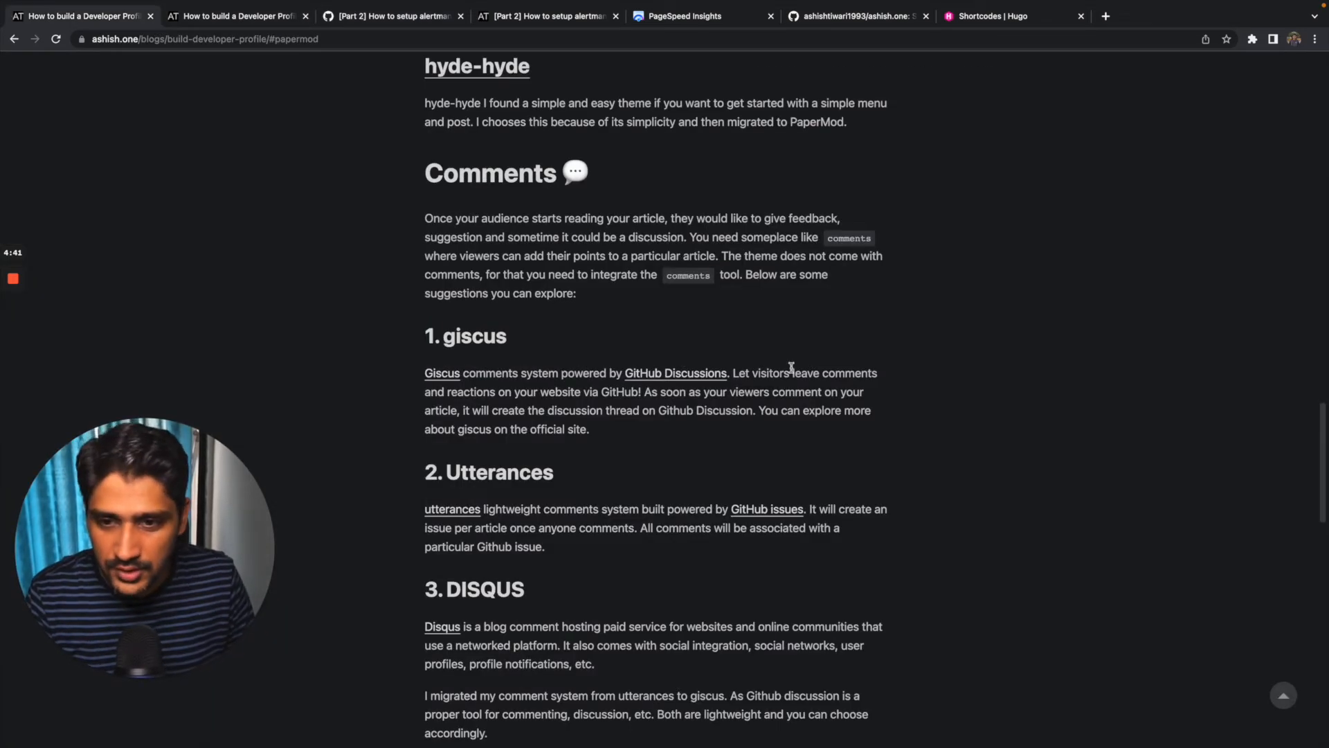
- Read the Comments section past giscus, Utterances and DISQUS to the giscus migration note
{"action": "scroll", "scroll_direction": "down", "scroll_amount": 3}
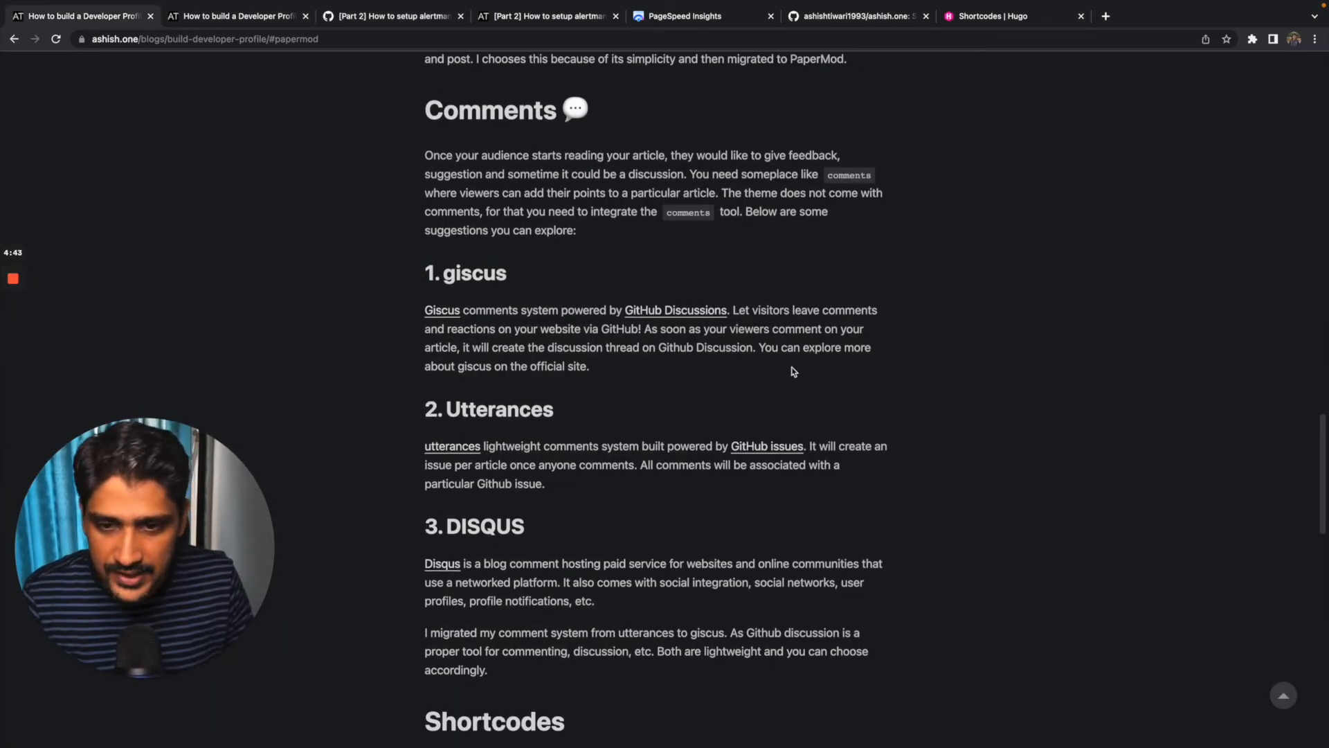
{"action": "scroll", "scroll_direction": "up", "scroll_amount": 3}
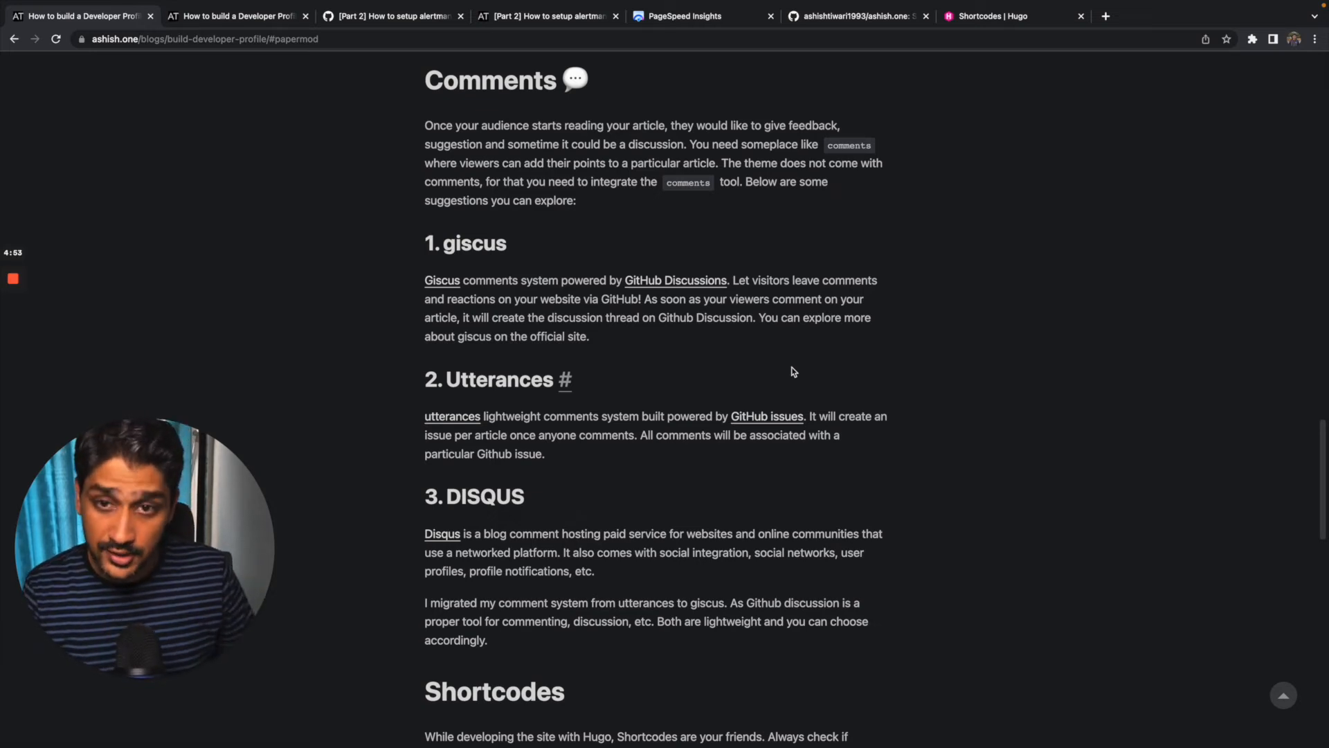
{"action": "scroll", "scroll_direction": "down", "scroll_amount": 3}
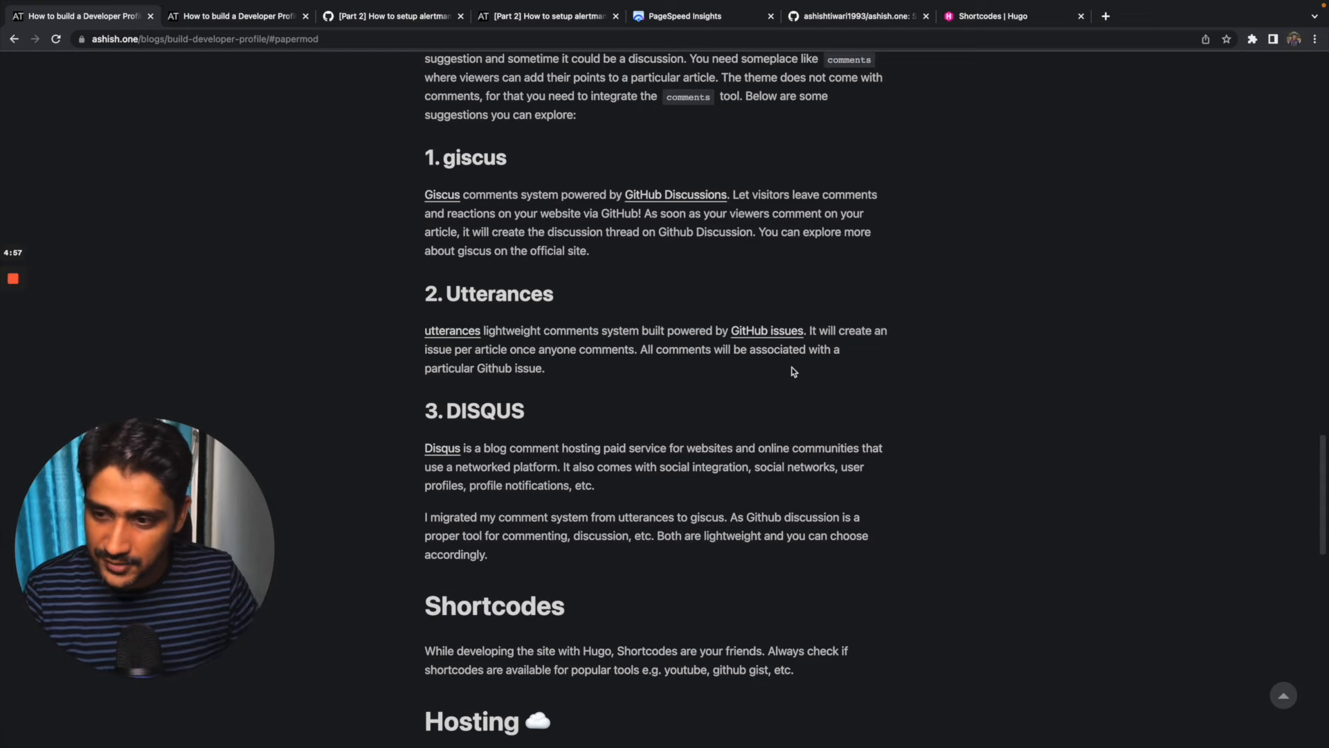
- List the repository's 8 closed utterances-bot issues on GitHub, then return to the blog post
{"action": "left_click", "coordinate": [392, 50]}
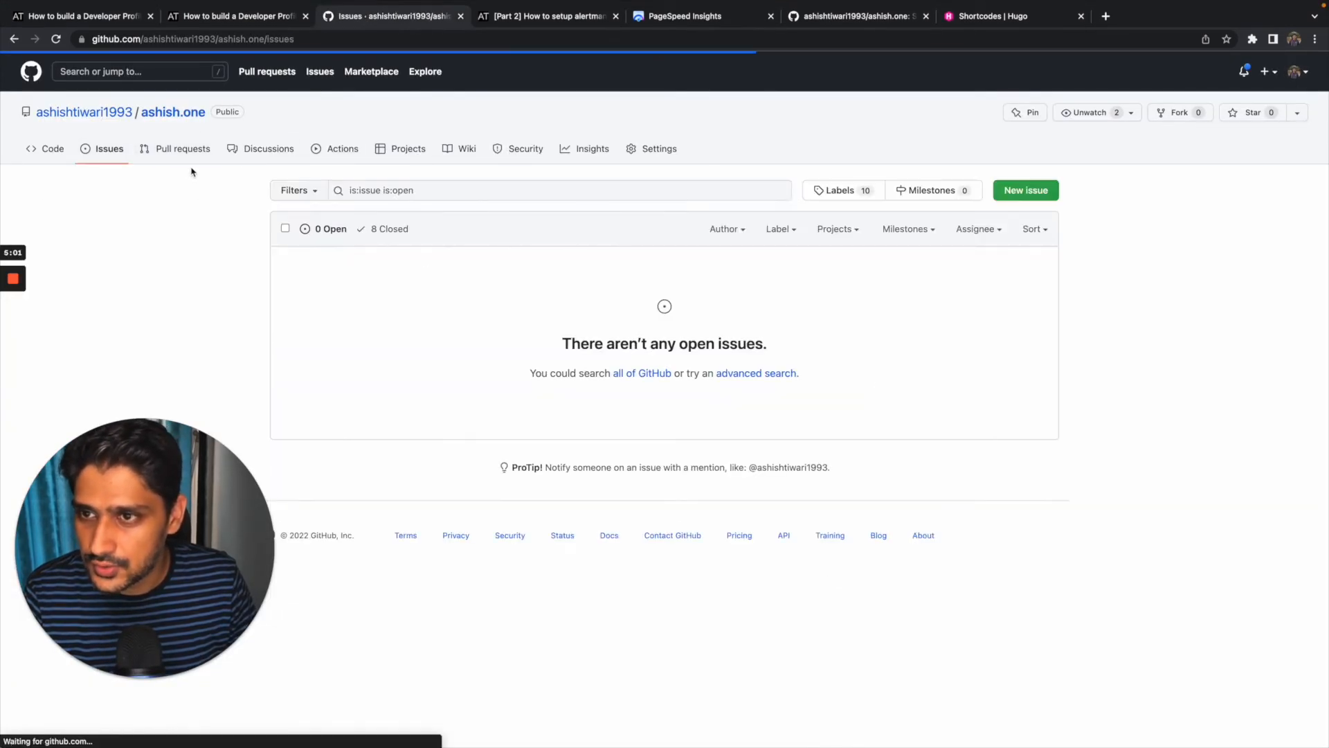
{"action": "left_click", "coordinate": [382, 228]}
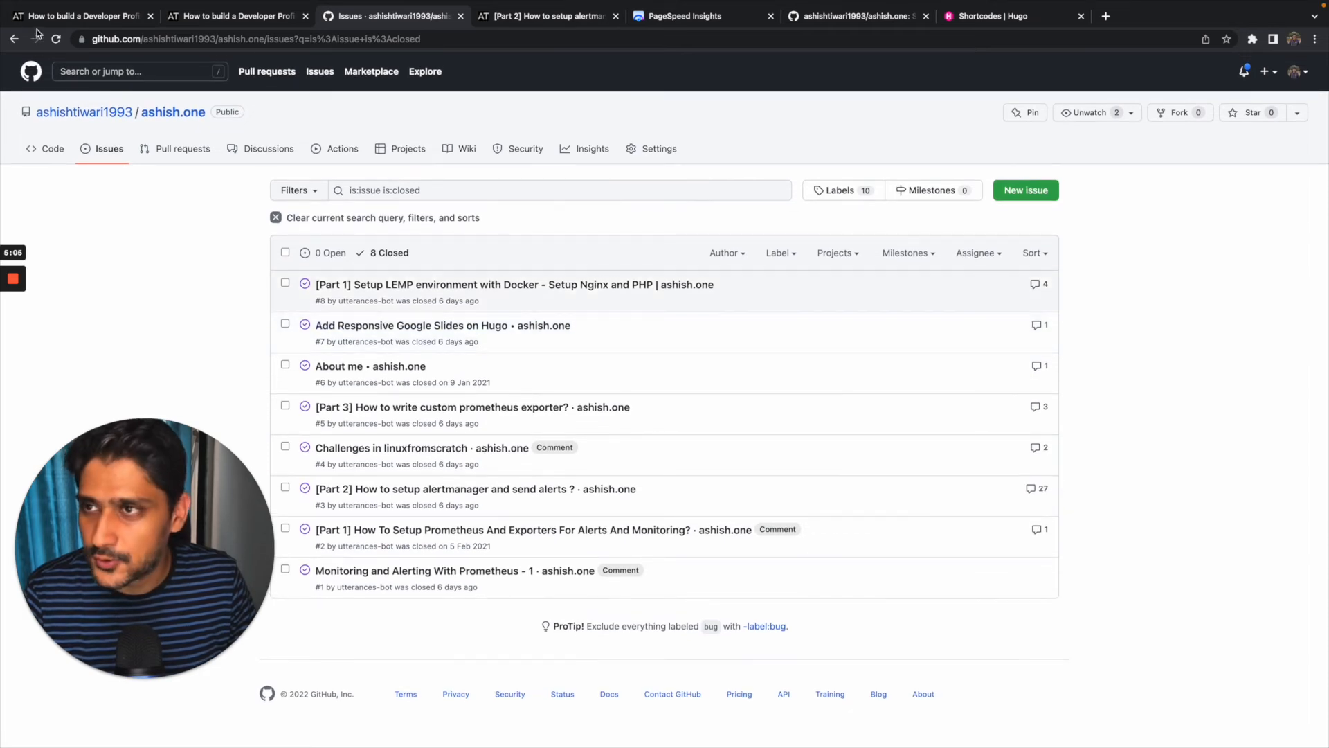
{"action": "left_click", "coordinate": [81, 15]}
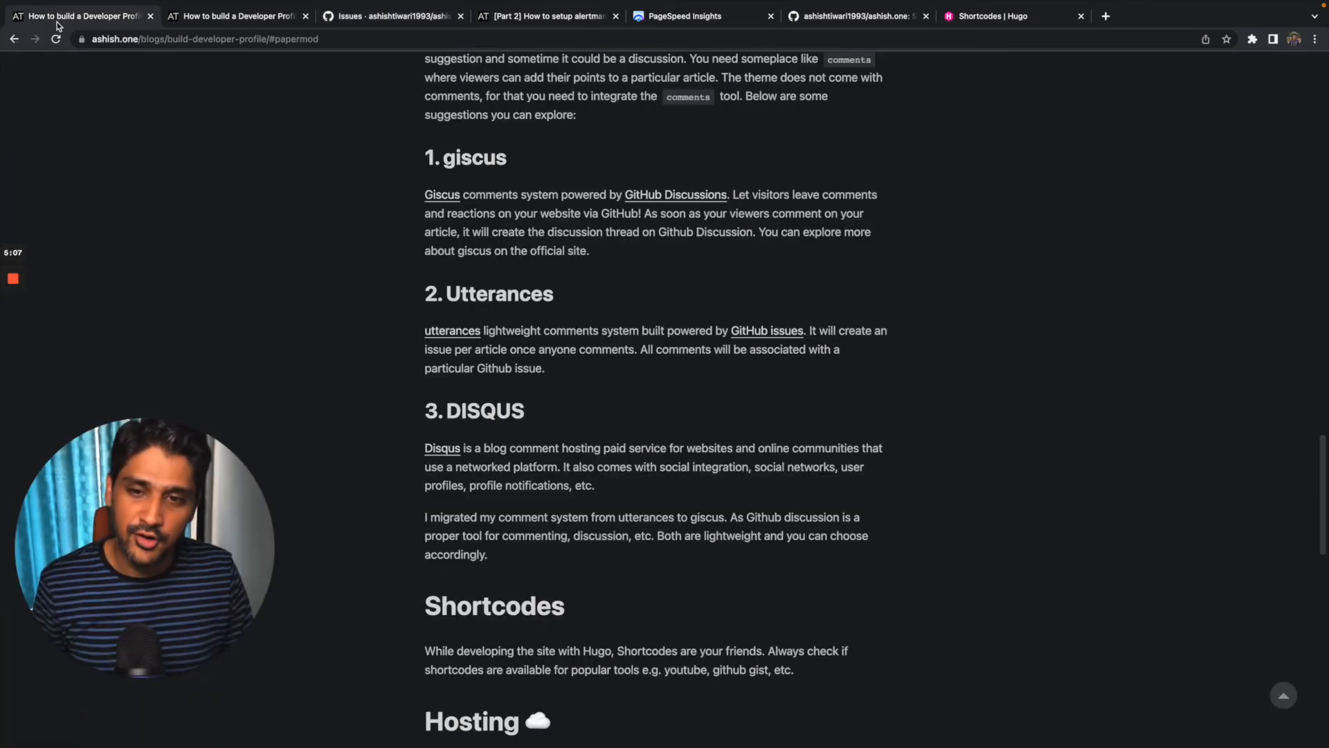
- Scroll past DISQUS through Shortcodes into Hosting, with Domain coming into view
{"action": "scroll", "scroll_direction": "down", "scroll_amount": 3}
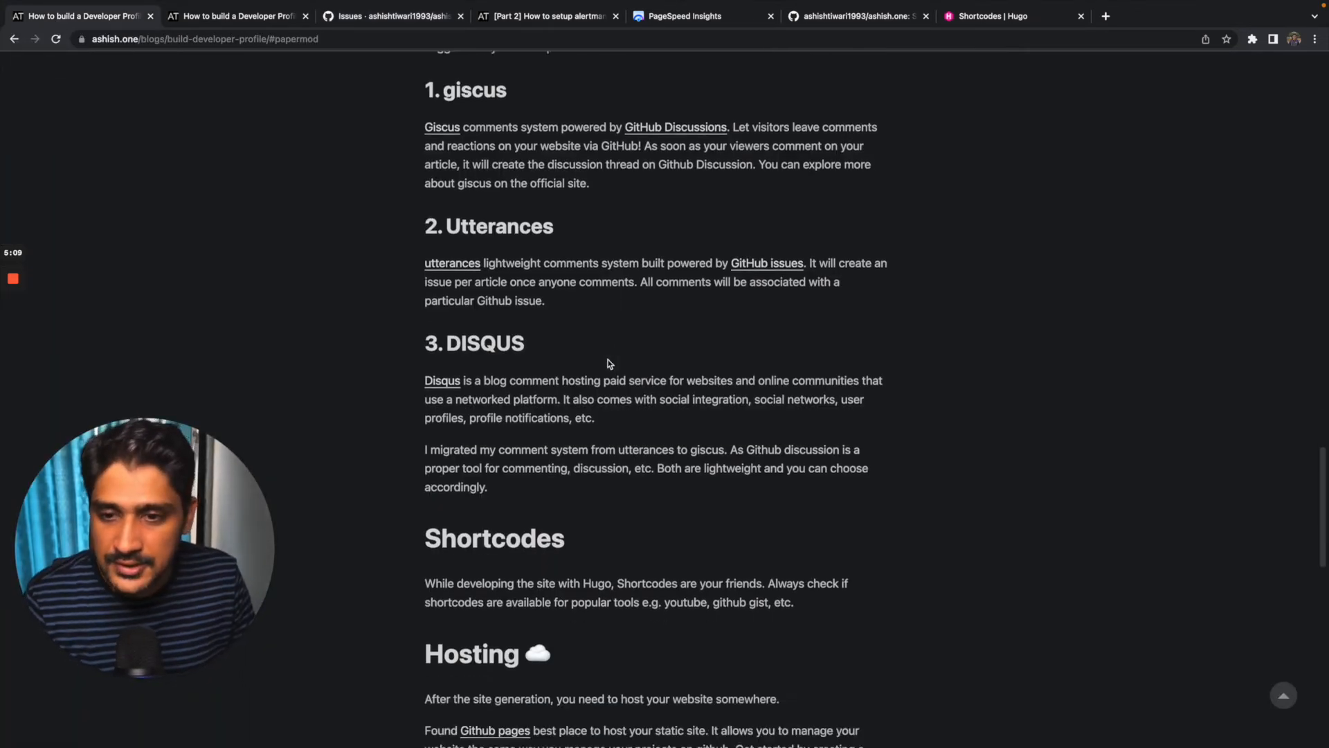
{"action": "scroll", "scroll_direction": "down", "scroll_amount": 3}
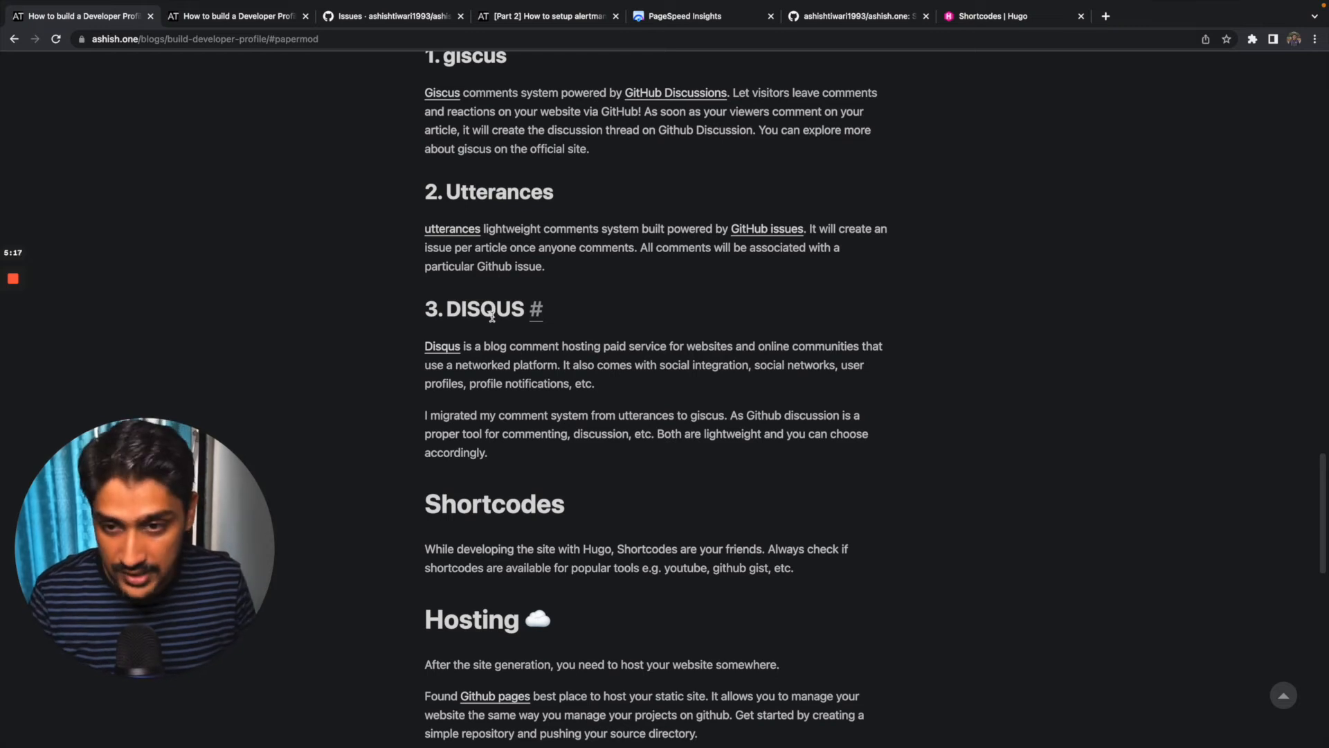
{"action": "scroll", "scroll_direction": "down", "scroll_amount": 3}
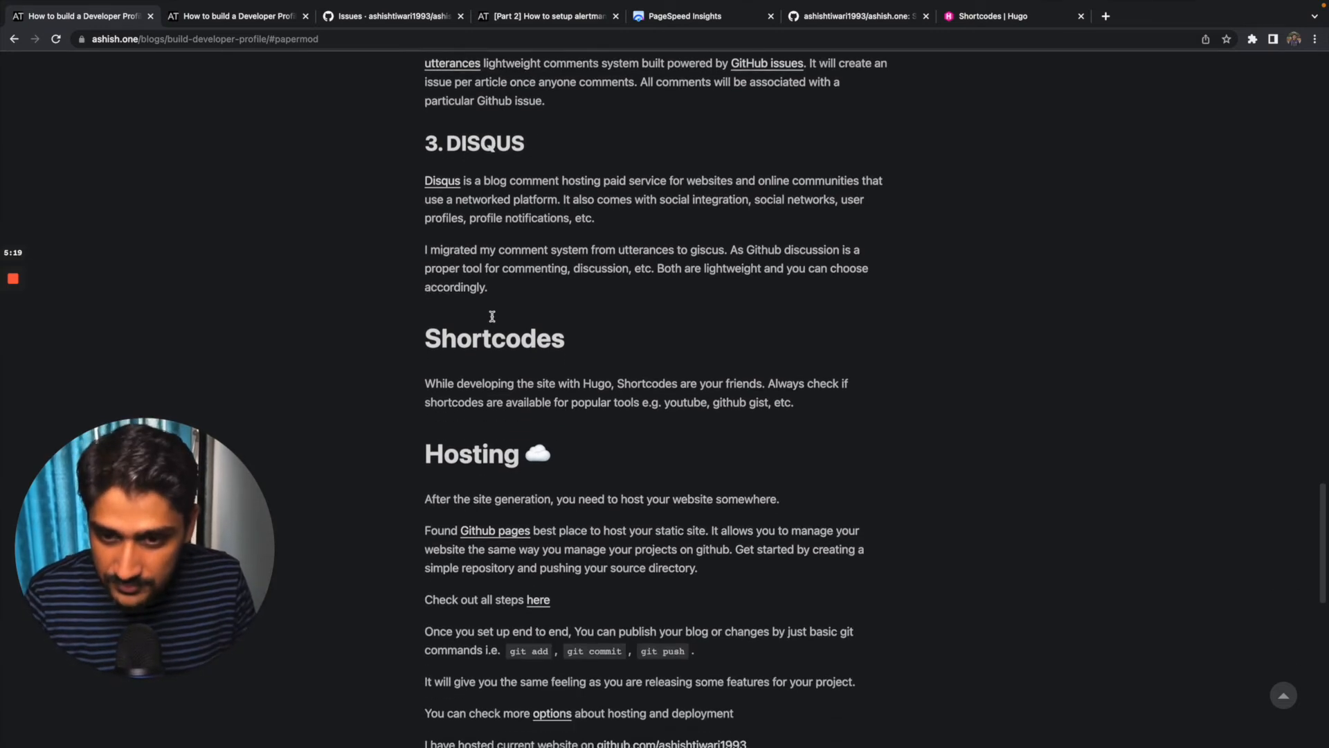
{"action": "scroll", "scroll_direction": "down", "scroll_amount": 3}
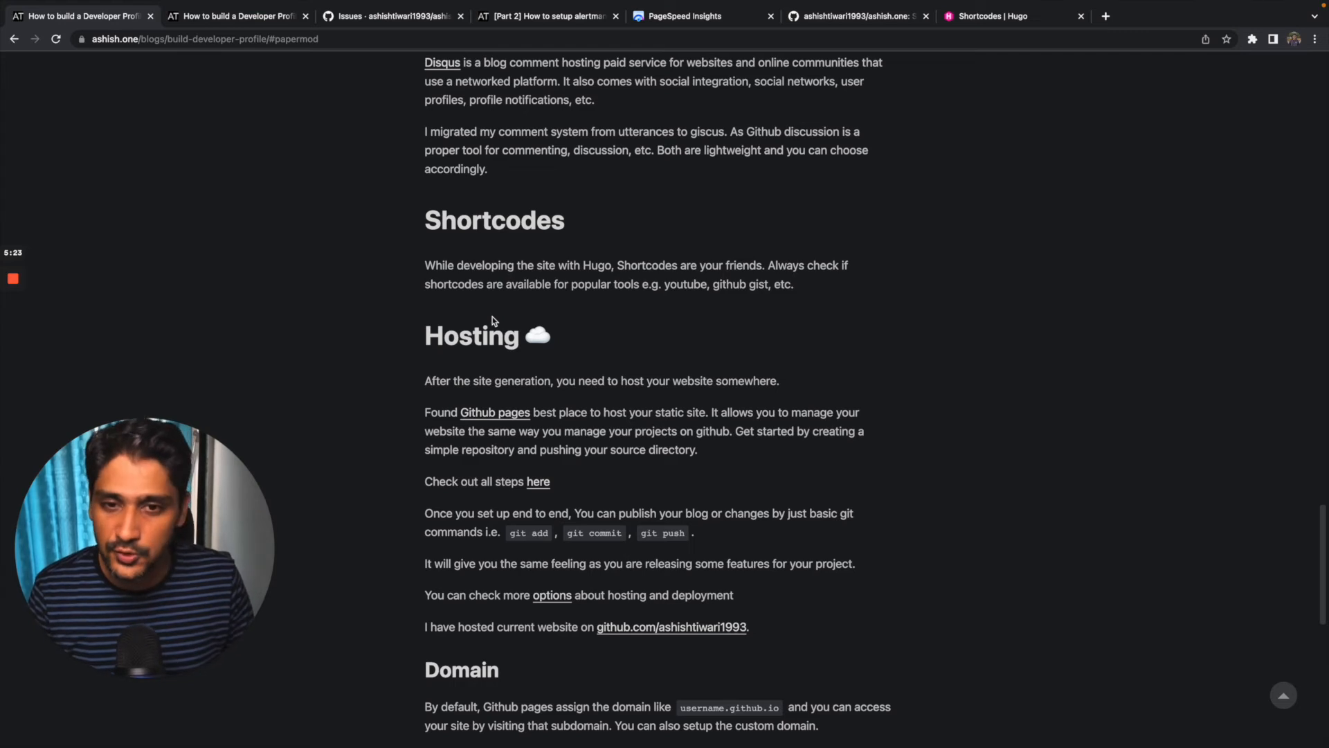
{"action": "mouse_move", "coordinate": [663, 265]}
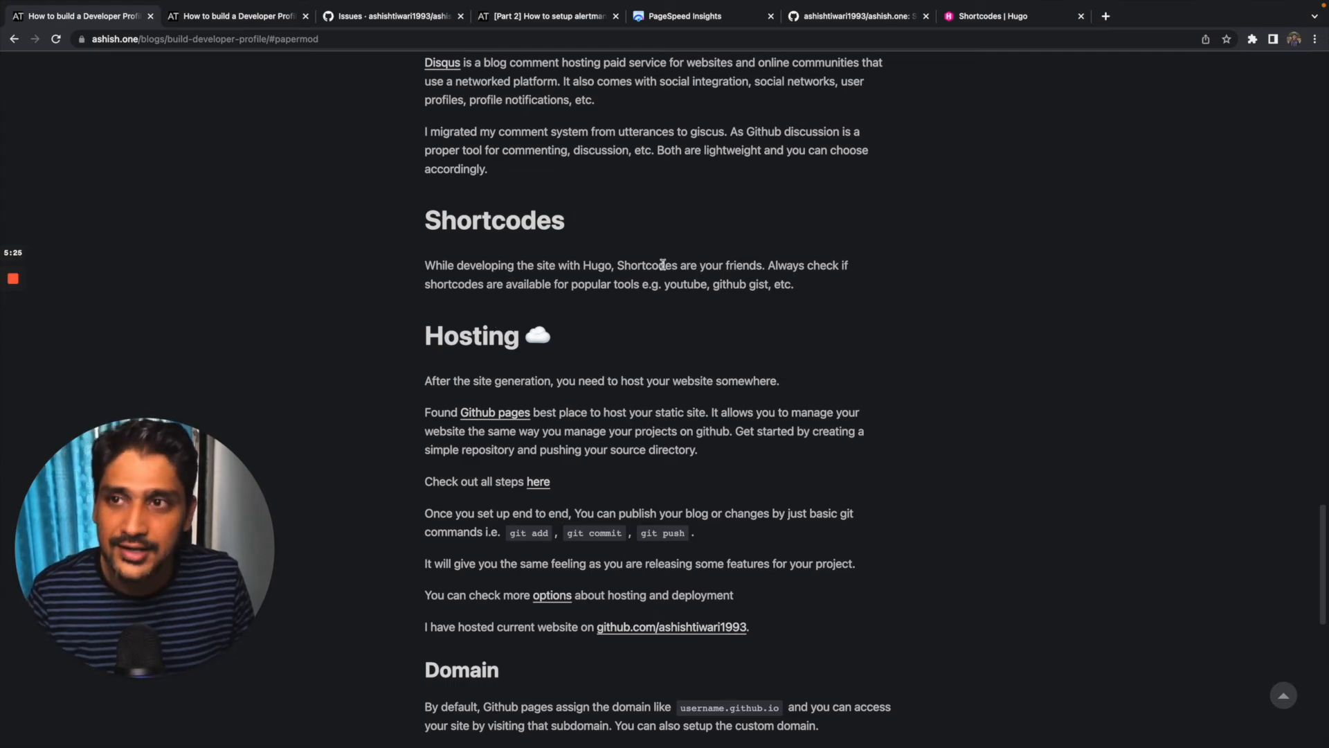
- Review the tweet shortcode example's input, generated HTML and rendered output in Hugo's docs
{"action": "left_click", "coordinate": [992, 16]}
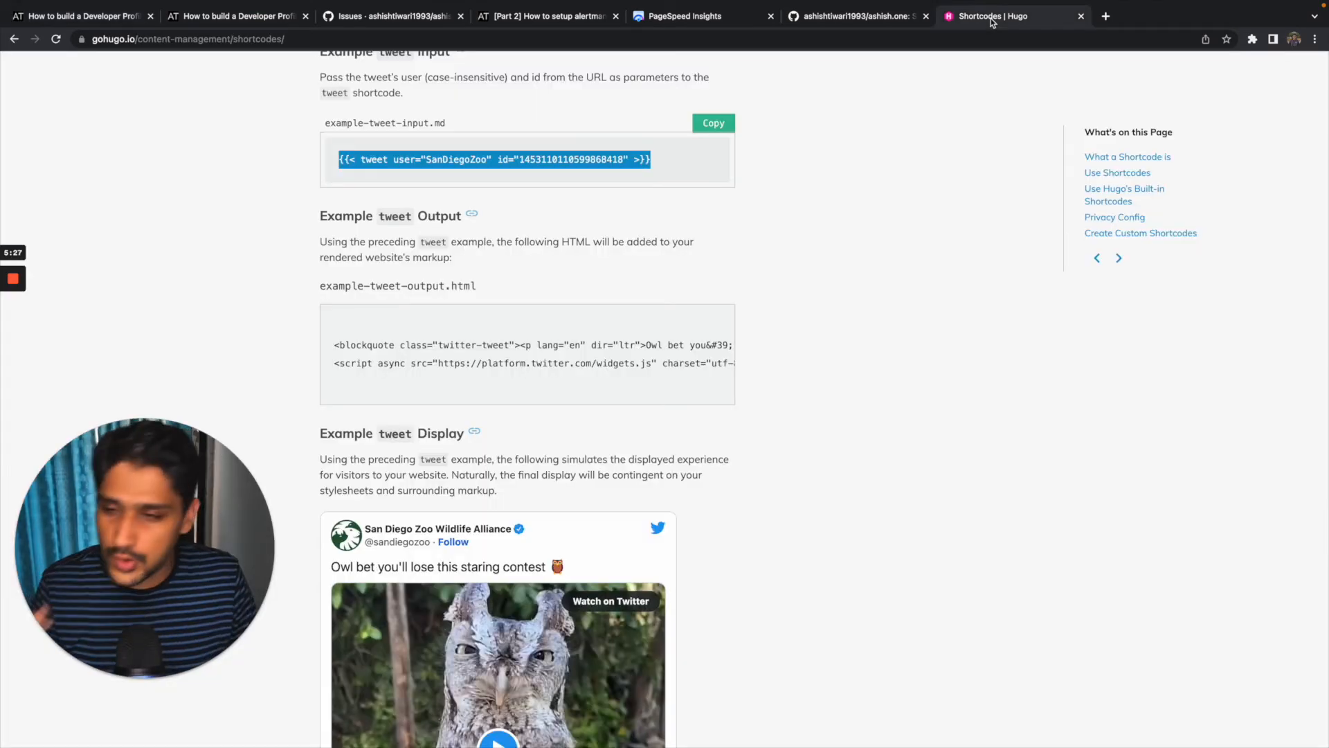
{"action": "scroll", "scroll_direction": "down", "scroll_amount": 3}
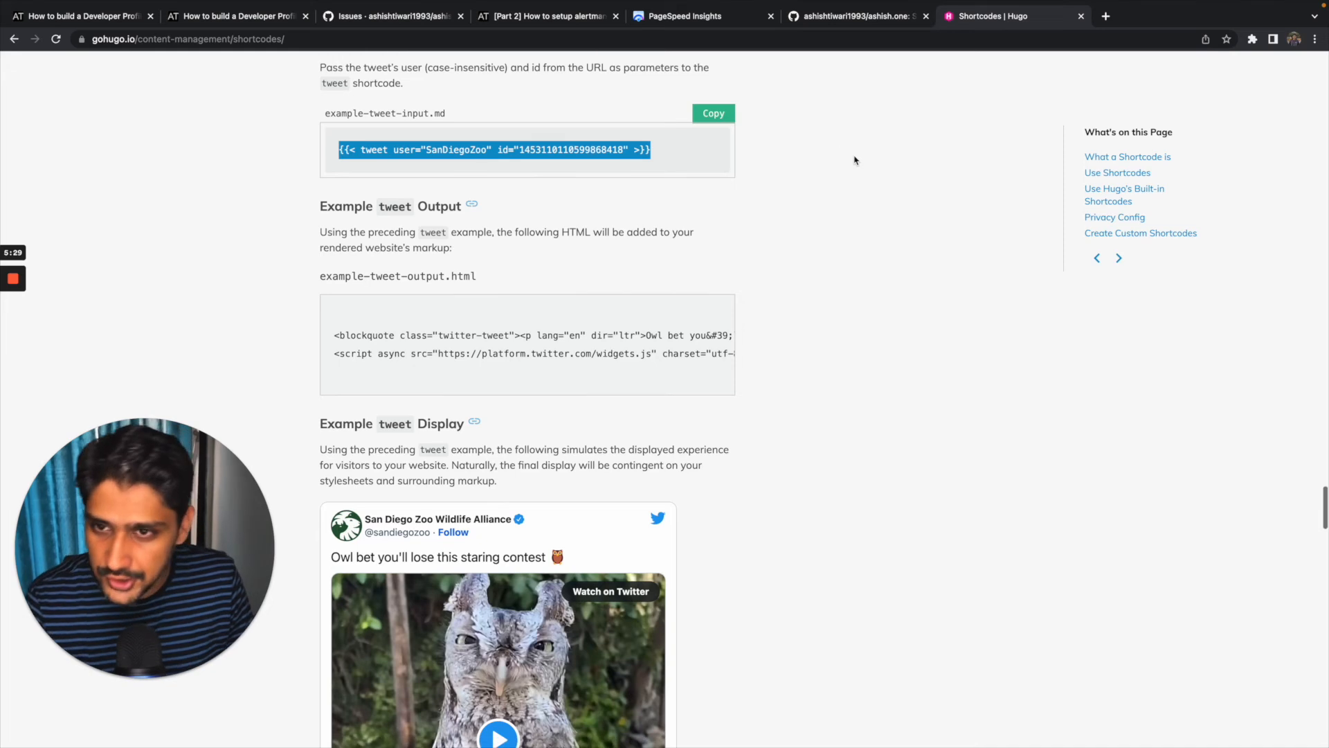
{"action": "scroll", "scroll_direction": "up", "scroll_amount": 3}
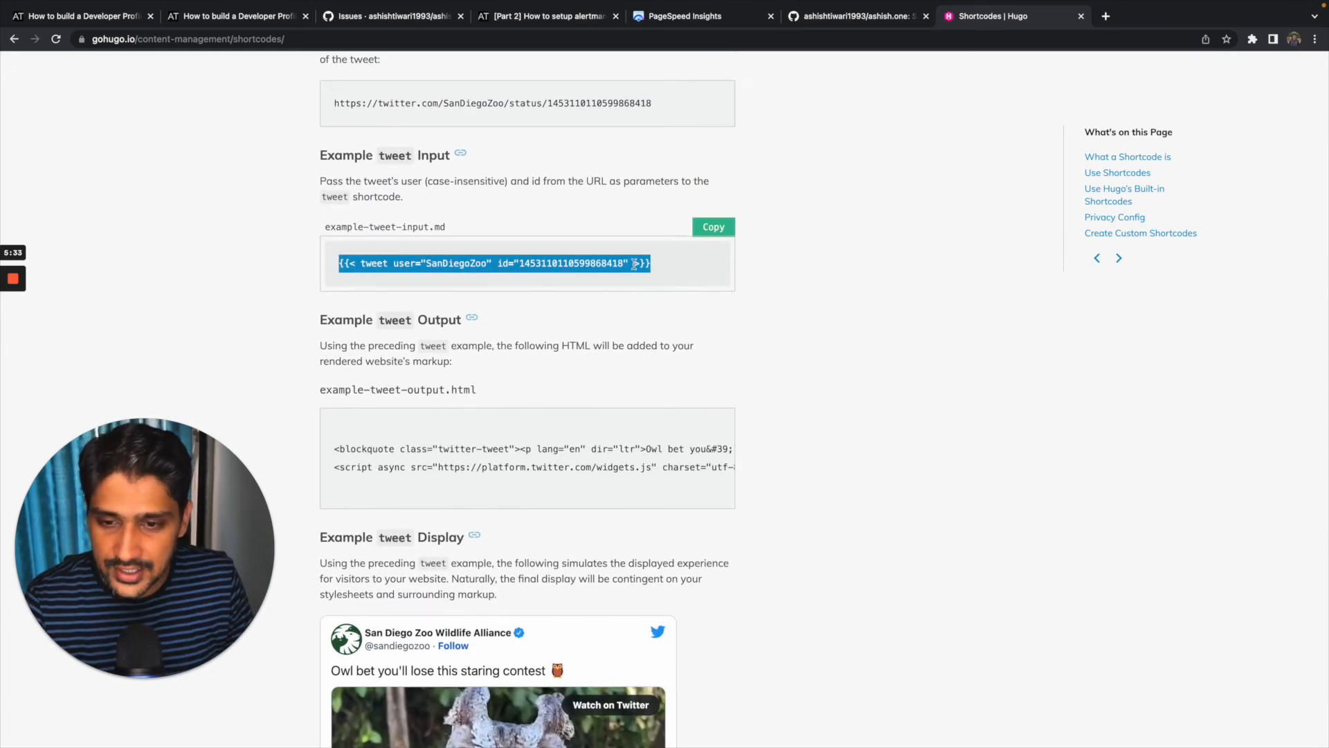
{"action": "scroll", "scroll_direction": "down", "scroll_amount": 3}
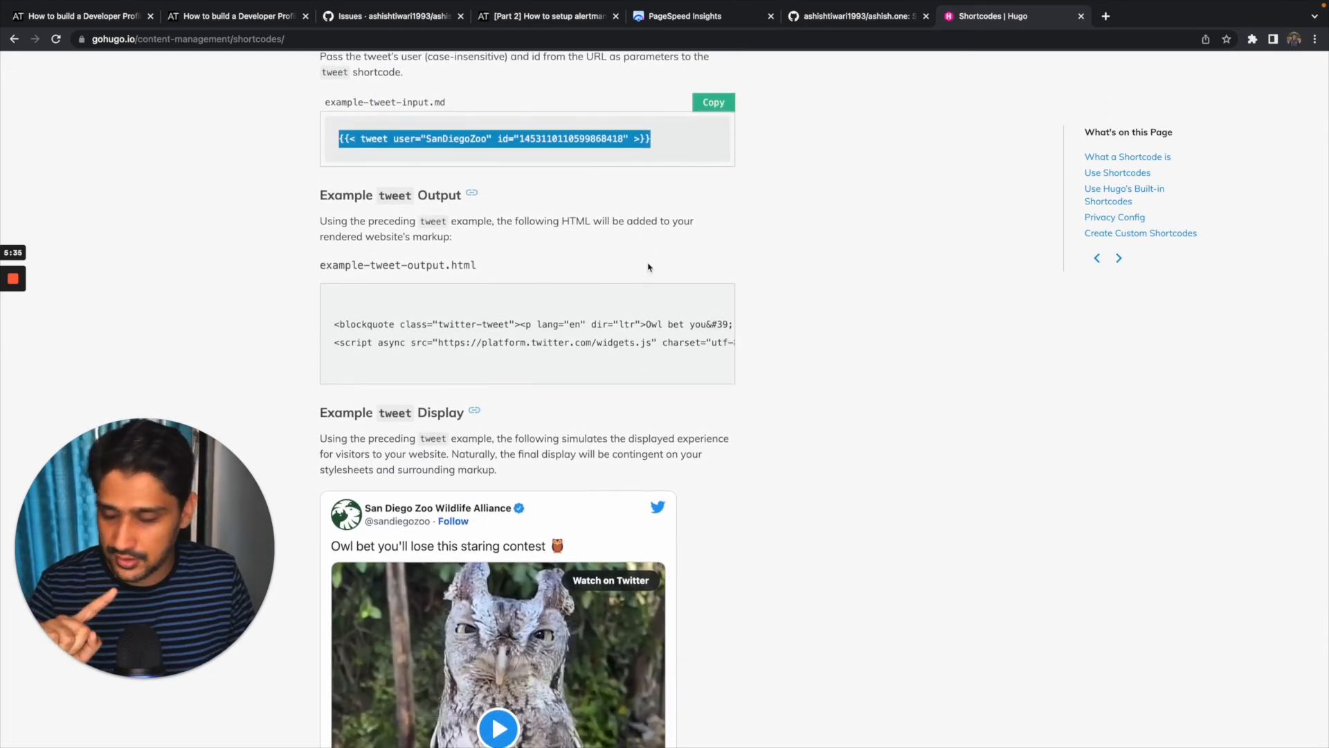
{"action": "scroll", "scroll_direction": "down", "scroll_amount": 3}
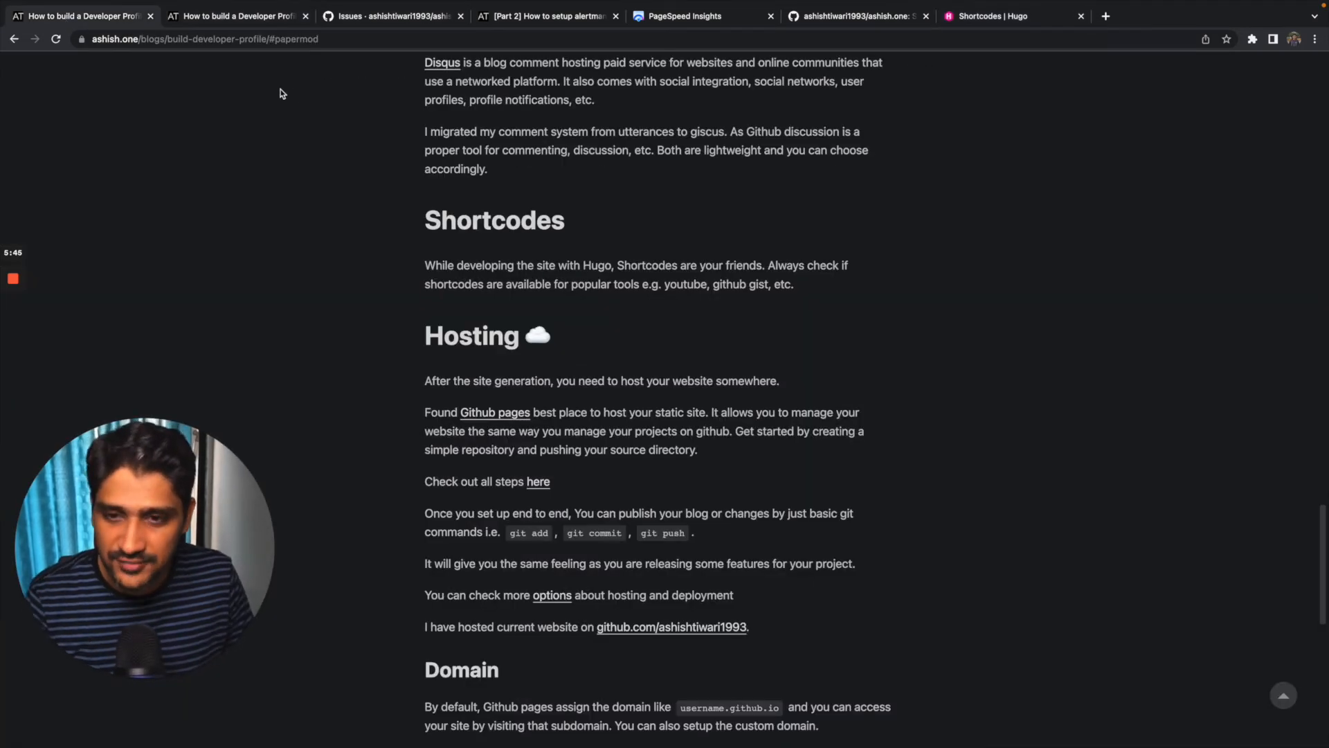
- Read through Hosting, Domain and Speed until the tl;dr checklist appears
{"action": "scroll", "scroll_direction": "down", "scroll_amount": 3}
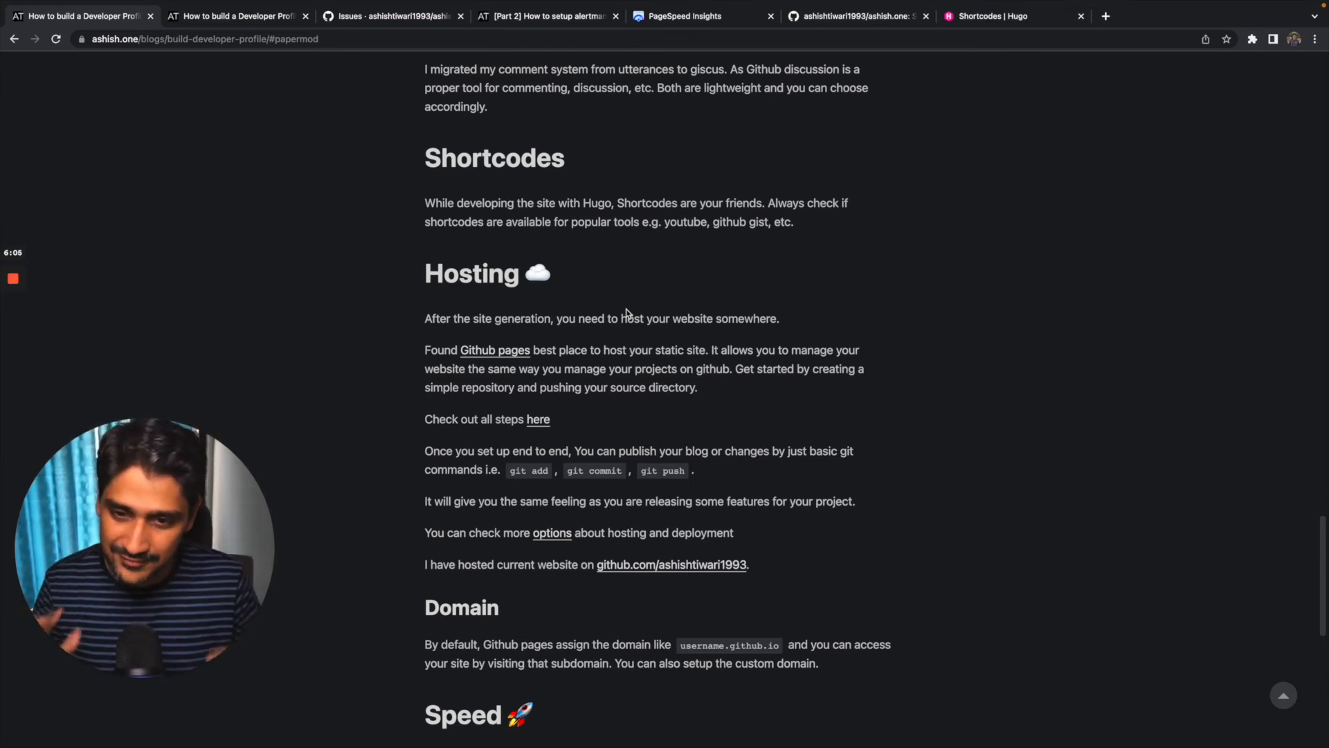
{"action": "scroll", "scroll_direction": "down", "scroll_amount": 3}
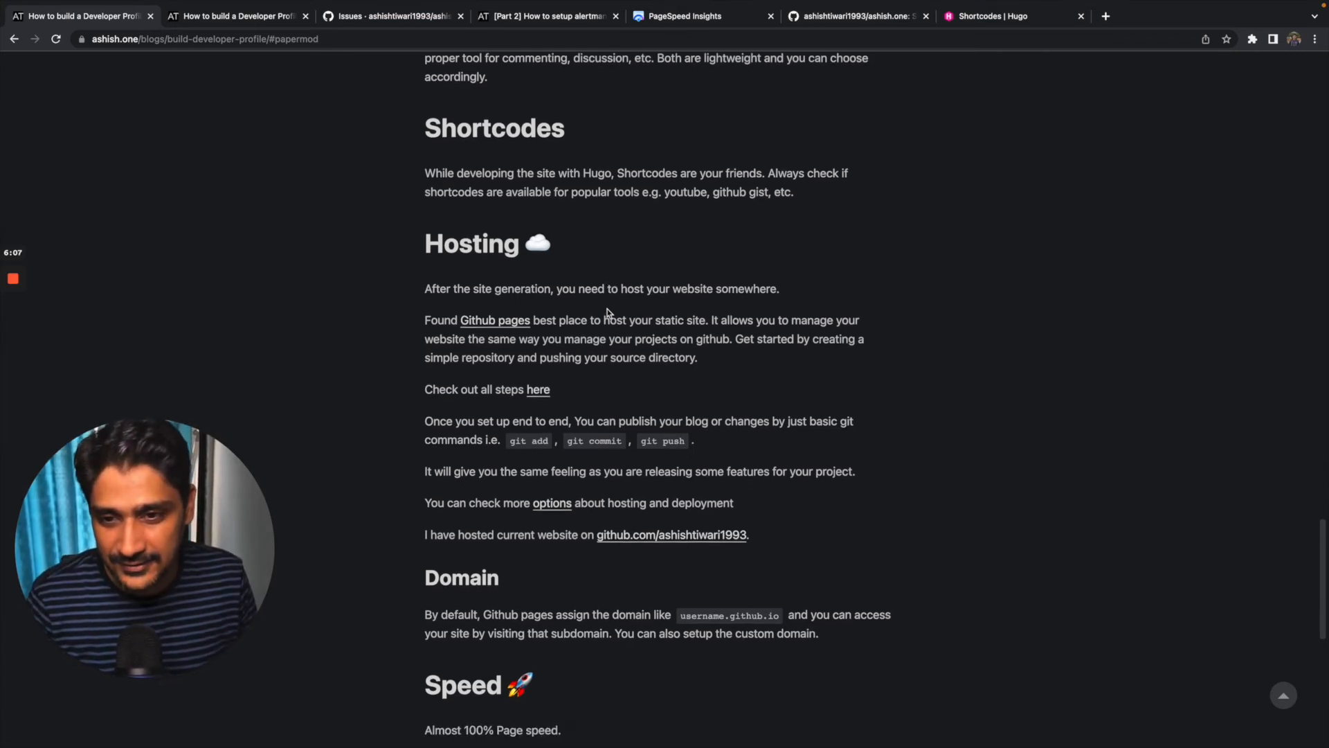
{"action": "scroll", "scroll_direction": "down", "scroll_amount": 3}
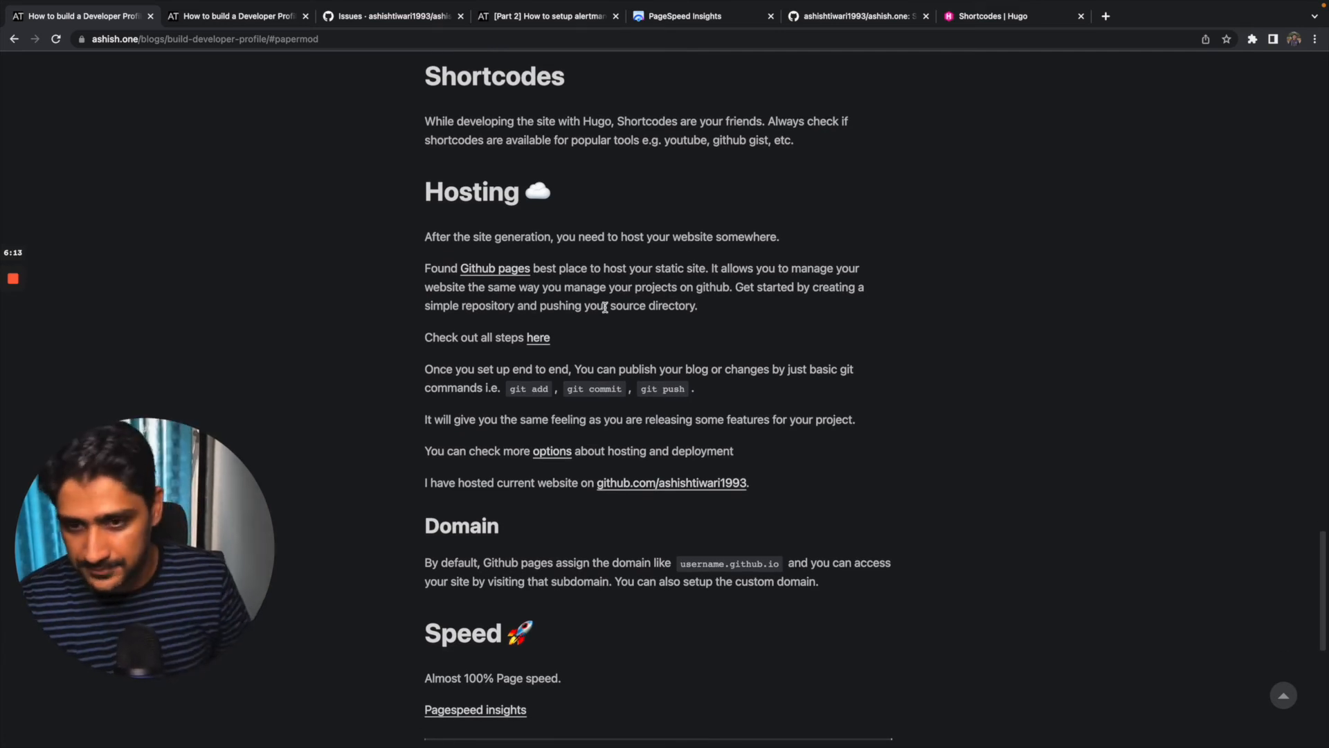
{"action": "scroll", "scroll_direction": "down", "scroll_amount": 3}
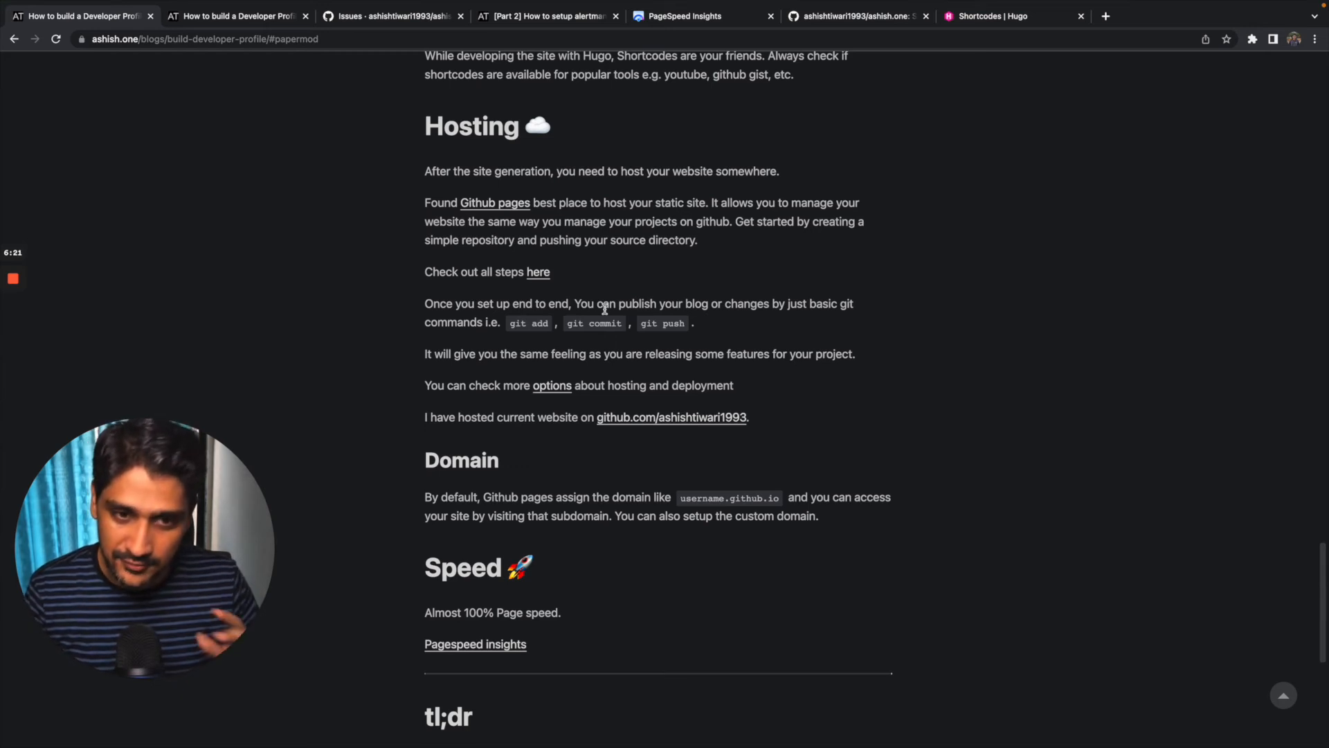
{"action": "mouse_move", "coordinate": [604, 345]}
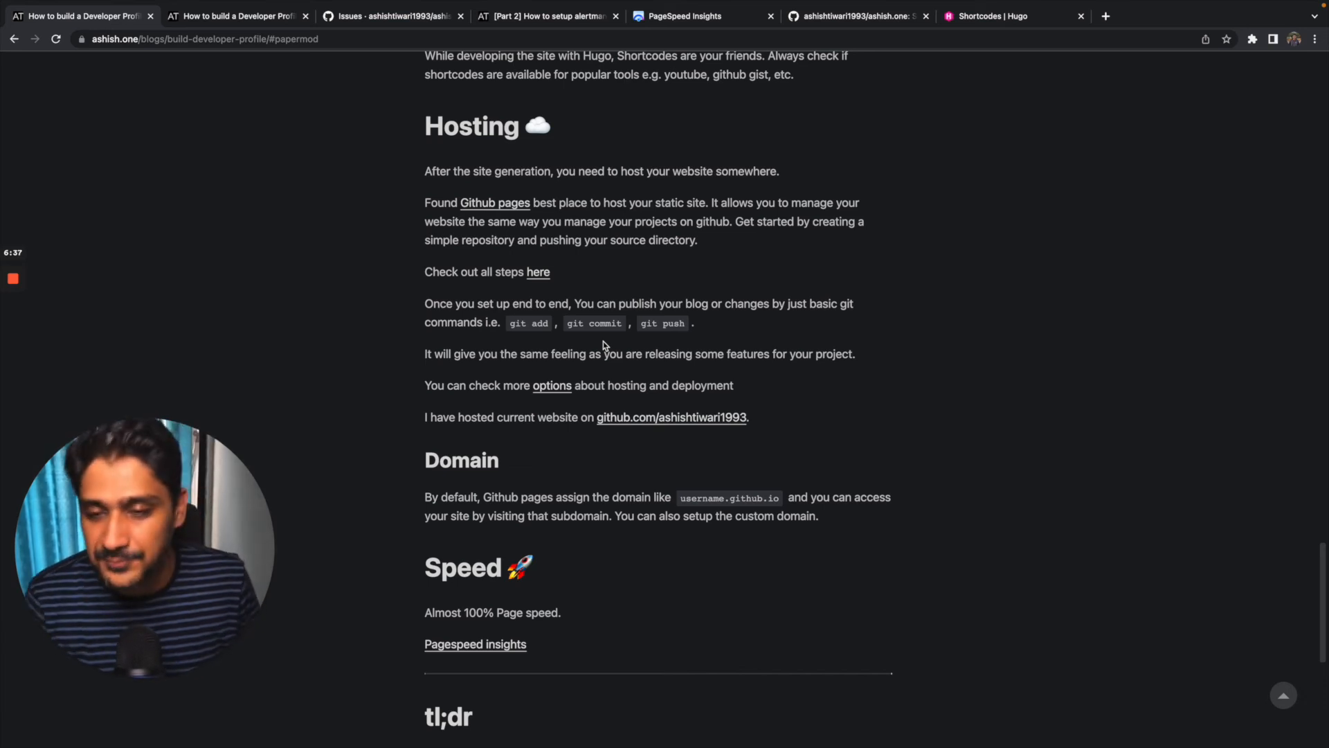
{"action": "scroll", "scroll_direction": "down", "scroll_amount": 3}
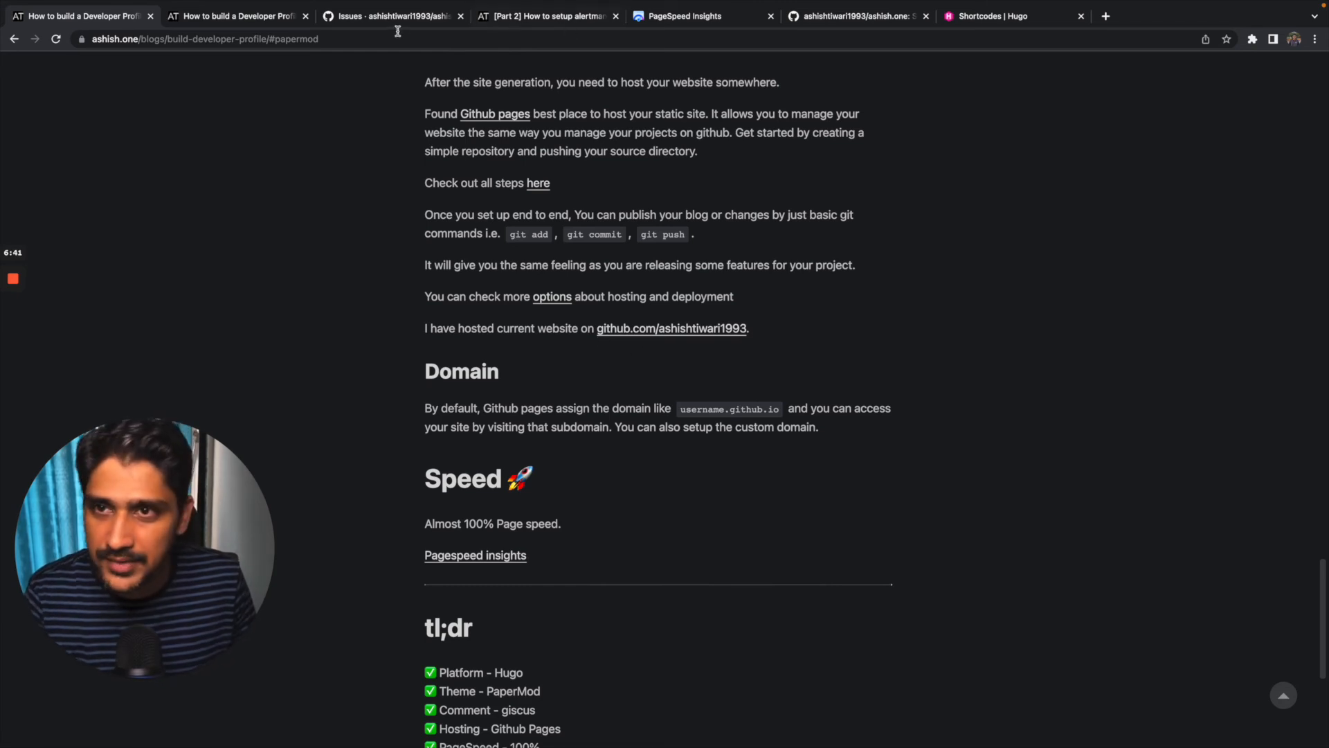
- Highlight username.github.io in the post, then view ashish.one's PageSpeed report scoring 100 on desktop
{"action": "left_click", "coordinate": [390, 15]}
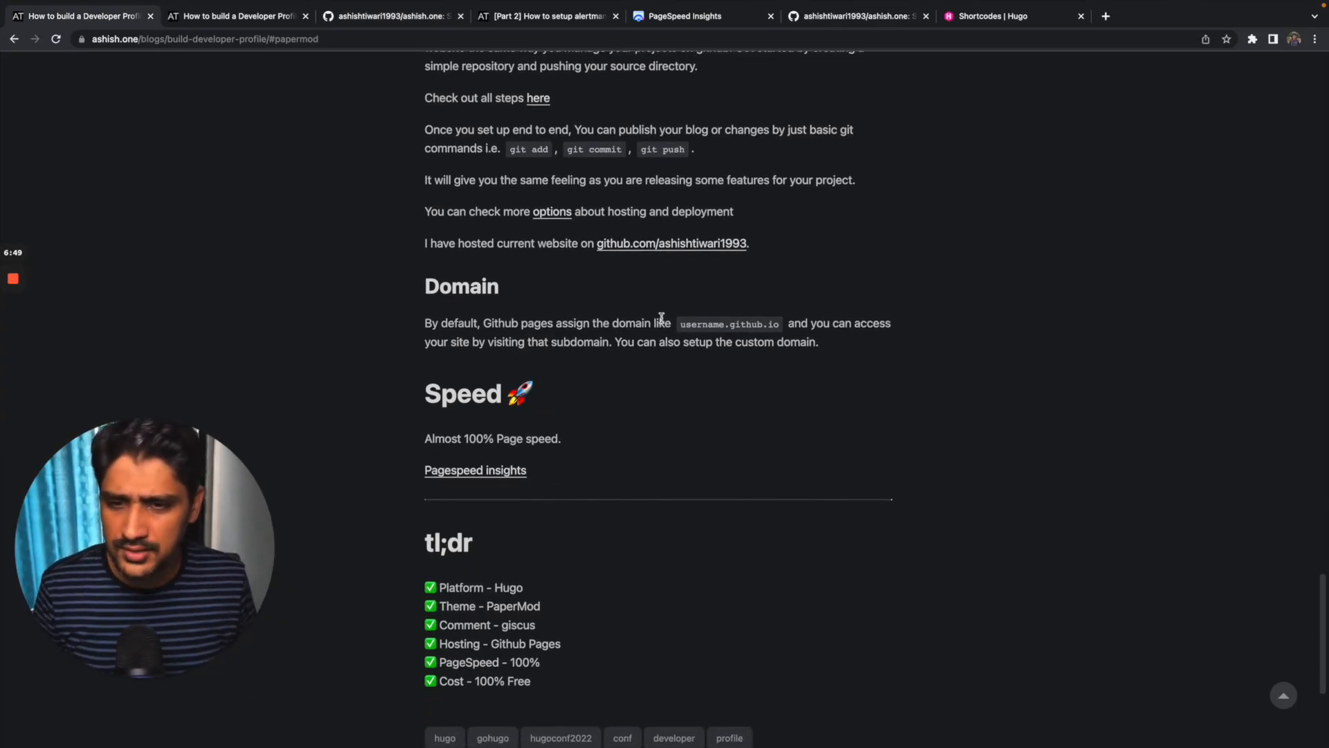
{"action": "mouse_move", "coordinate": [706, 318]}
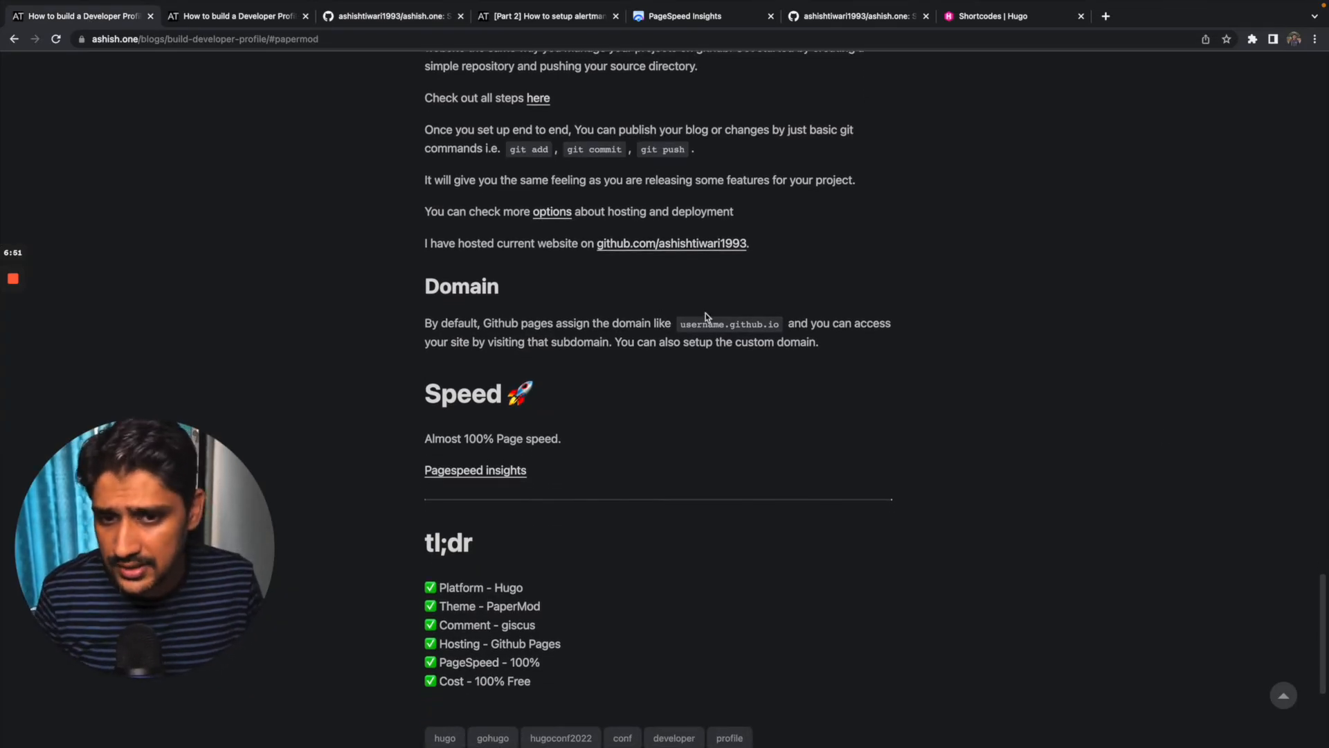
{"action": "double_click", "coordinate": [728, 323]}
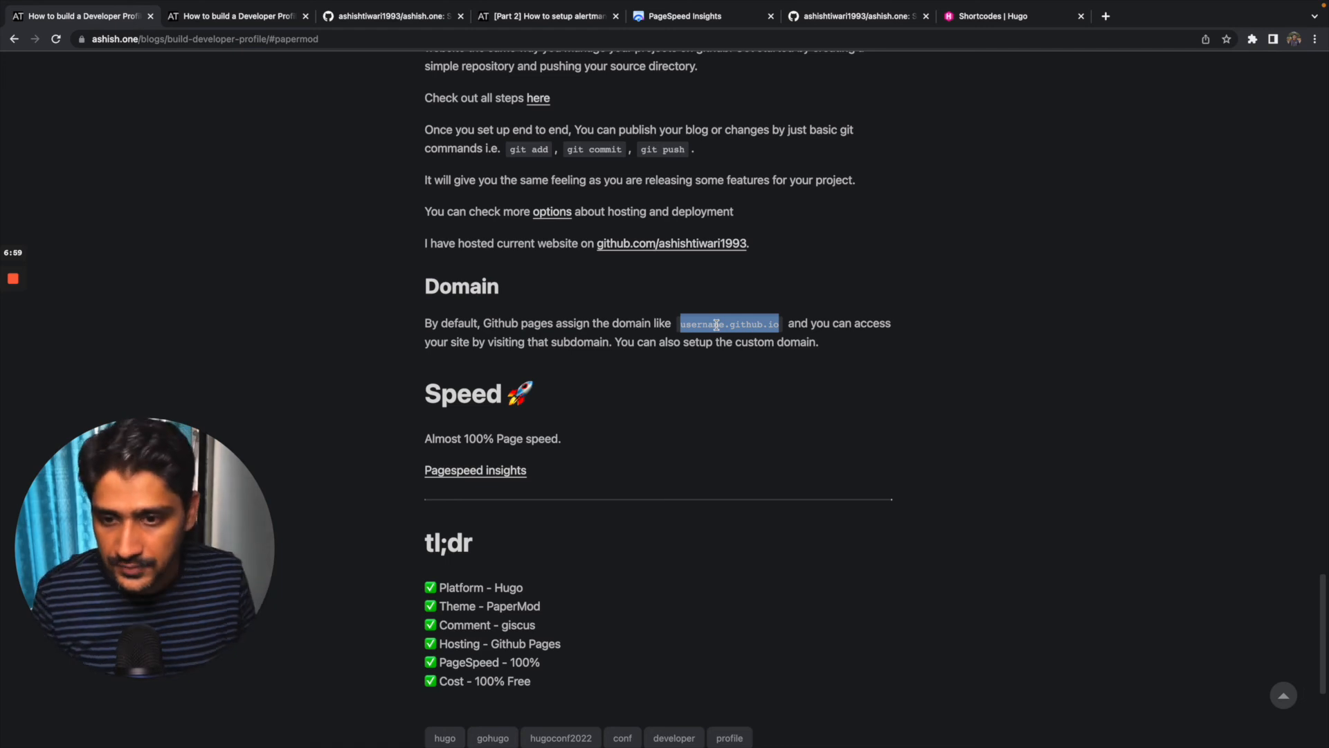
{"action": "scroll", "scroll_direction": "down", "scroll_amount": 3}
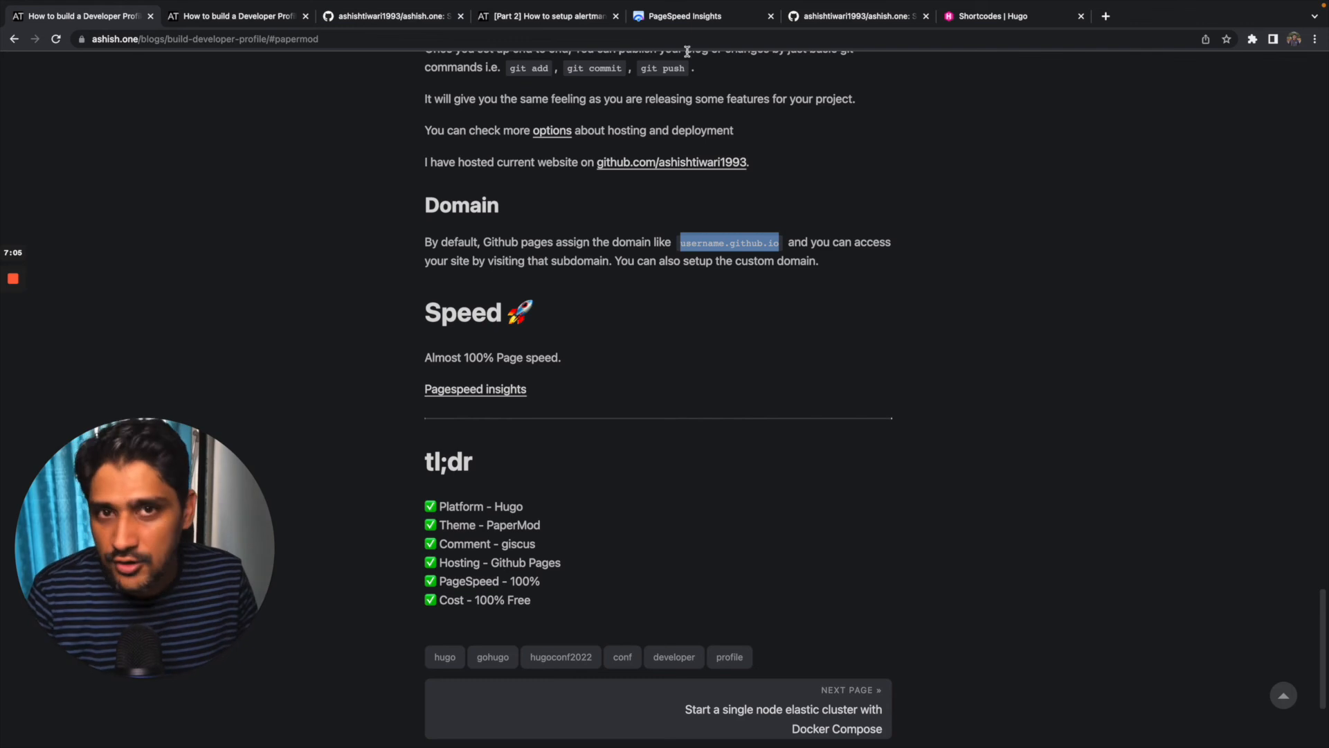
{"action": "left_click", "coordinate": [687, 15]}
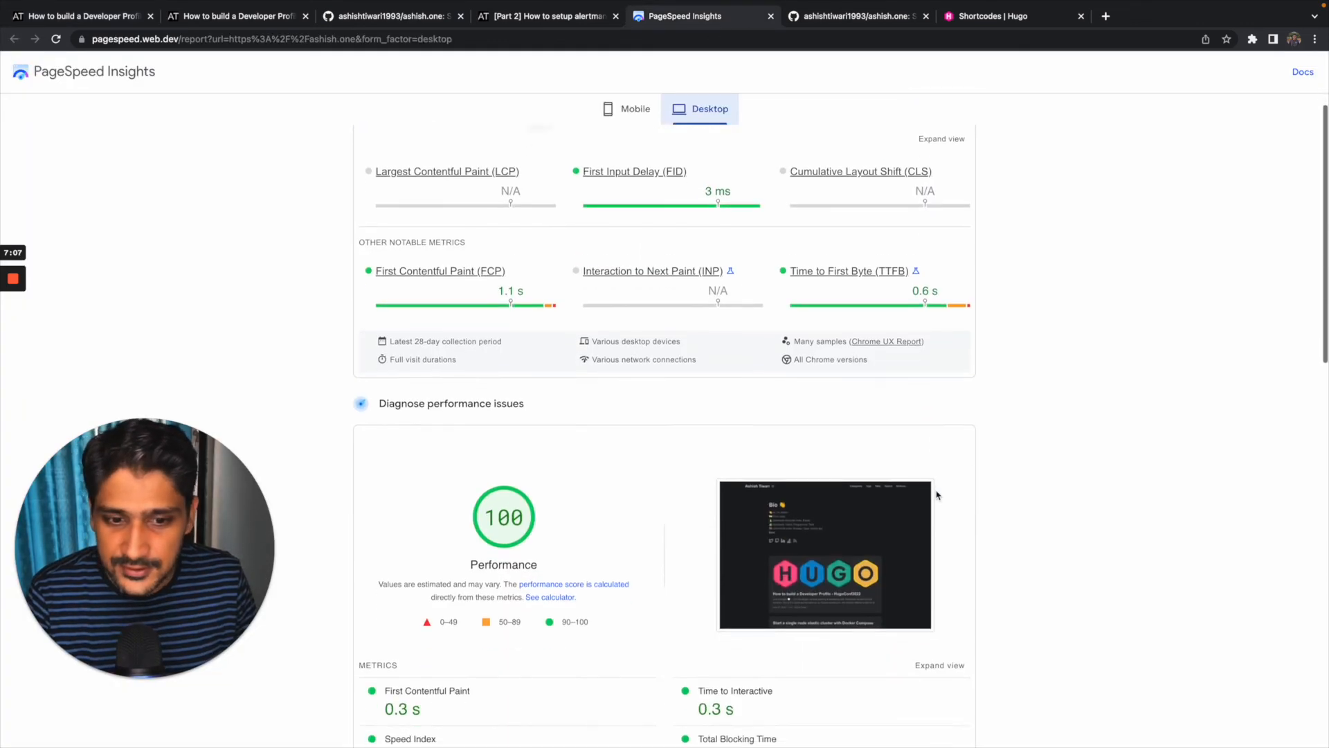
{"action": "scroll", "scroll_direction": "up", "scroll_amount": 3}
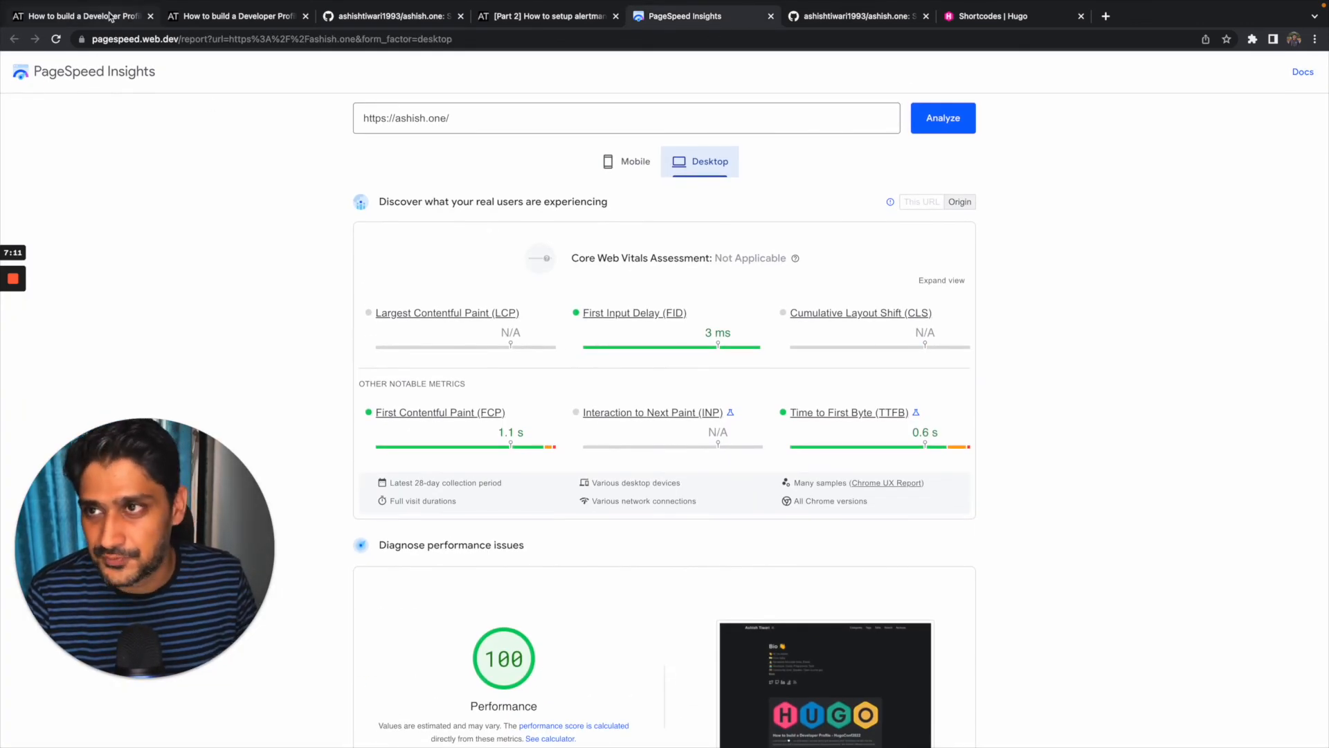
- Scroll back through the post past tl;dr, tags and share buttons to the giscus comment box
{"action": "left_click", "coordinate": [76, 15]}
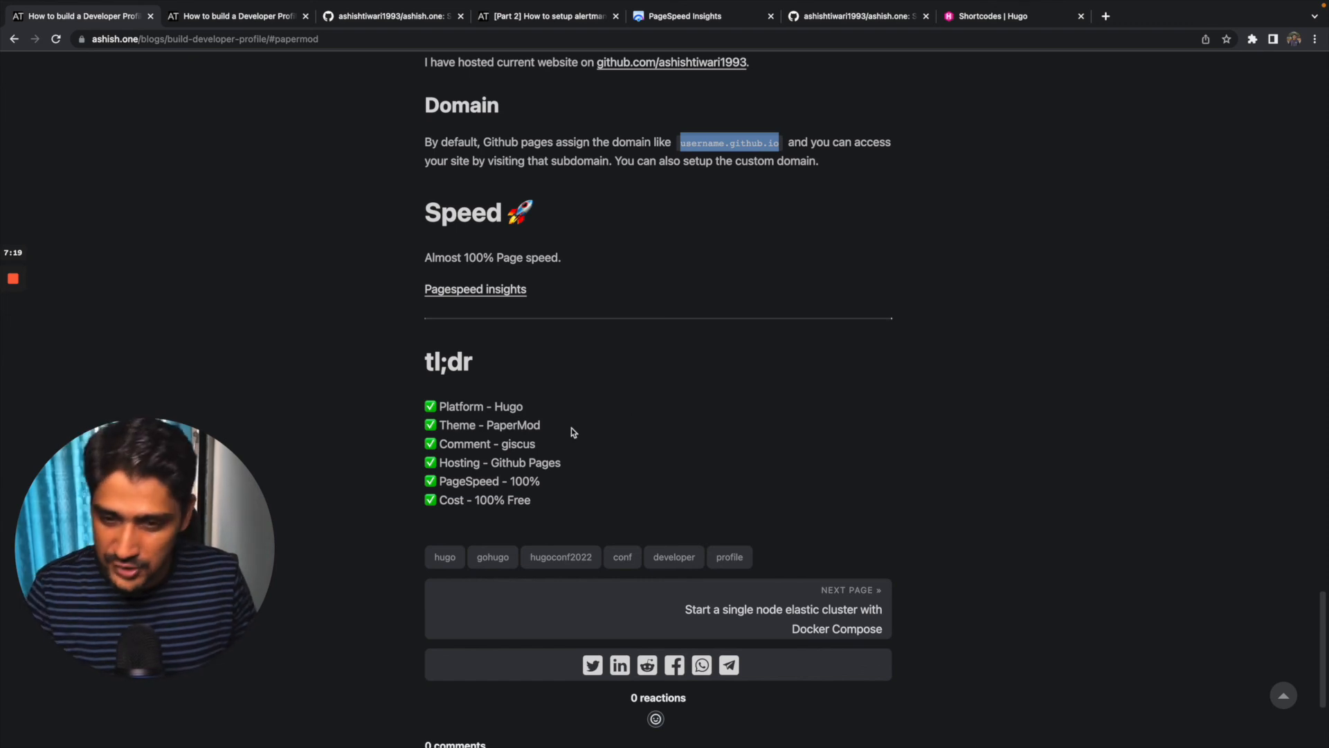
{"action": "mouse_move", "coordinate": [439, 487]}
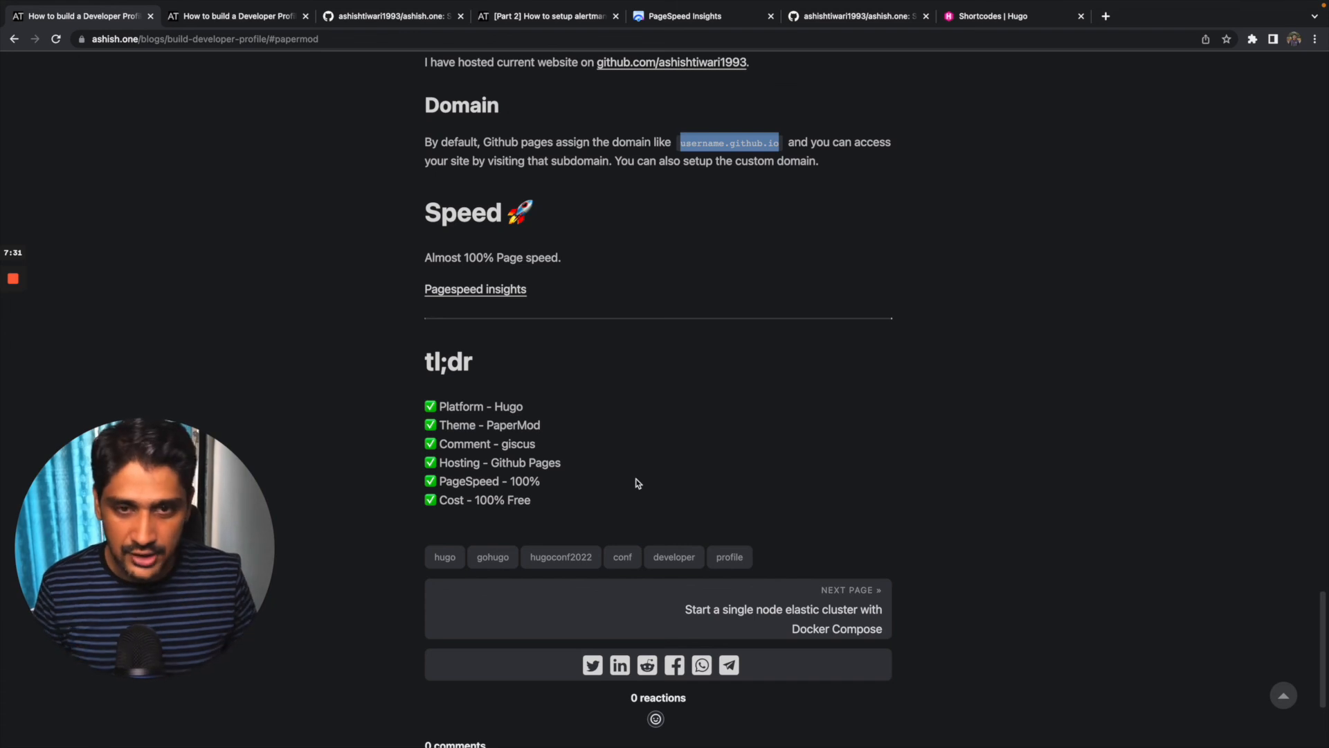
{"action": "scroll", "scroll_direction": "down", "scroll_amount": 3}
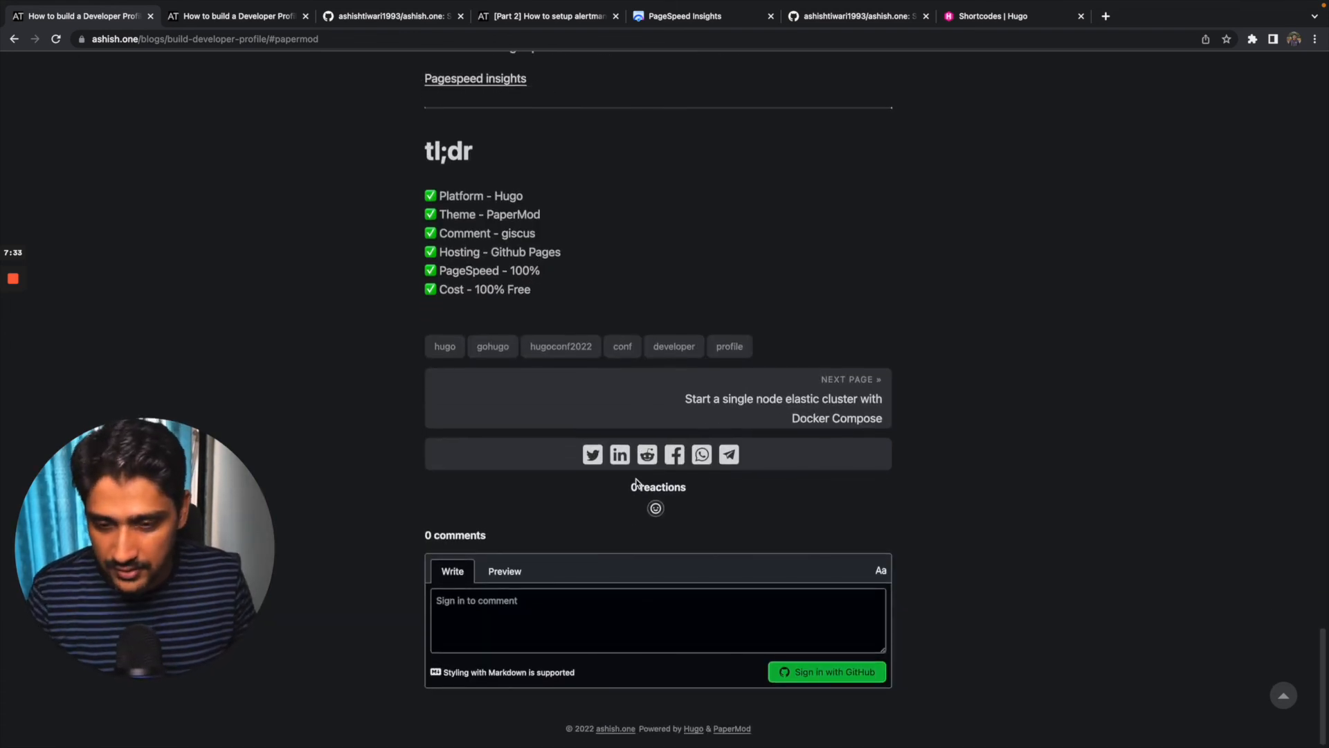